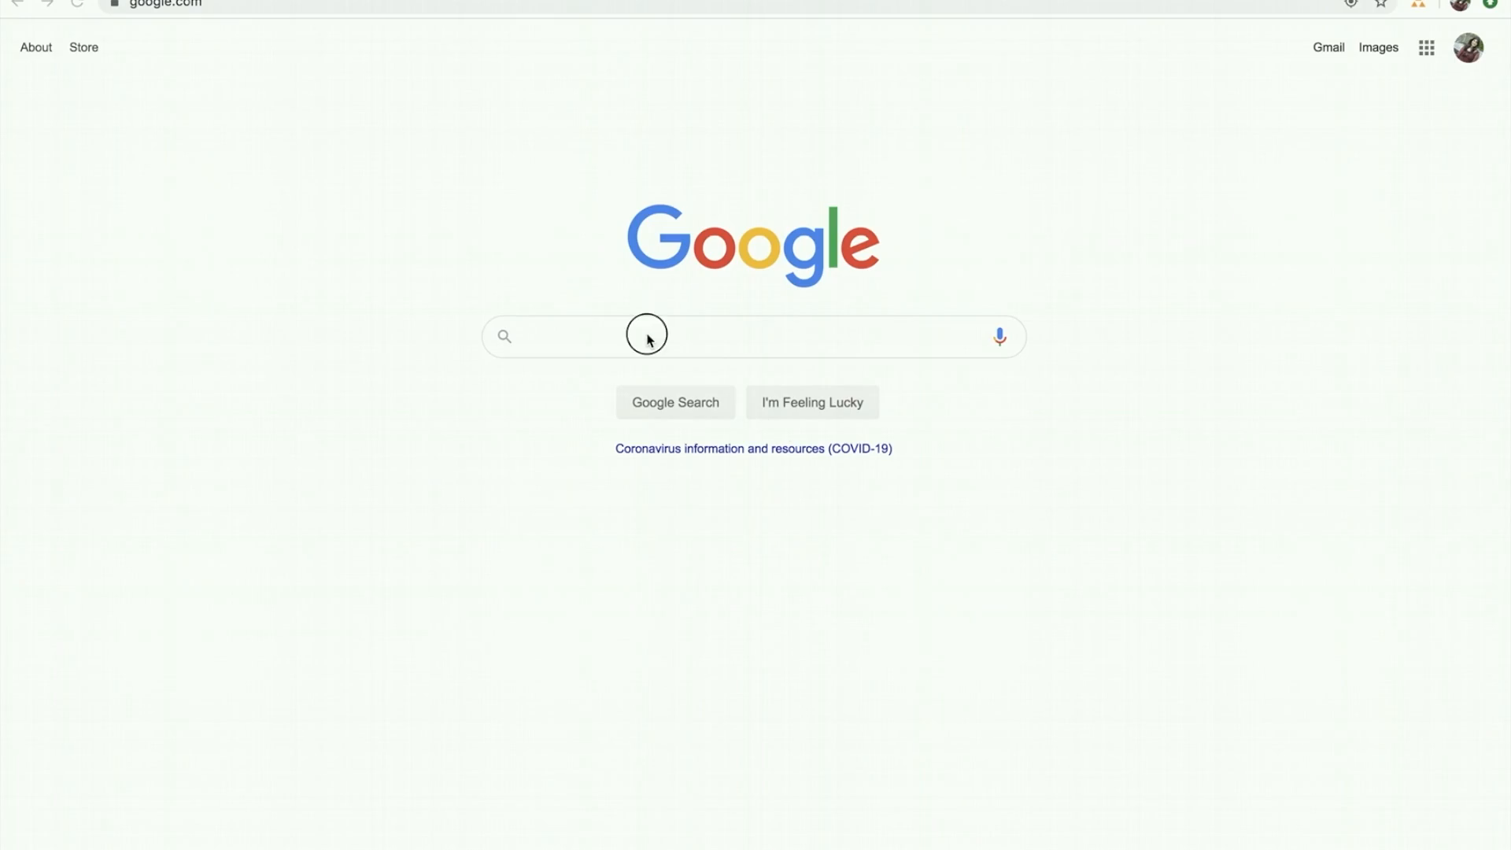
Search Google for 'scratch' and follow the 'Scratch - Imagine, Program, Share' result to the Scratch home page
{"action": "type", "text": "scr"}
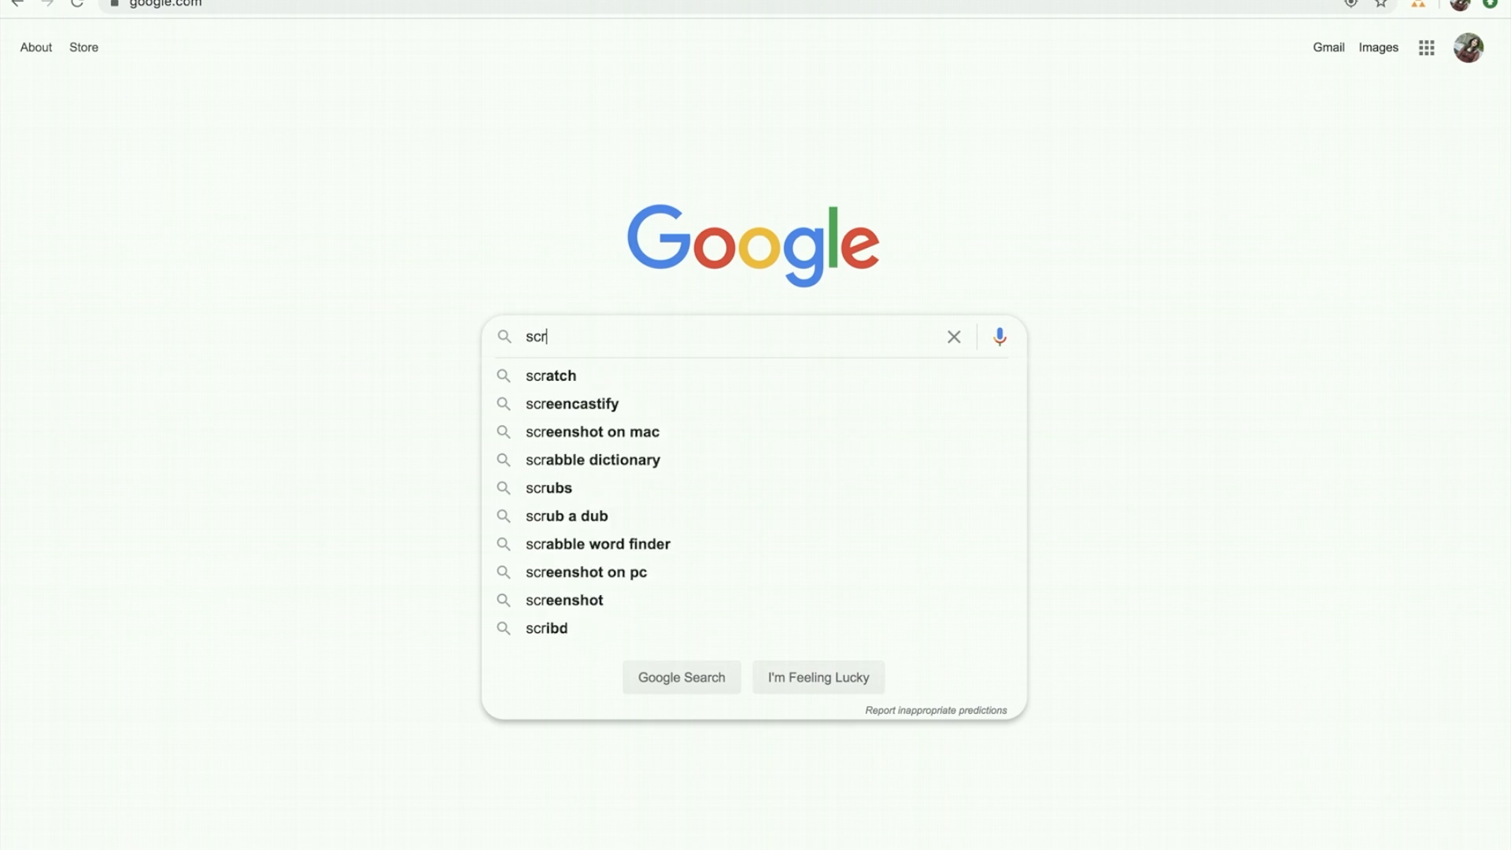
{"action": "left_click", "coordinate": [553, 376]}
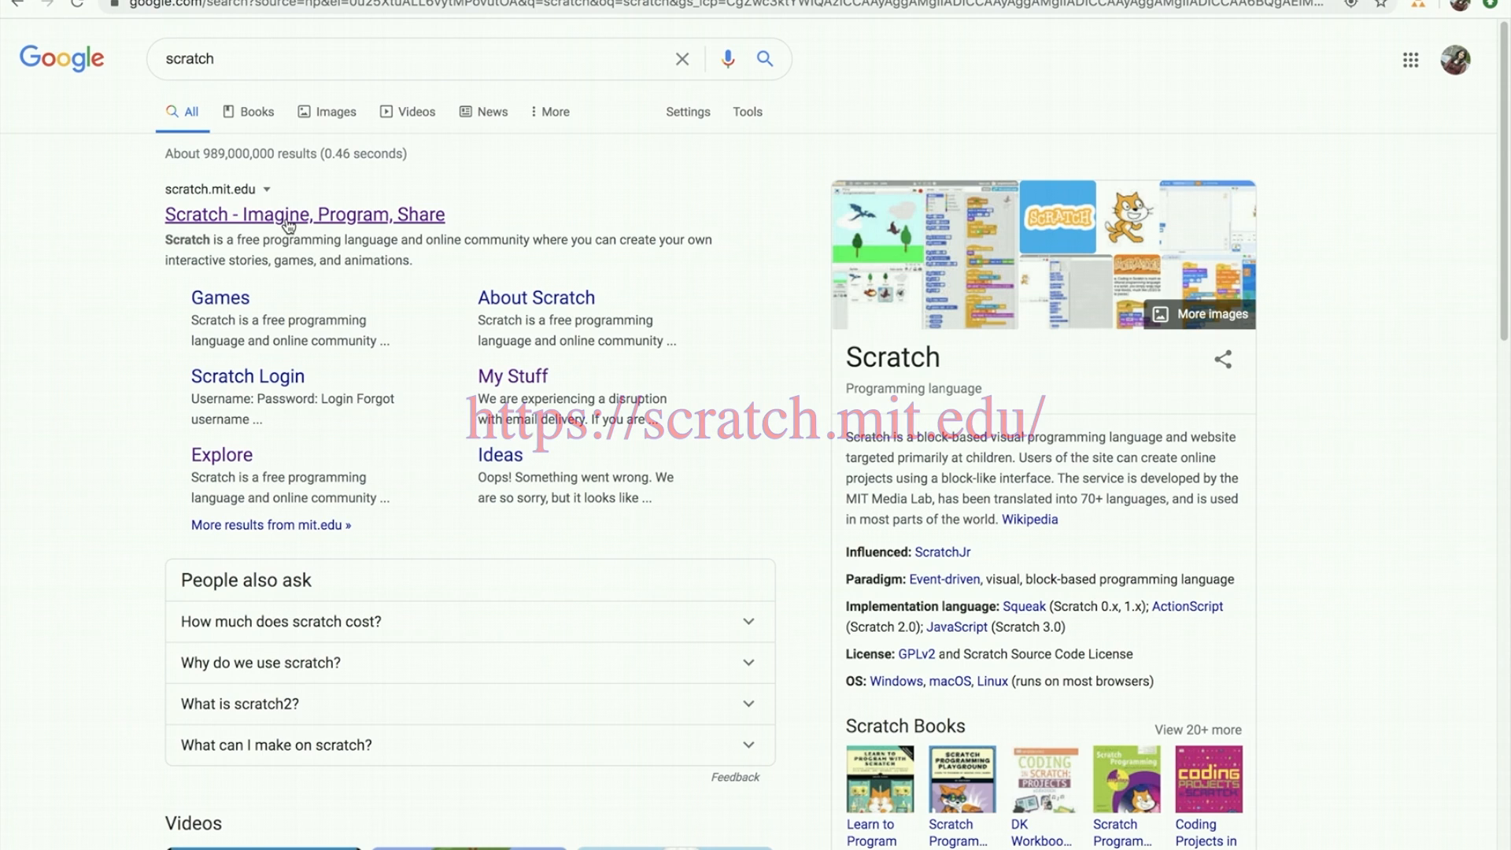
{"action": "left_click", "coordinate": [304, 215]}
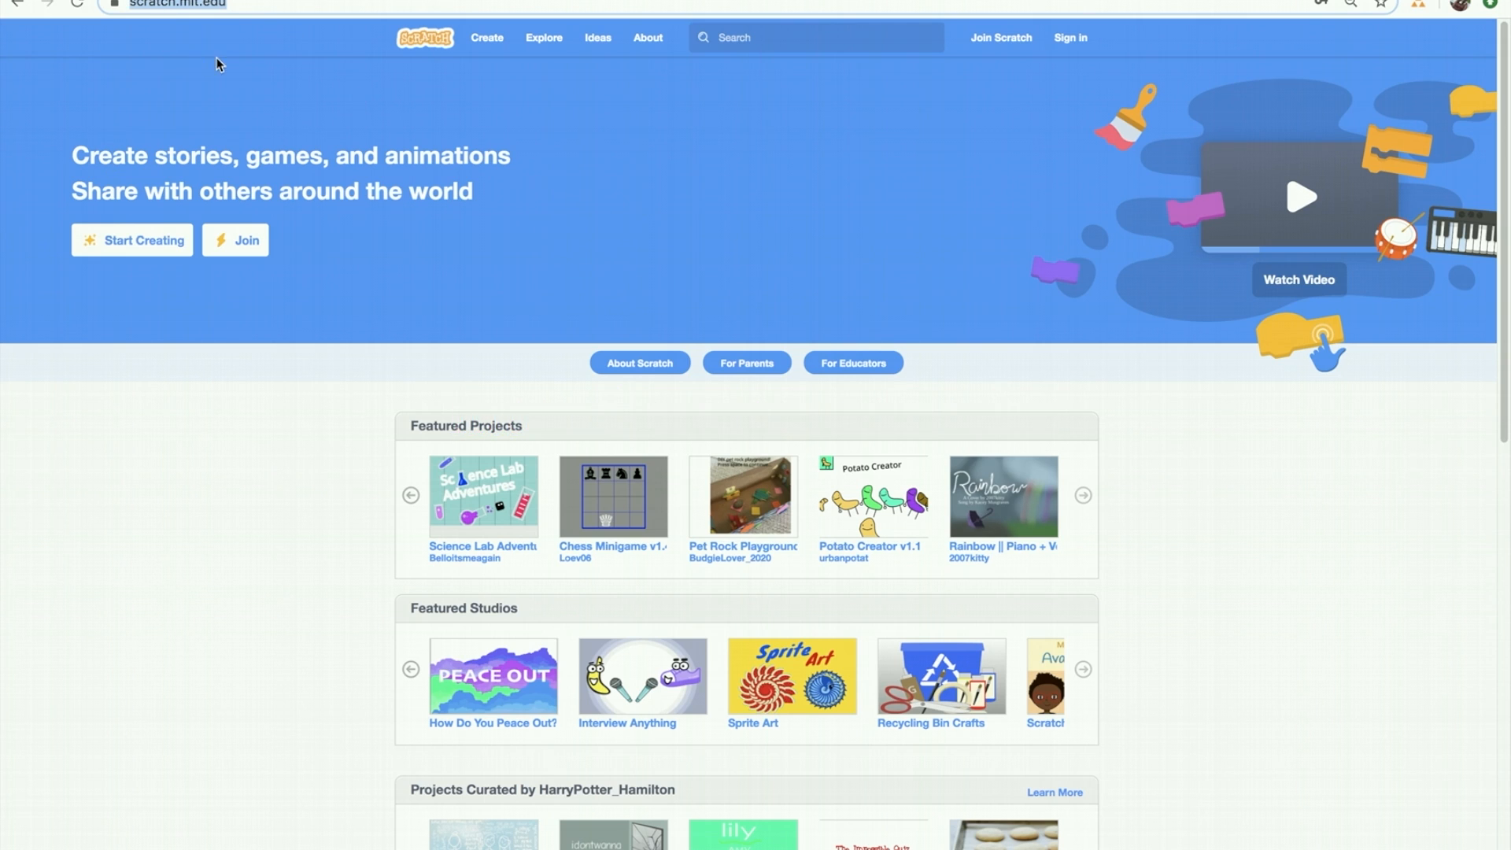
{"action": "mouse_move", "coordinate": [1501, 152]}
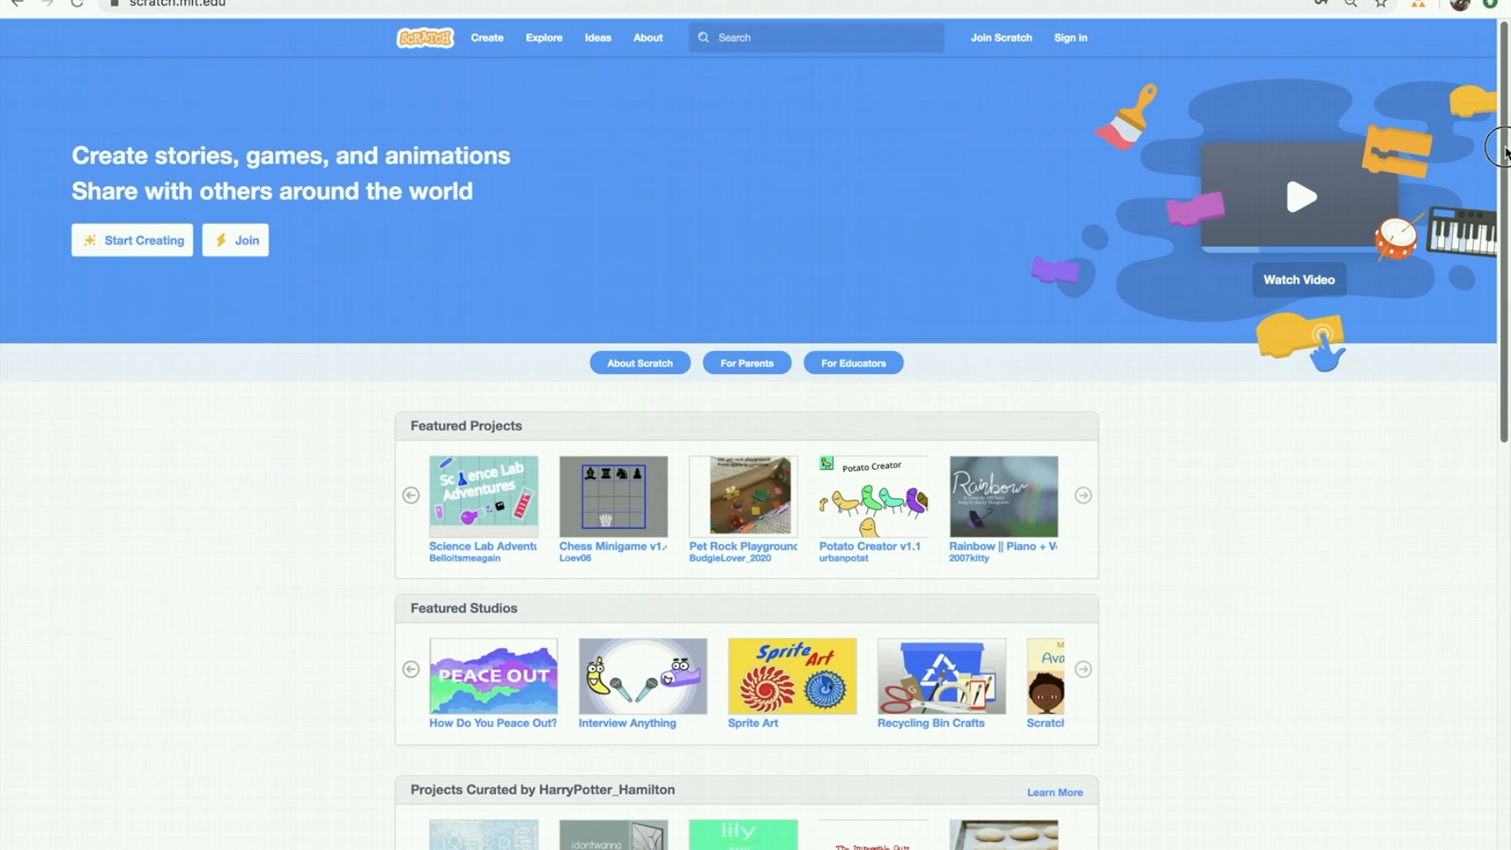
Scroll through the home page's featured projects and studios and return to the top
{"action": "scroll", "scroll_direction": "down", "scroll_amount": 3}
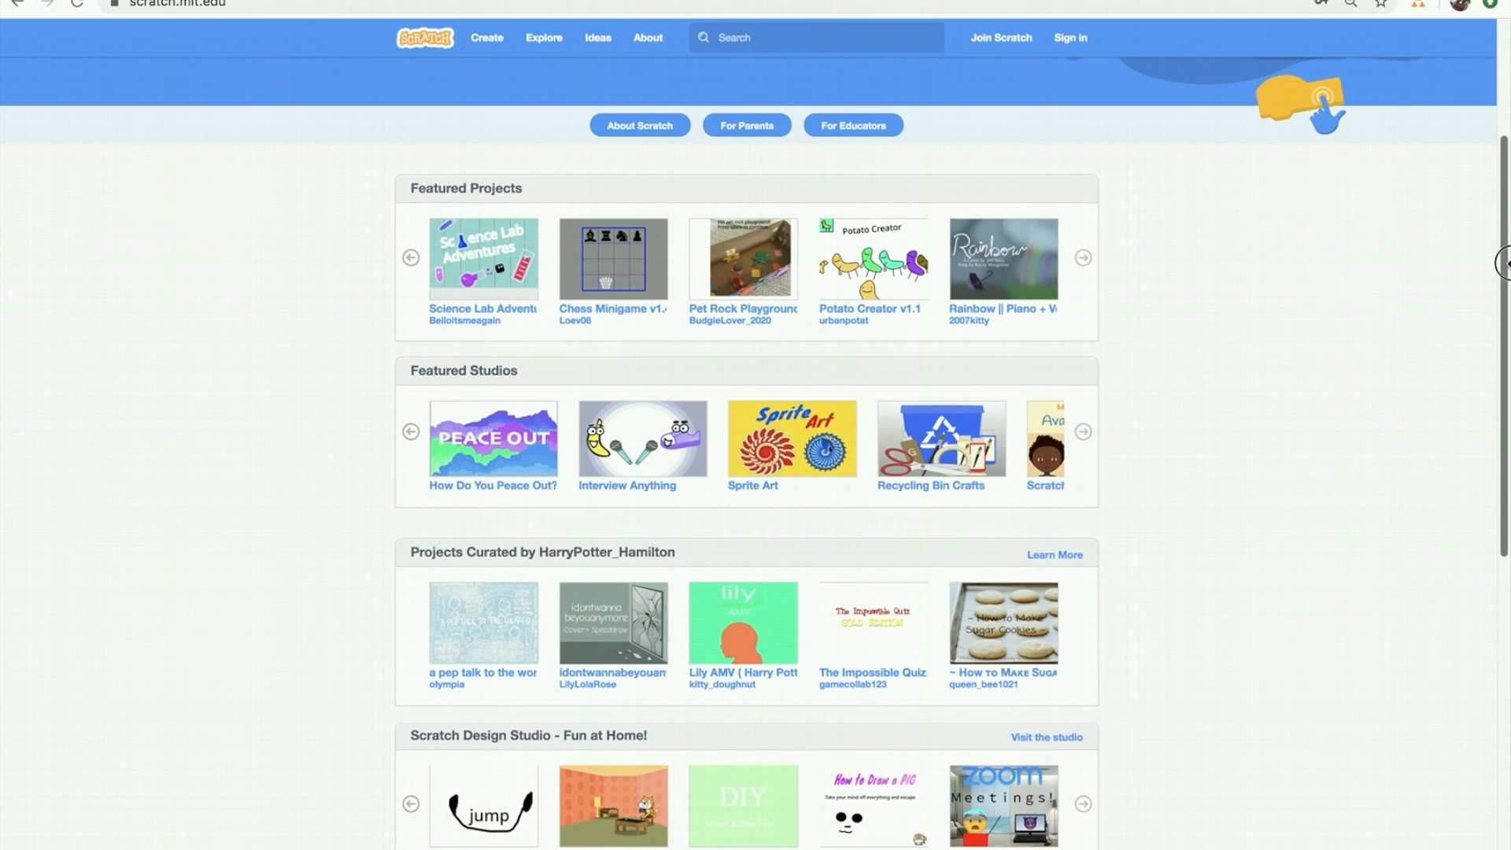
{"action": "scroll", "scroll_direction": "down", "scroll_amount": 3}
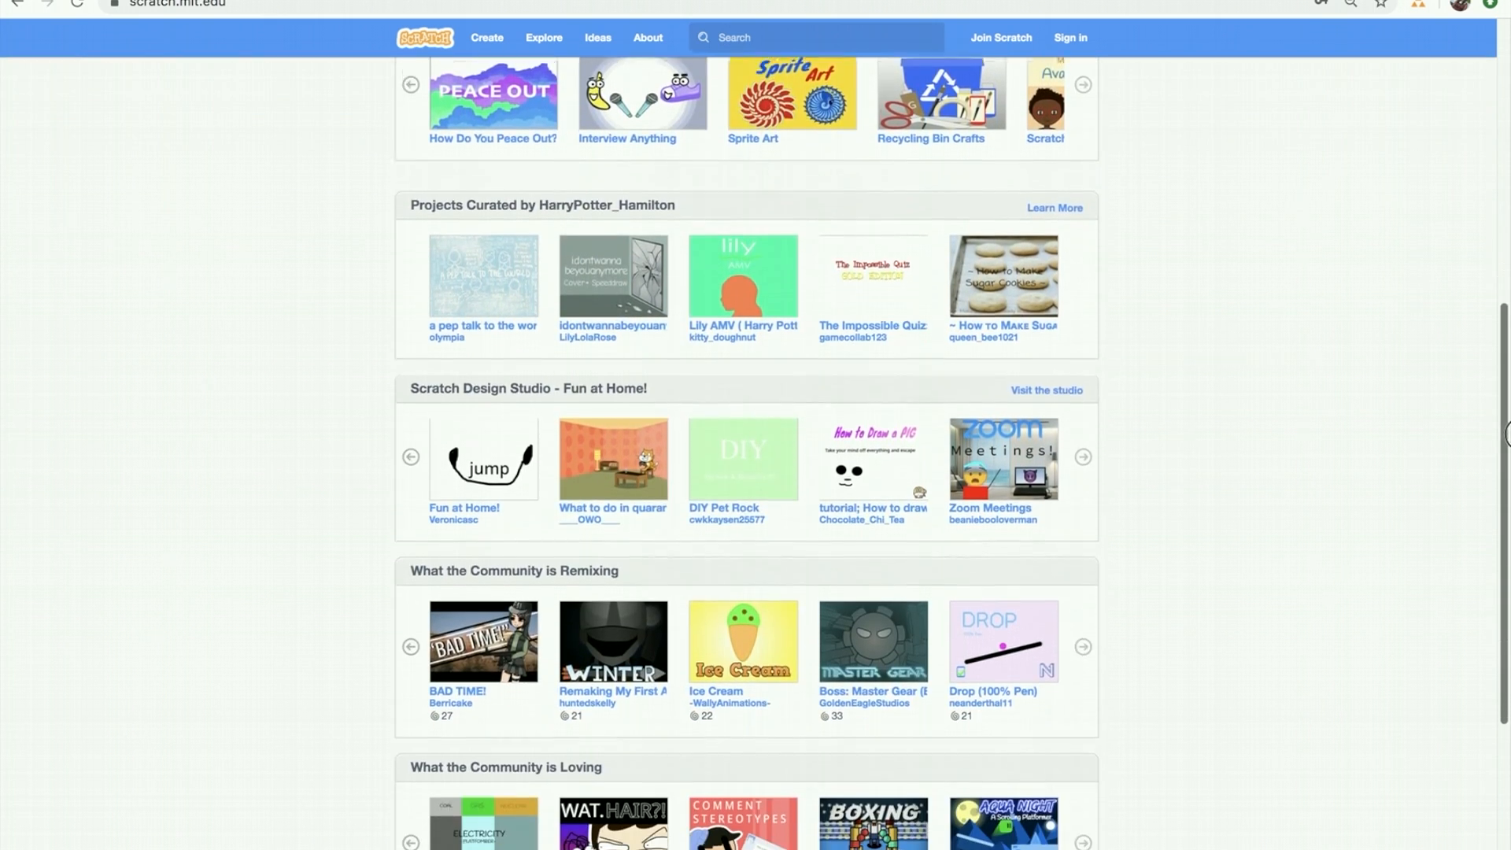
{"action": "scroll", "scroll_direction": "down", "scroll_amount": 3}
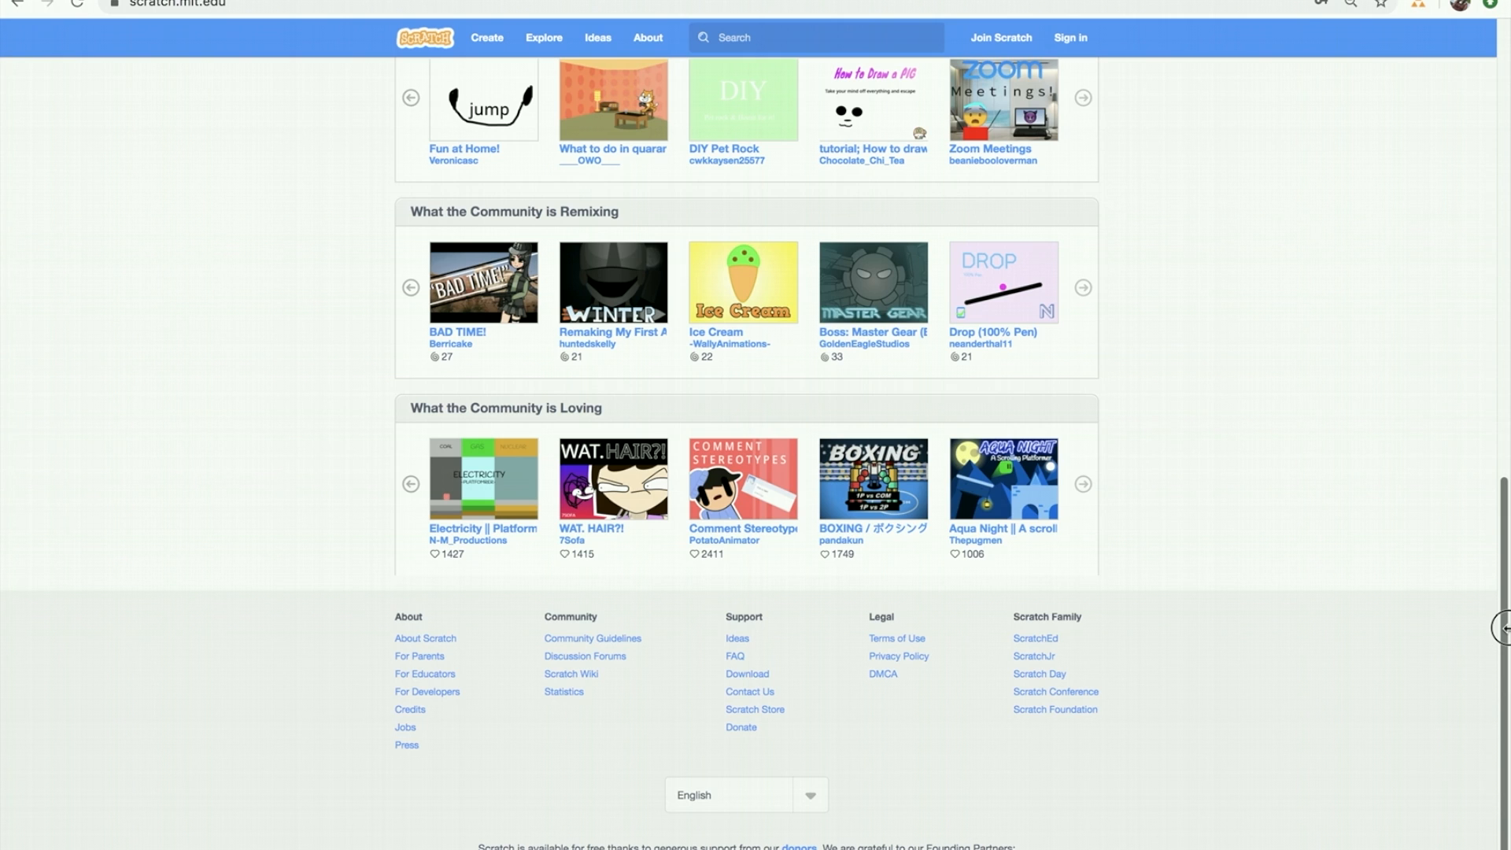
{"action": "scroll", "scroll_direction": "up", "scroll_amount": 3}
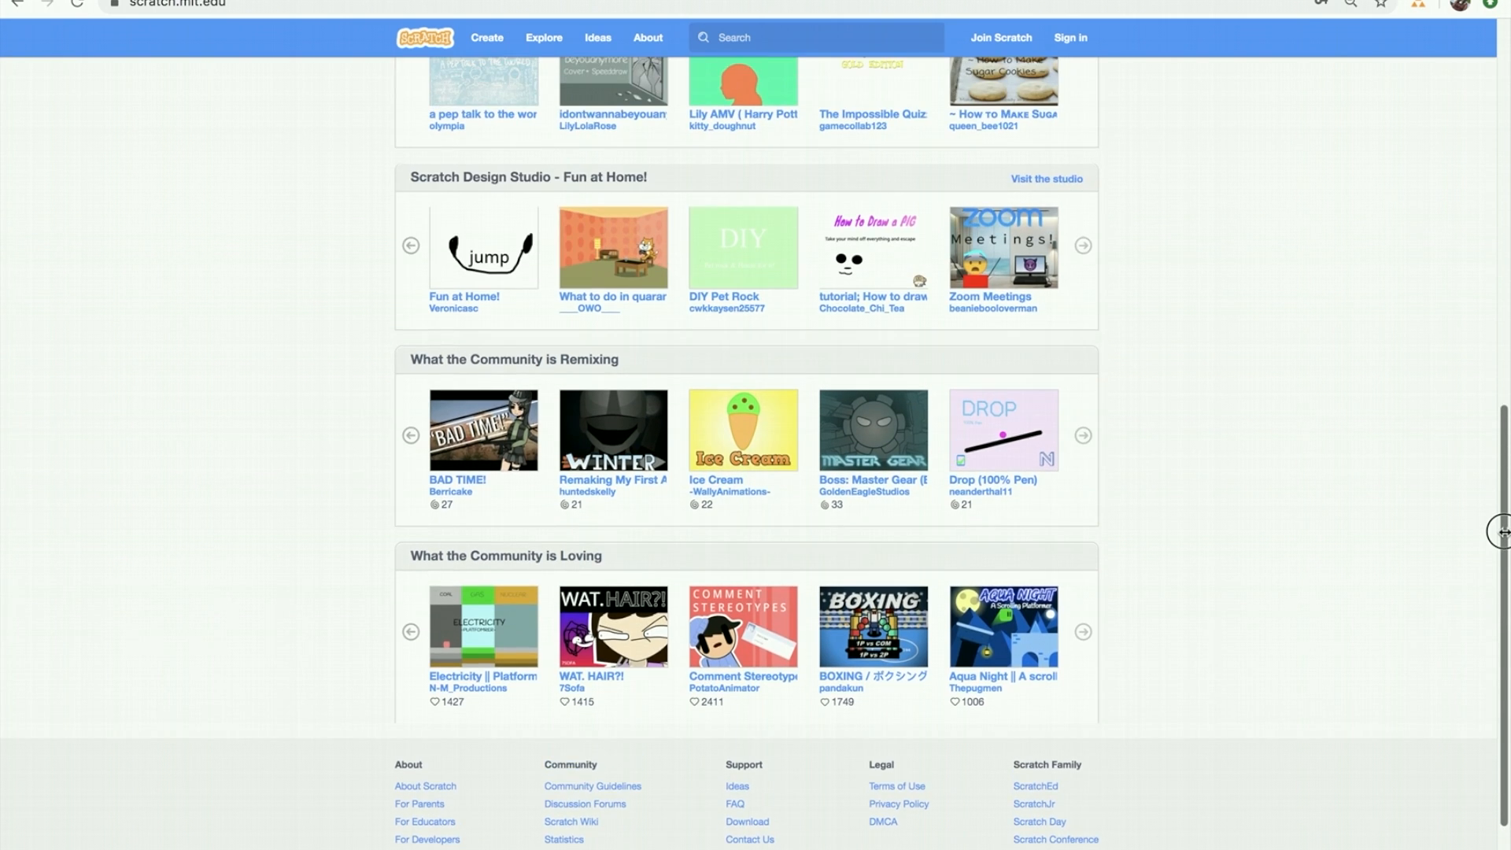
{"action": "scroll", "scroll_direction": "up", "scroll_amount": 3}
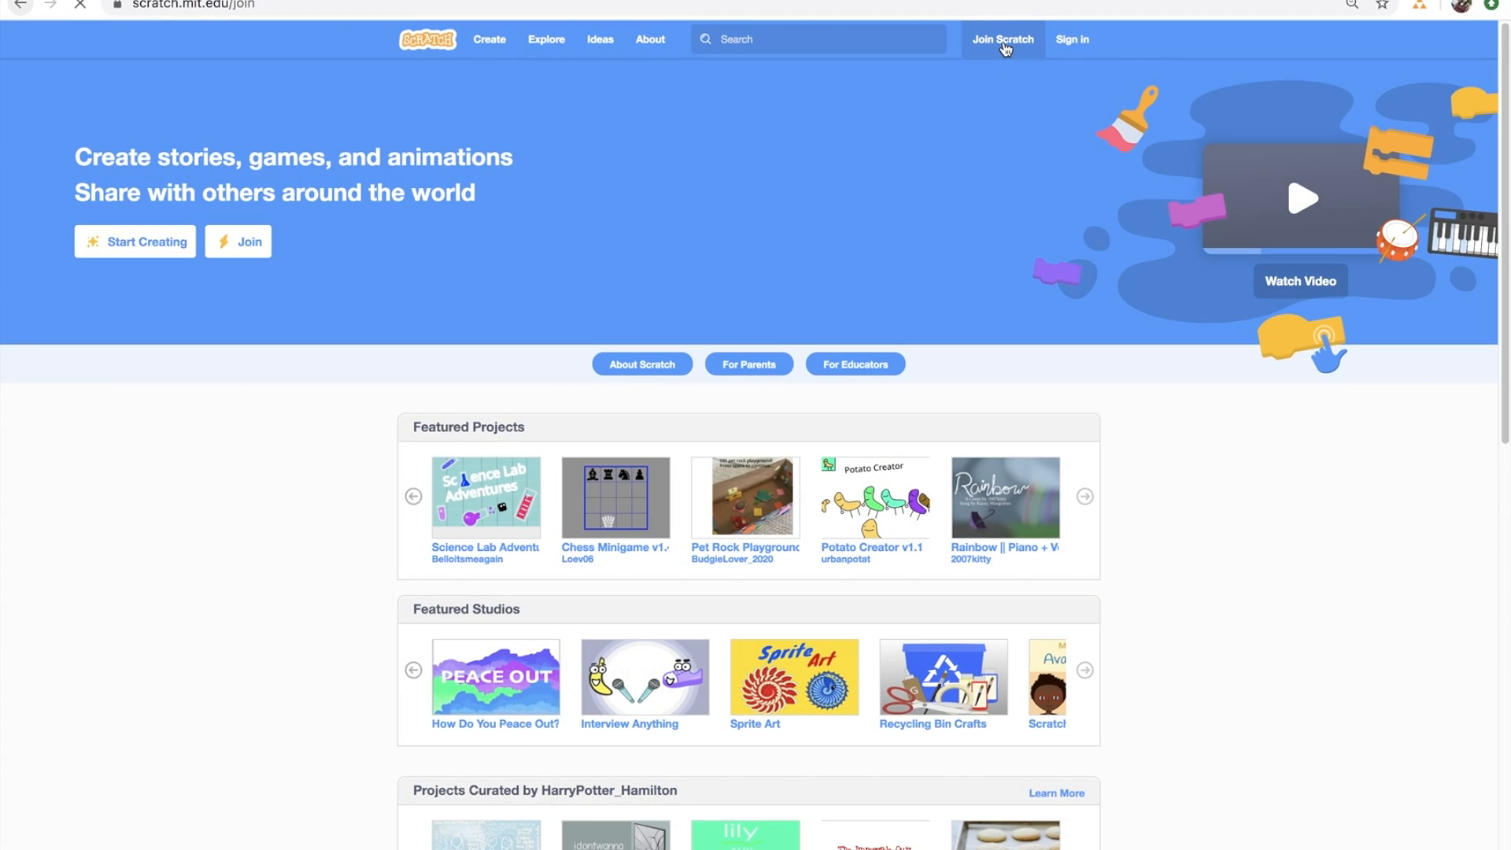
Enter the username 'abhirrocks892' and a password on the Join Scratch form
{"action": "left_click", "coordinate": [1001, 39]}
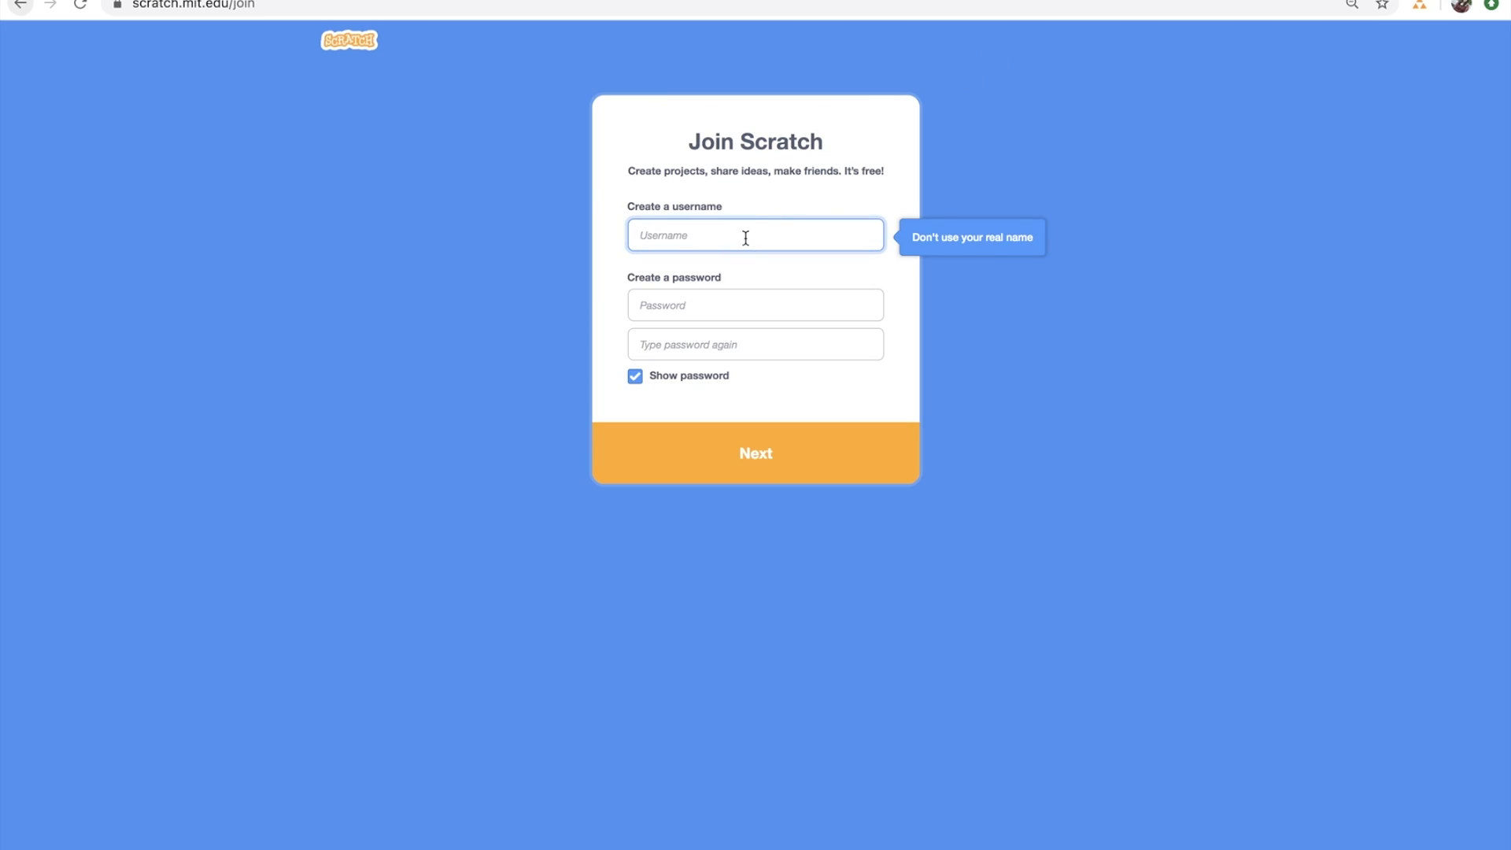
{"action": "type", "text": "abhir"}
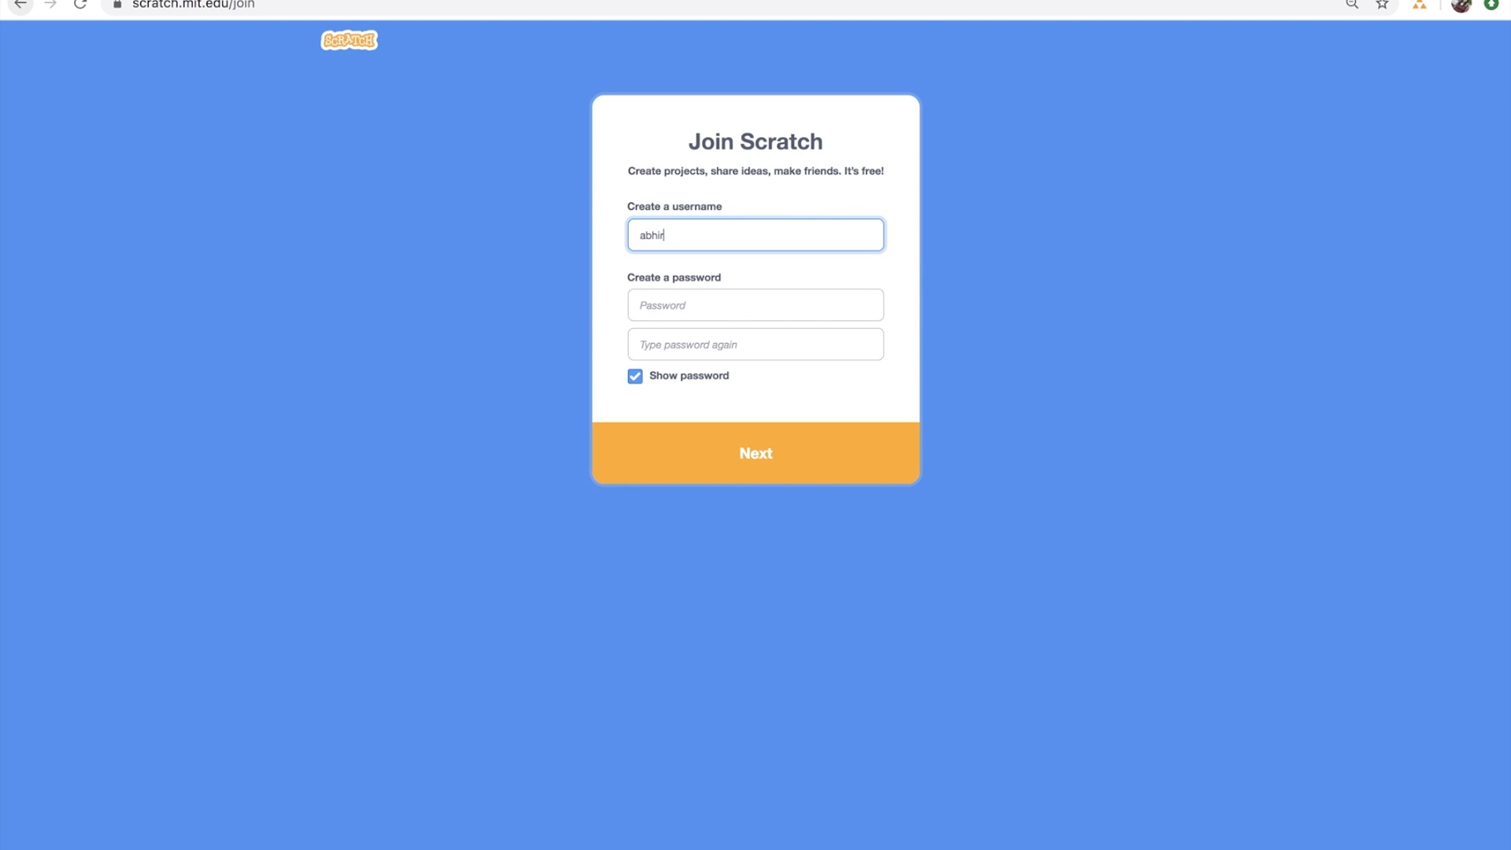
{"action": "type", "text": "rocks892"}
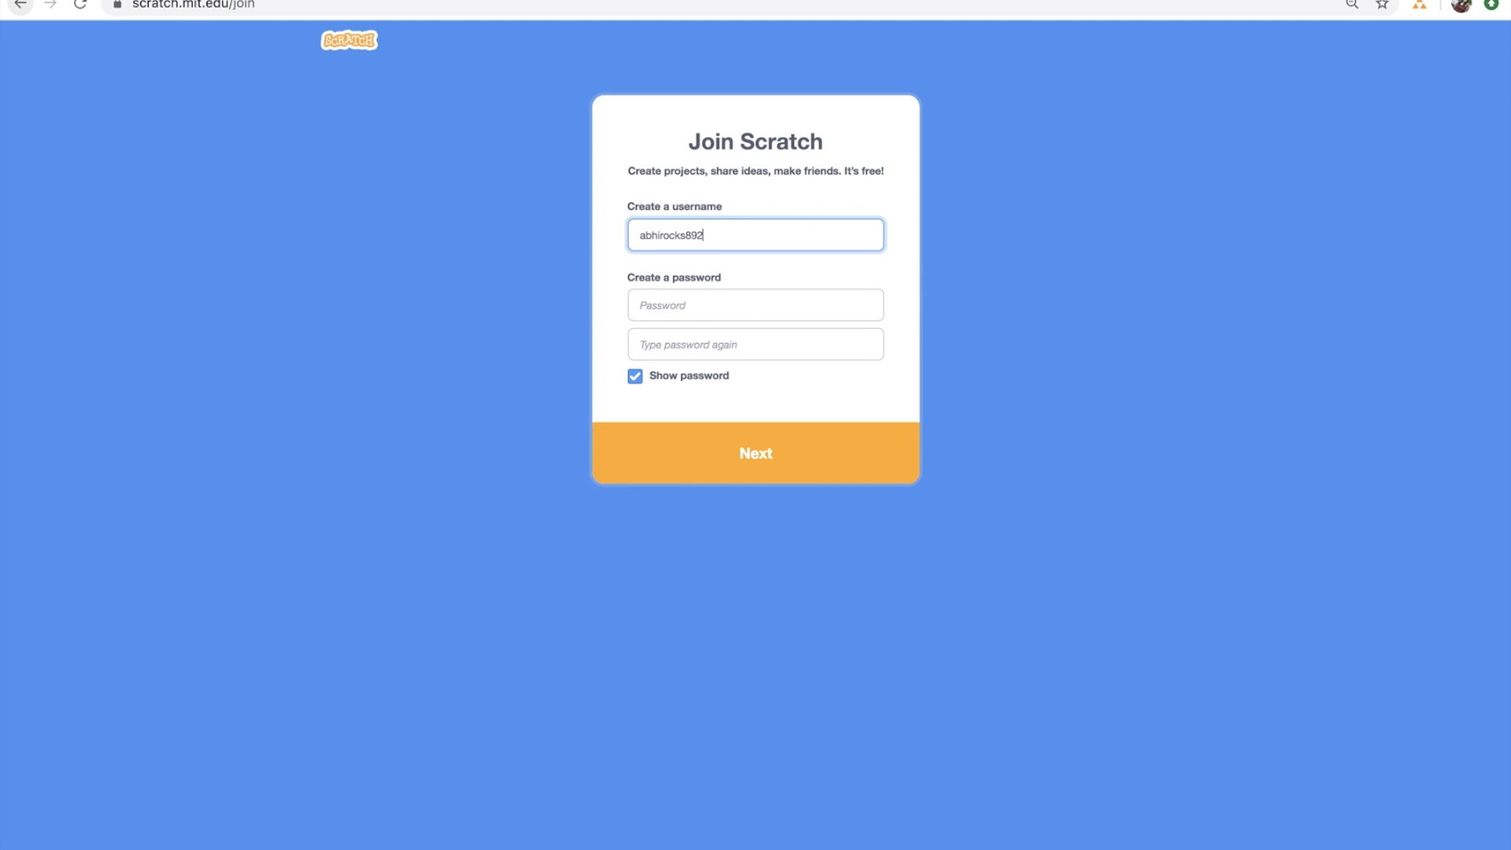
{"action": "left_click", "coordinate": [754, 304]}
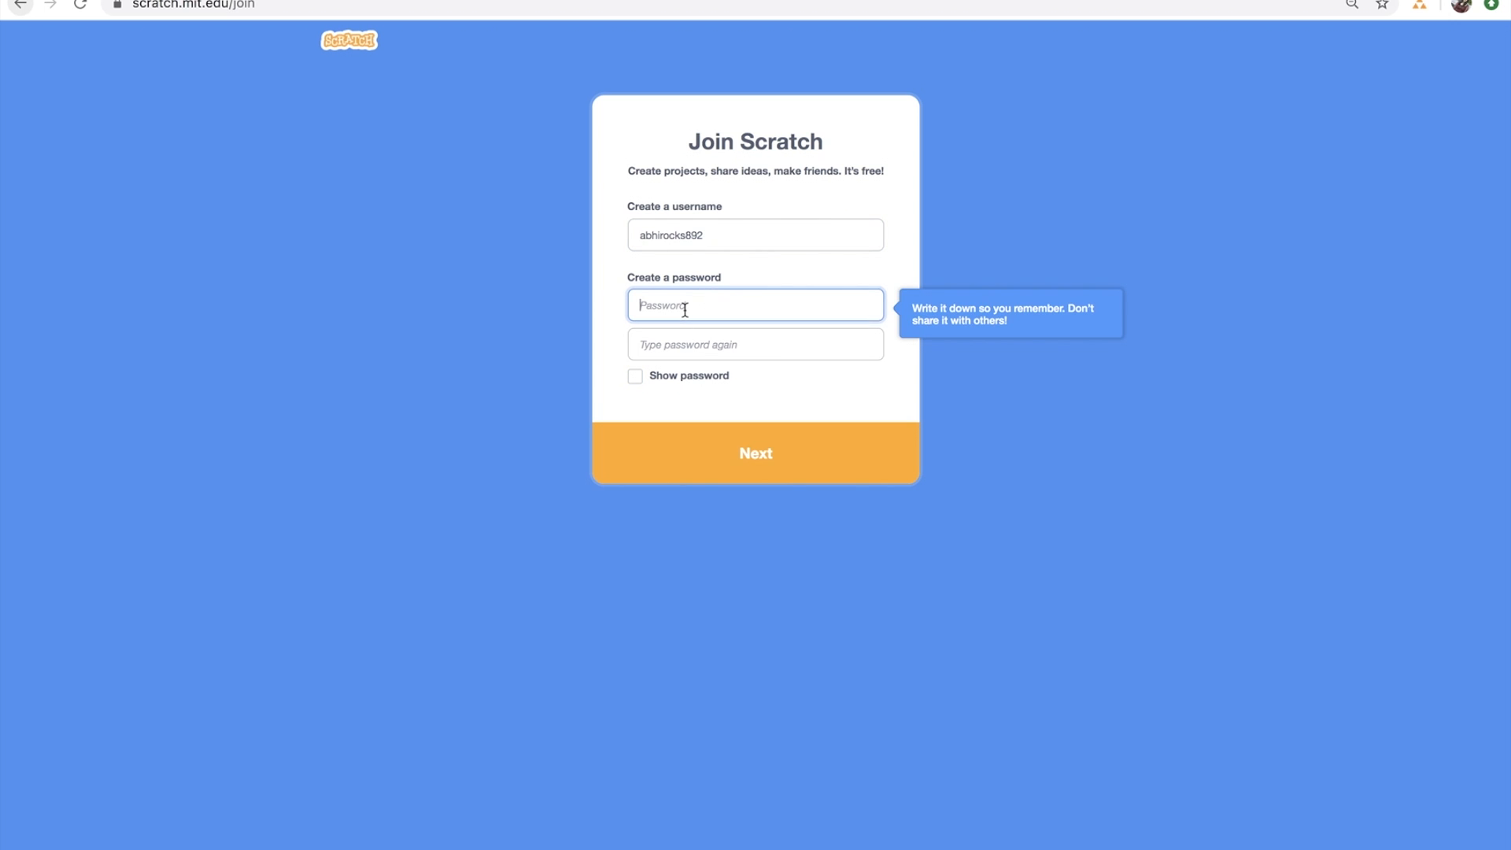
{"action": "type", "text": "••"}
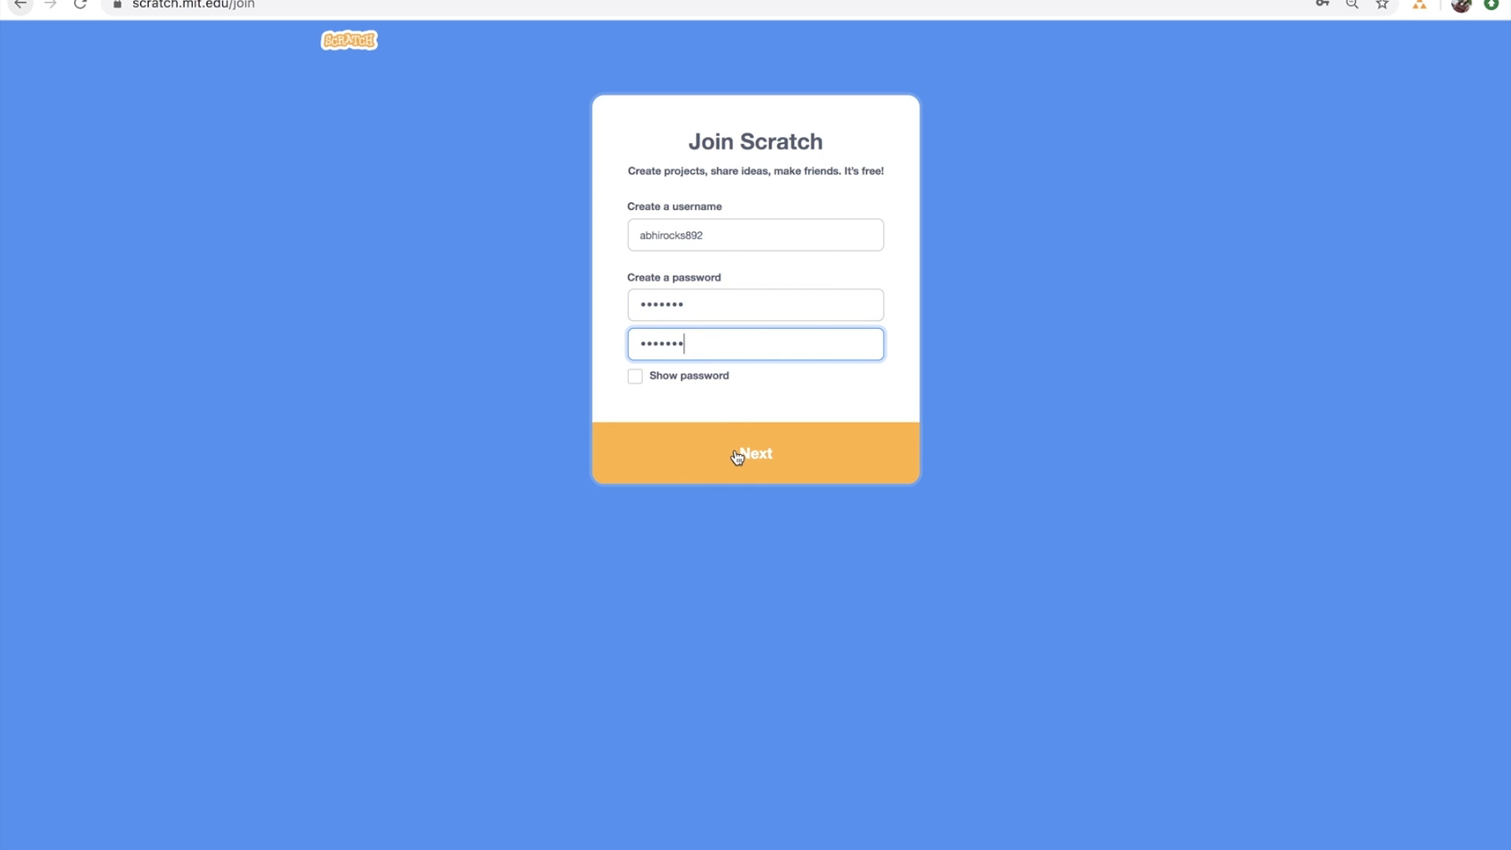
Answer country United States of America, birth month May with a birth year, and gender Male, reaching the email step
{"action": "left_click", "coordinate": [754, 453]}
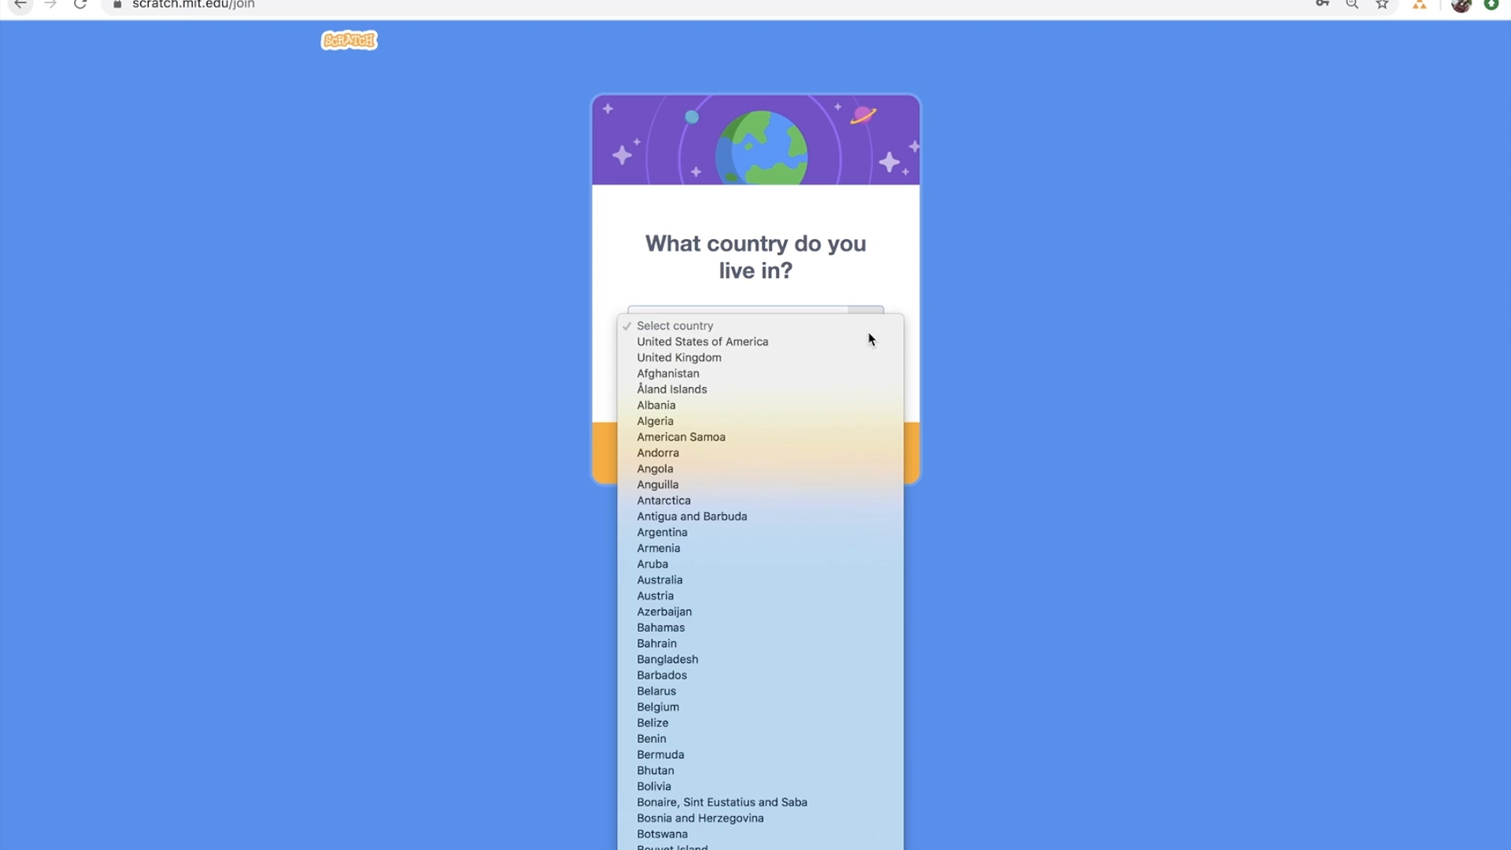
{"action": "left_click", "coordinate": [702, 341]}
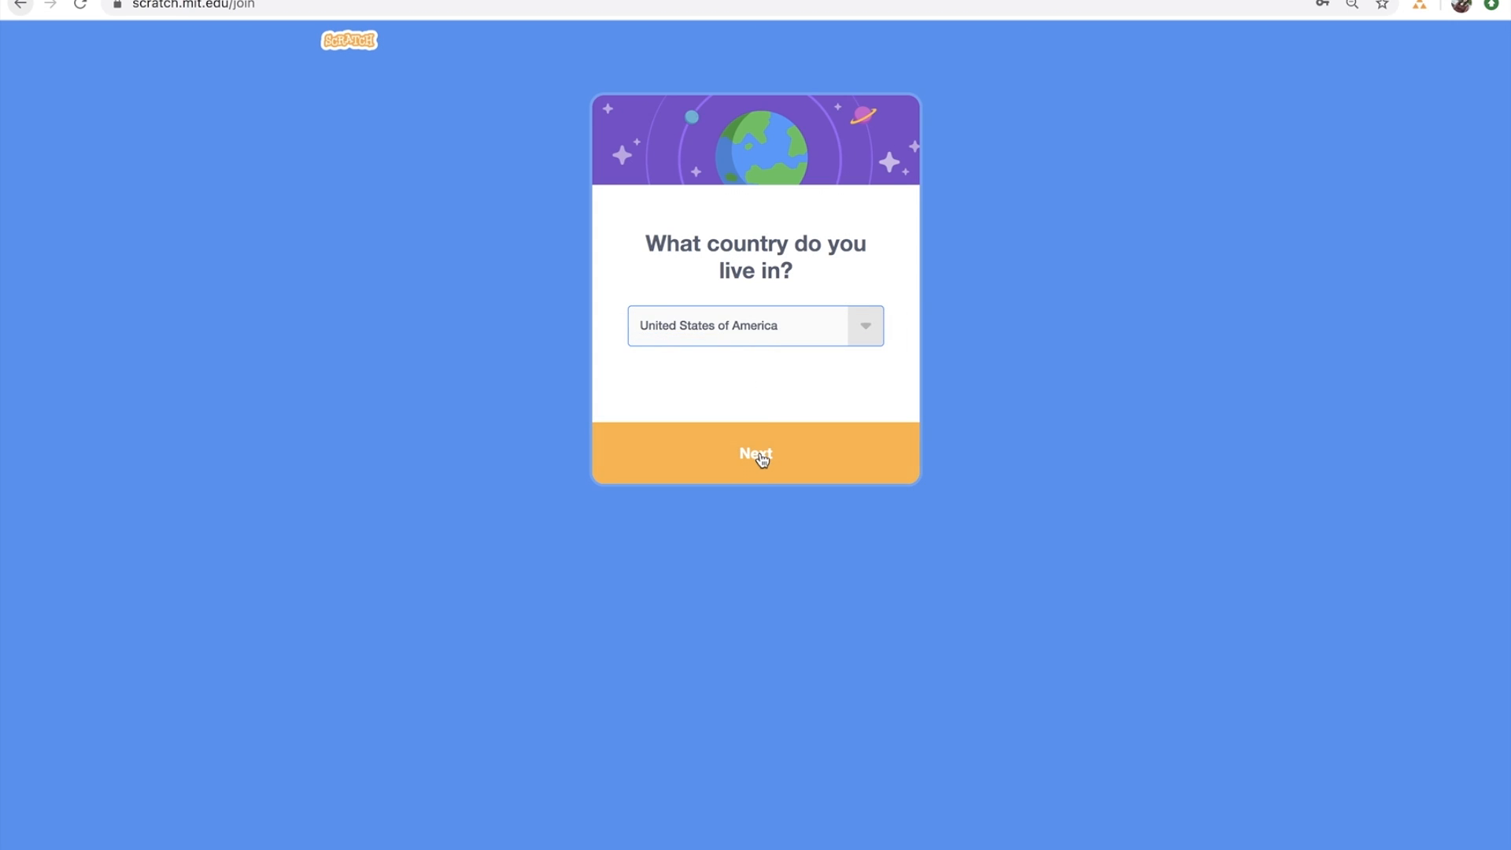
{"action": "left_click", "coordinate": [754, 453]}
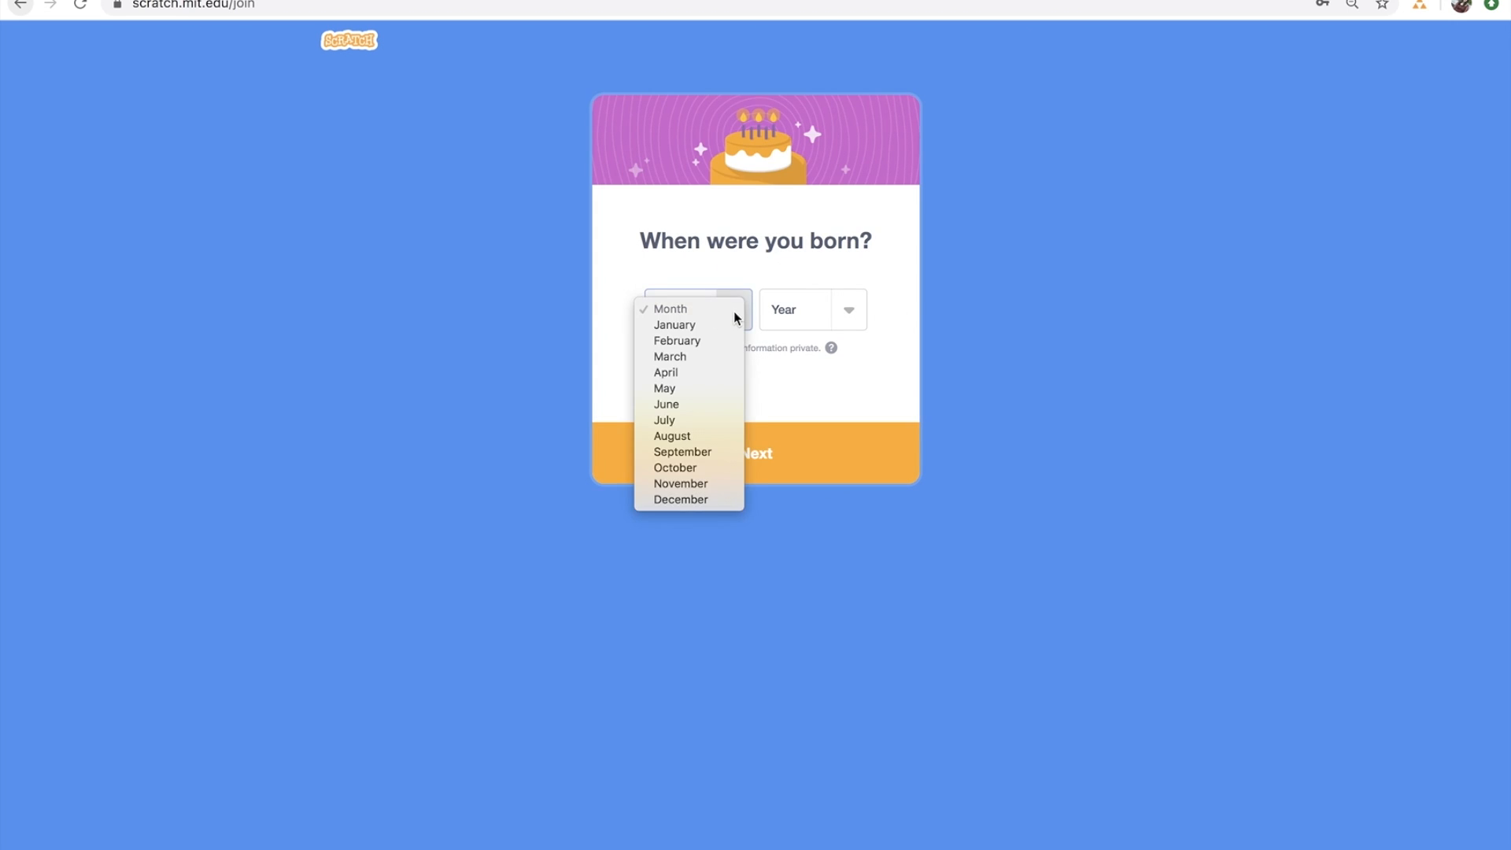
{"action": "left_click", "coordinate": [664, 389]}
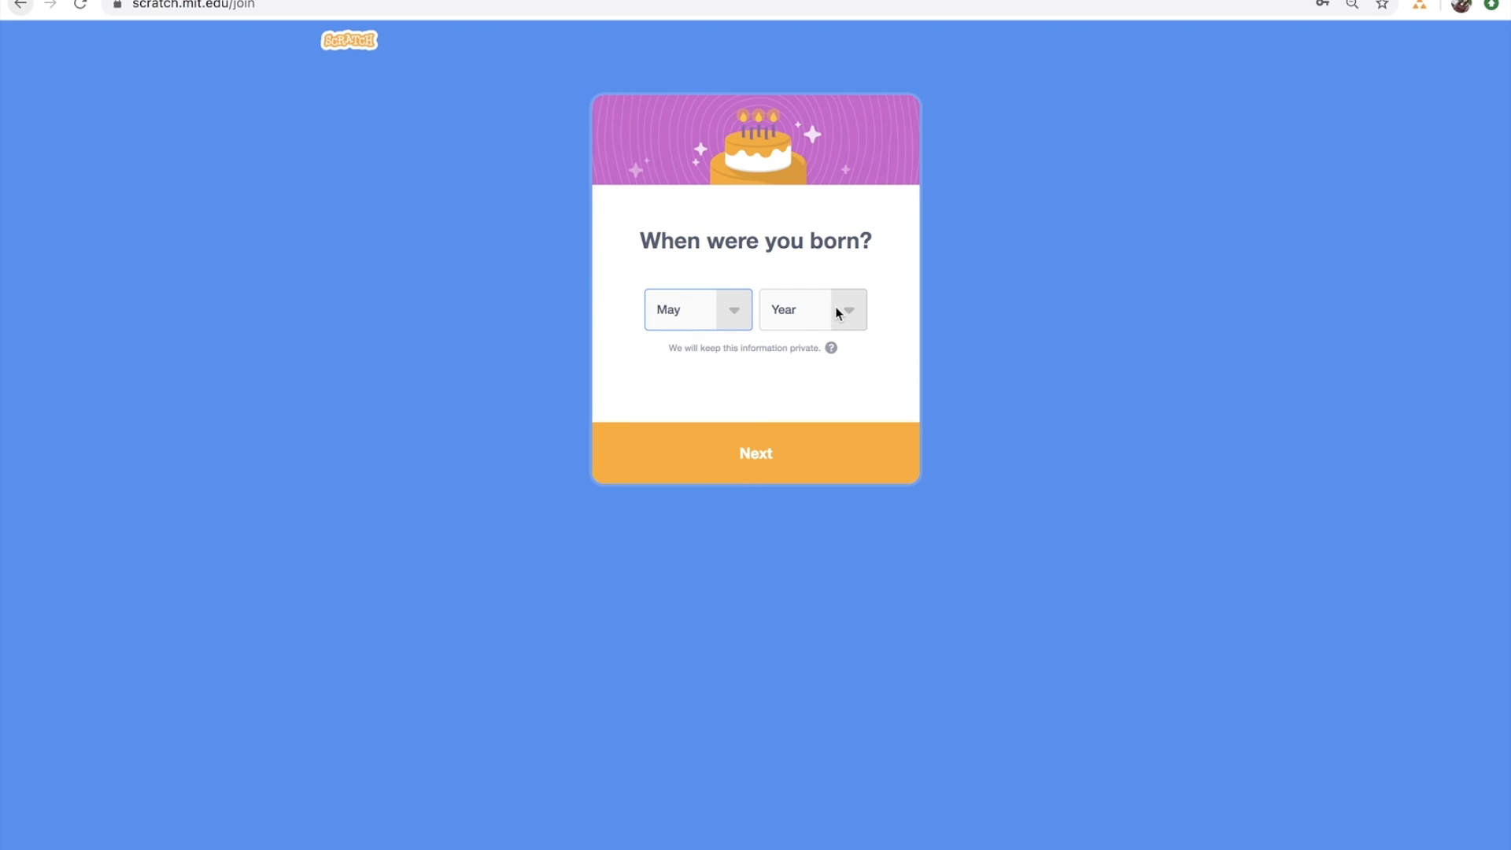
{"action": "left_click", "coordinate": [809, 310]}
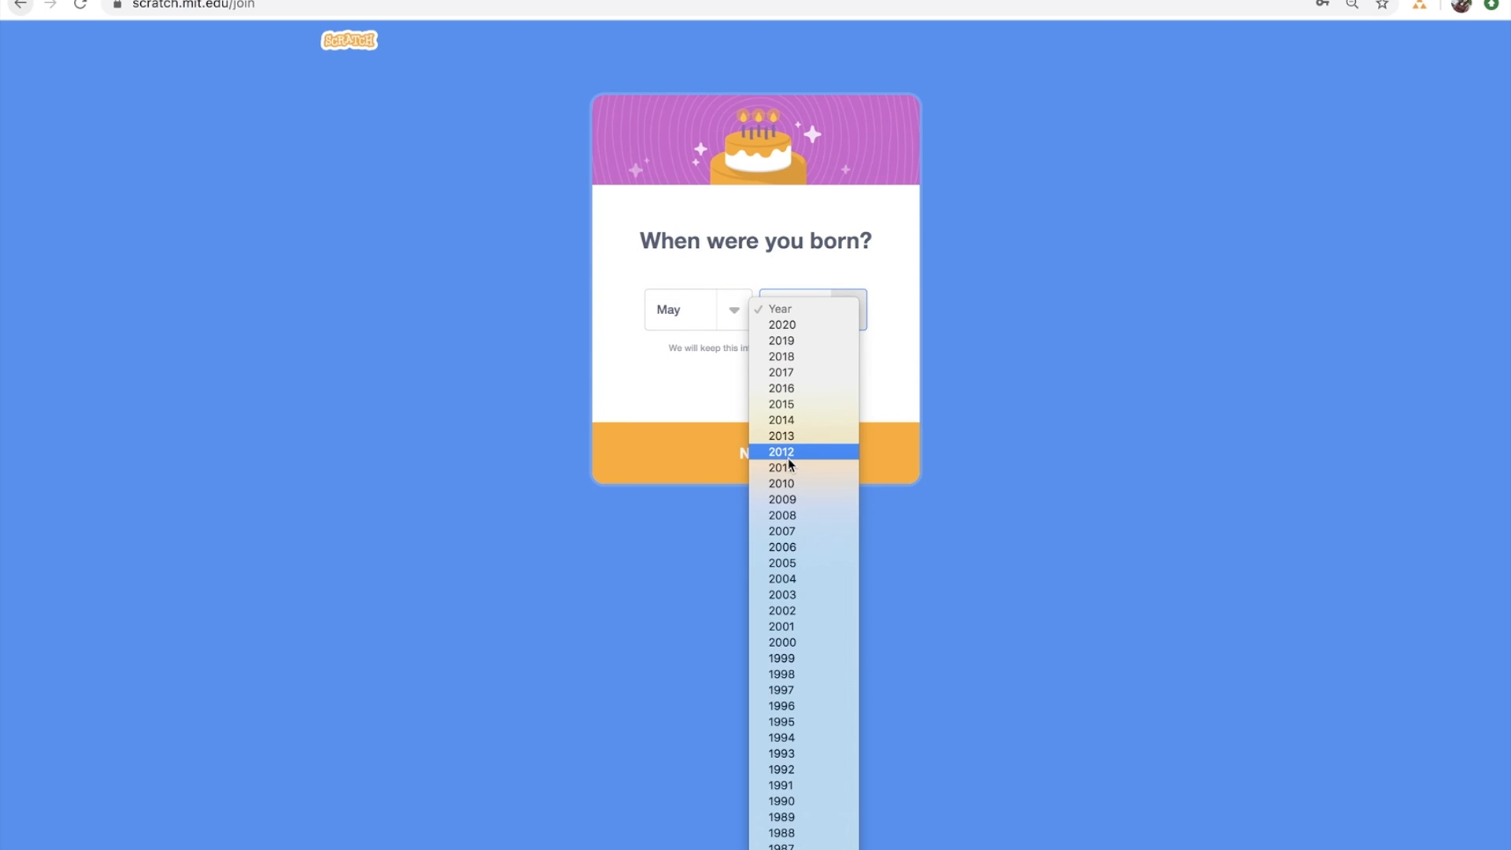
{"action": "left_click", "coordinate": [781, 452]}
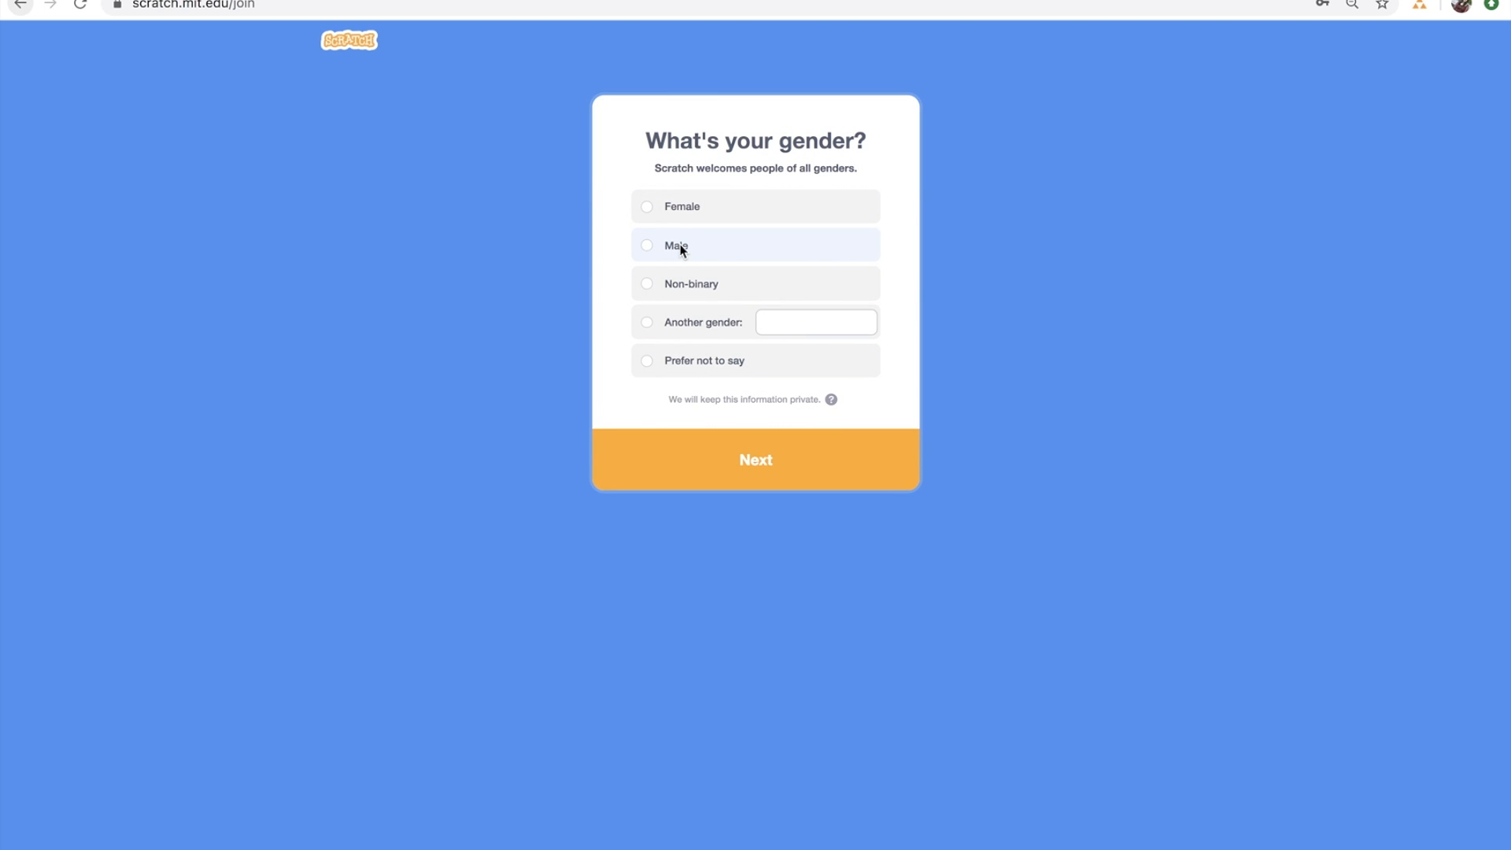
{"action": "left_click", "coordinate": [647, 246]}
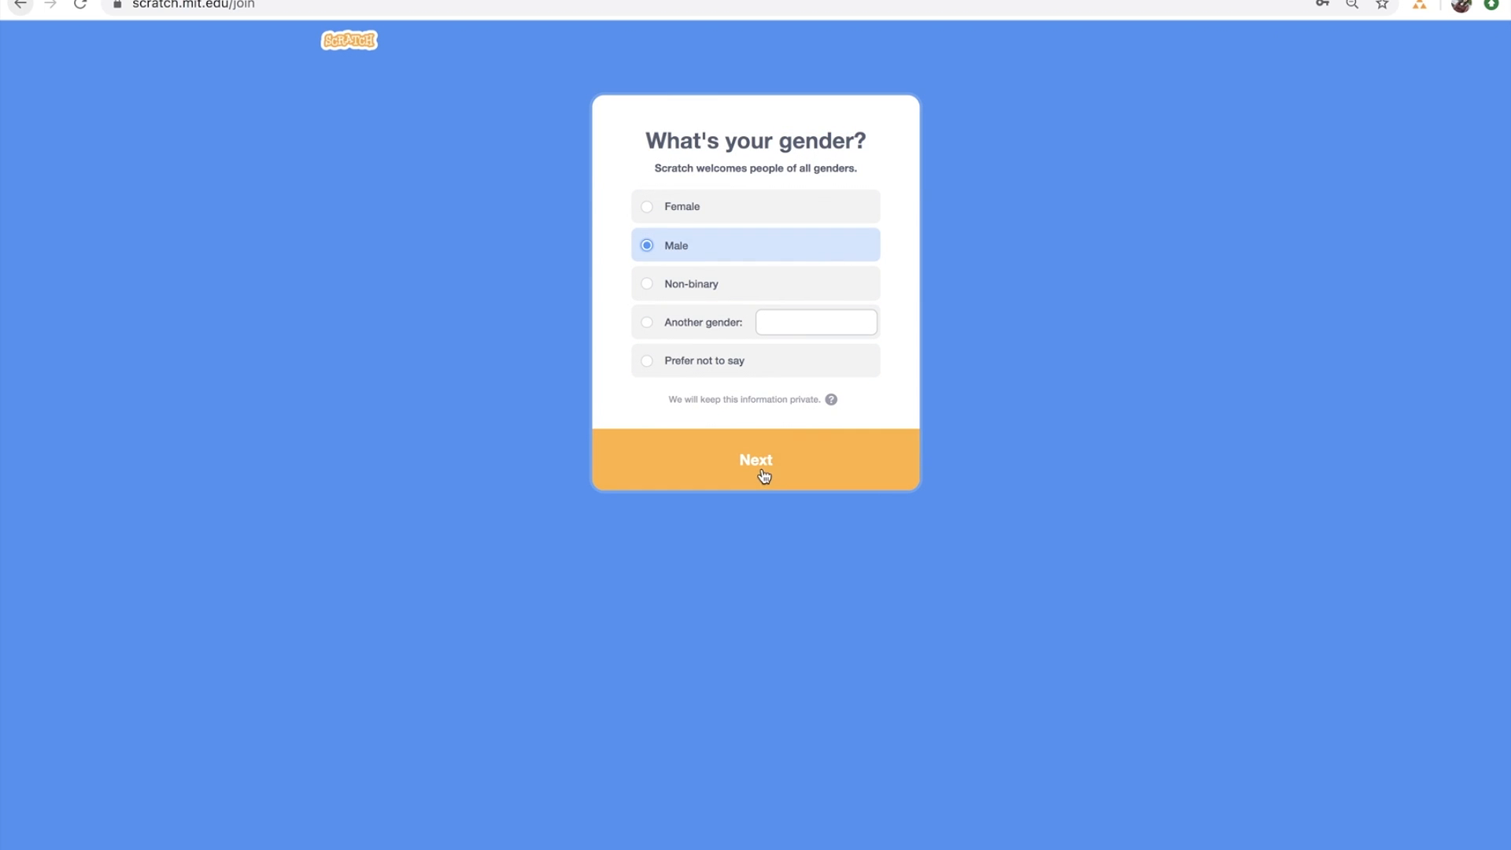
{"action": "left_click", "coordinate": [756, 460]}
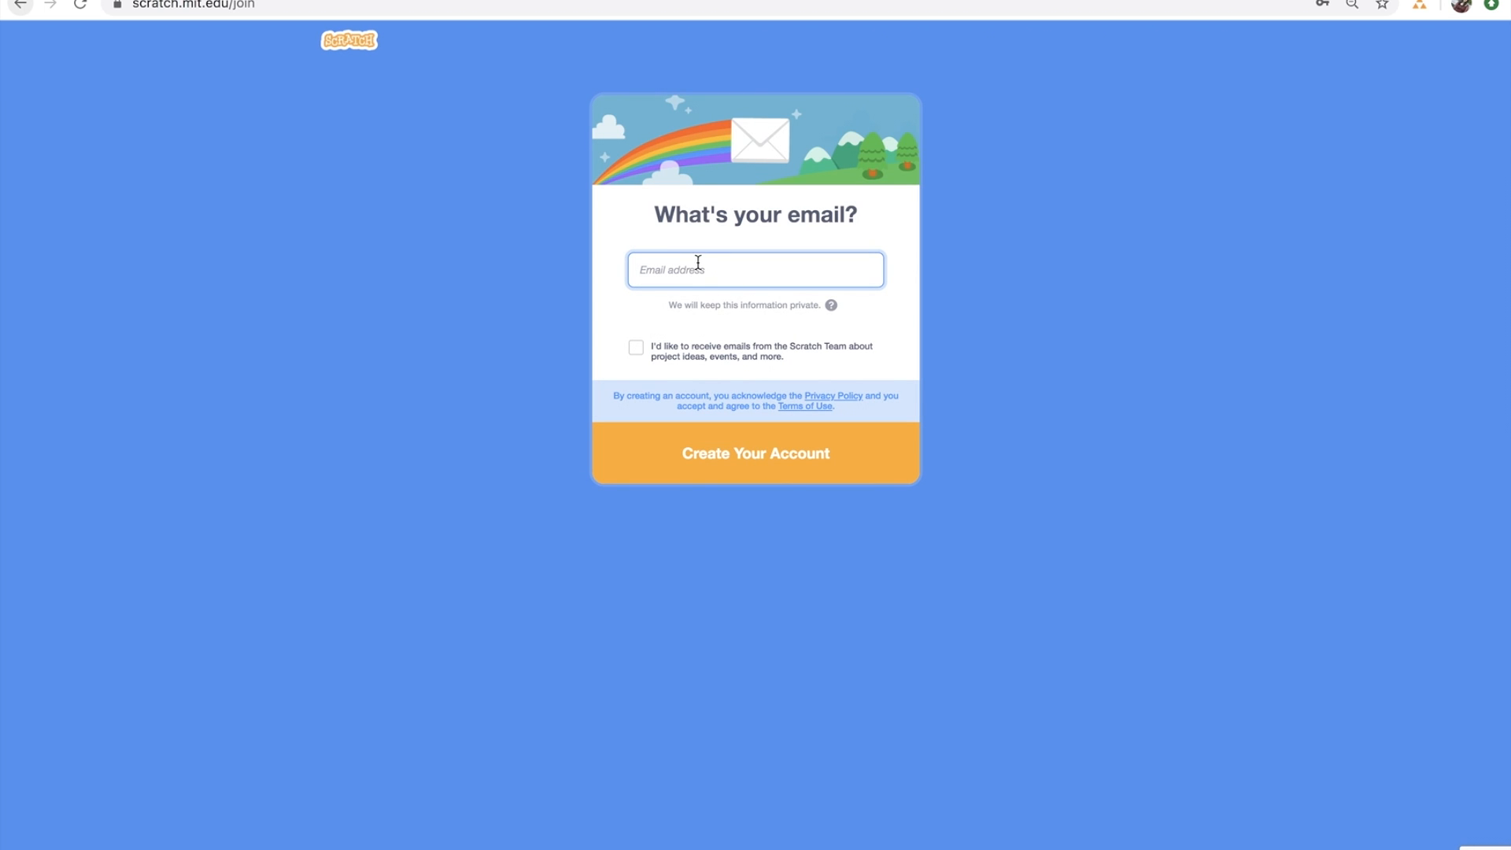
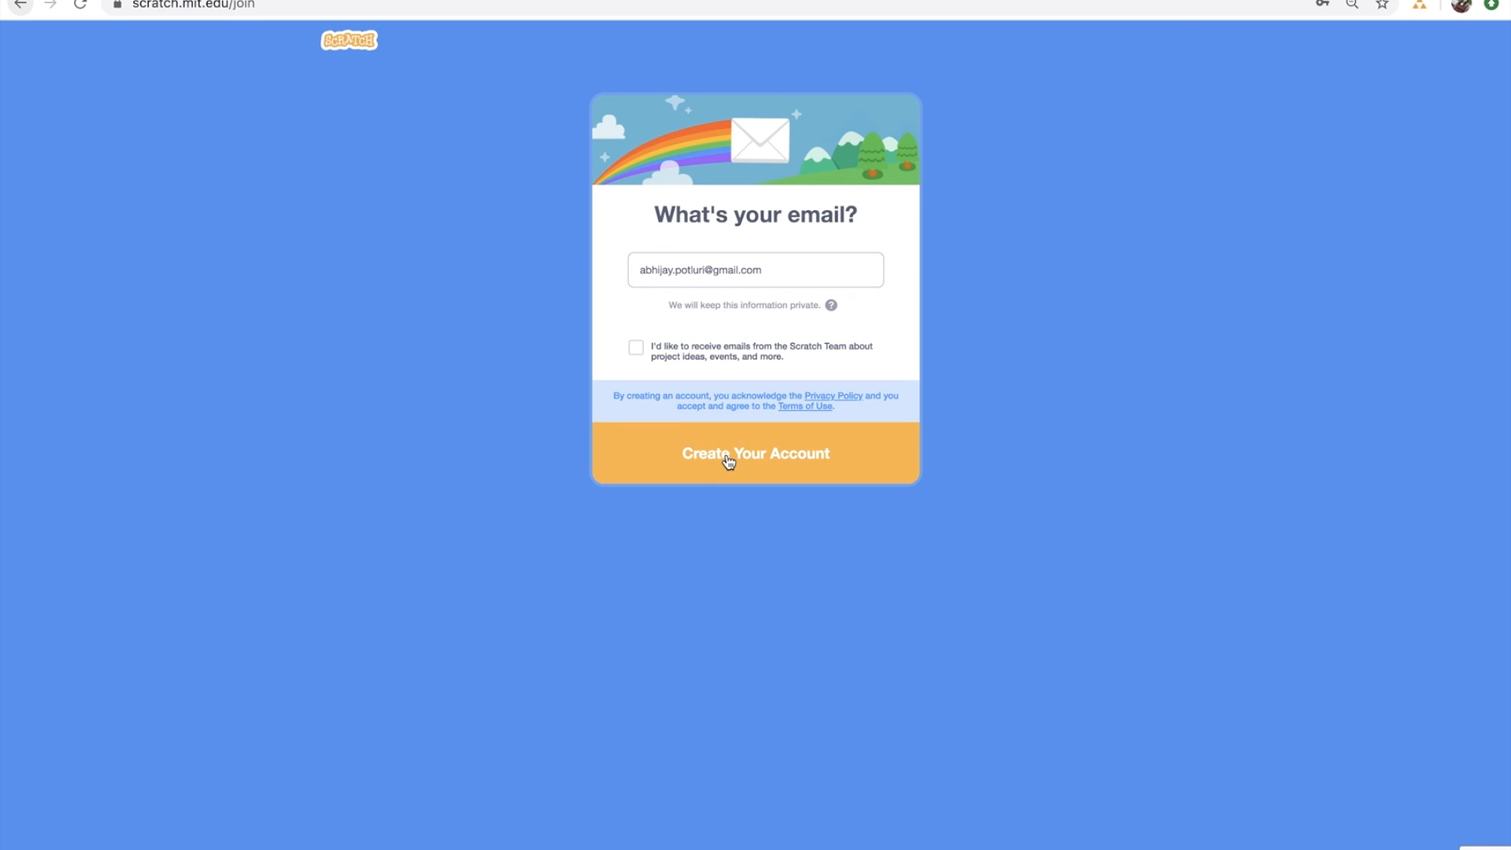
{"action": "left_click", "coordinate": [754, 453]}
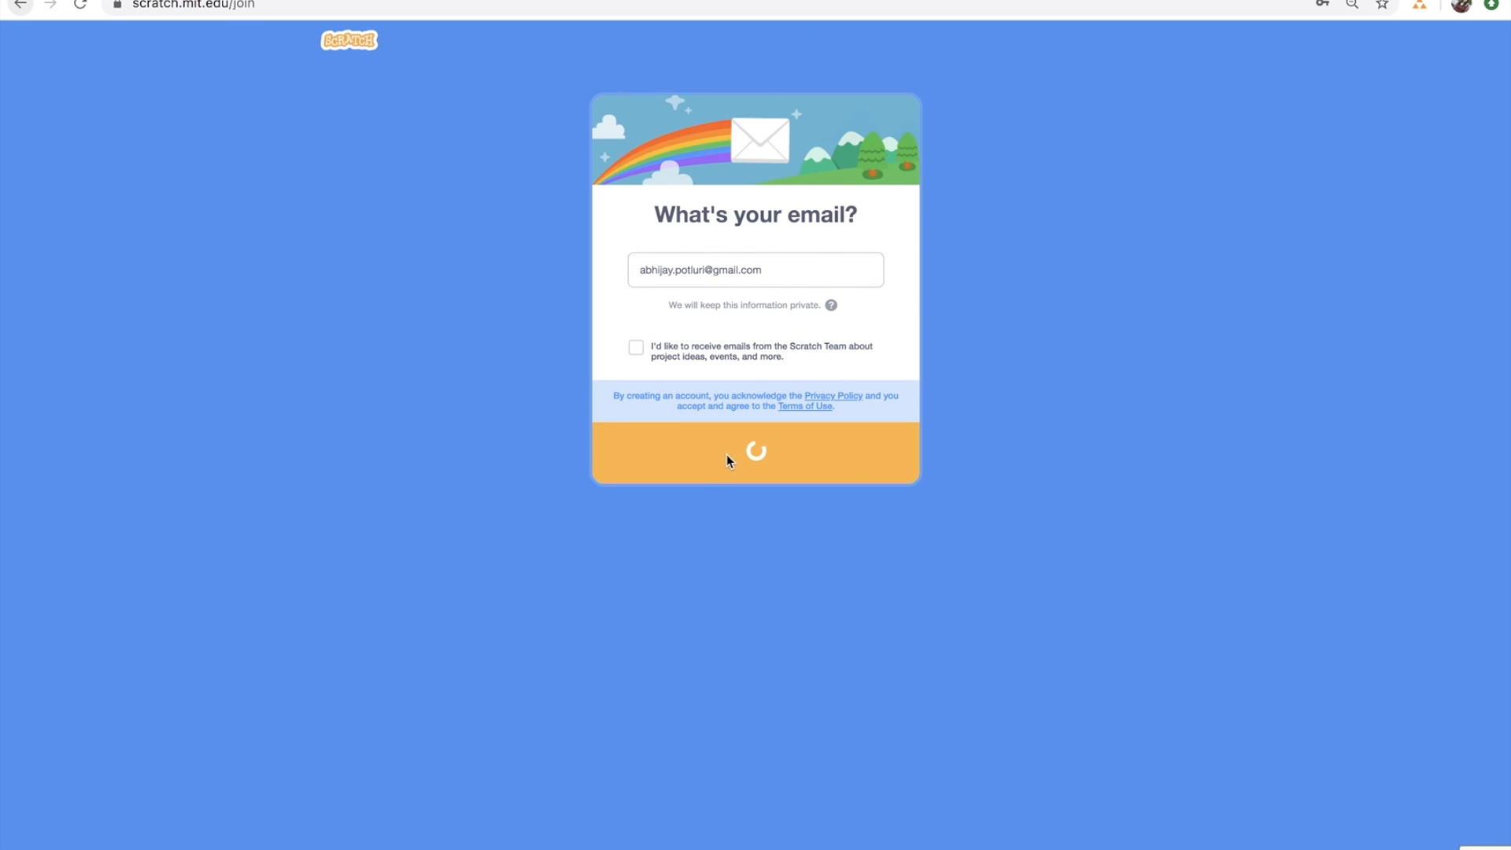
{"action": "left_click", "coordinate": [754, 453]}
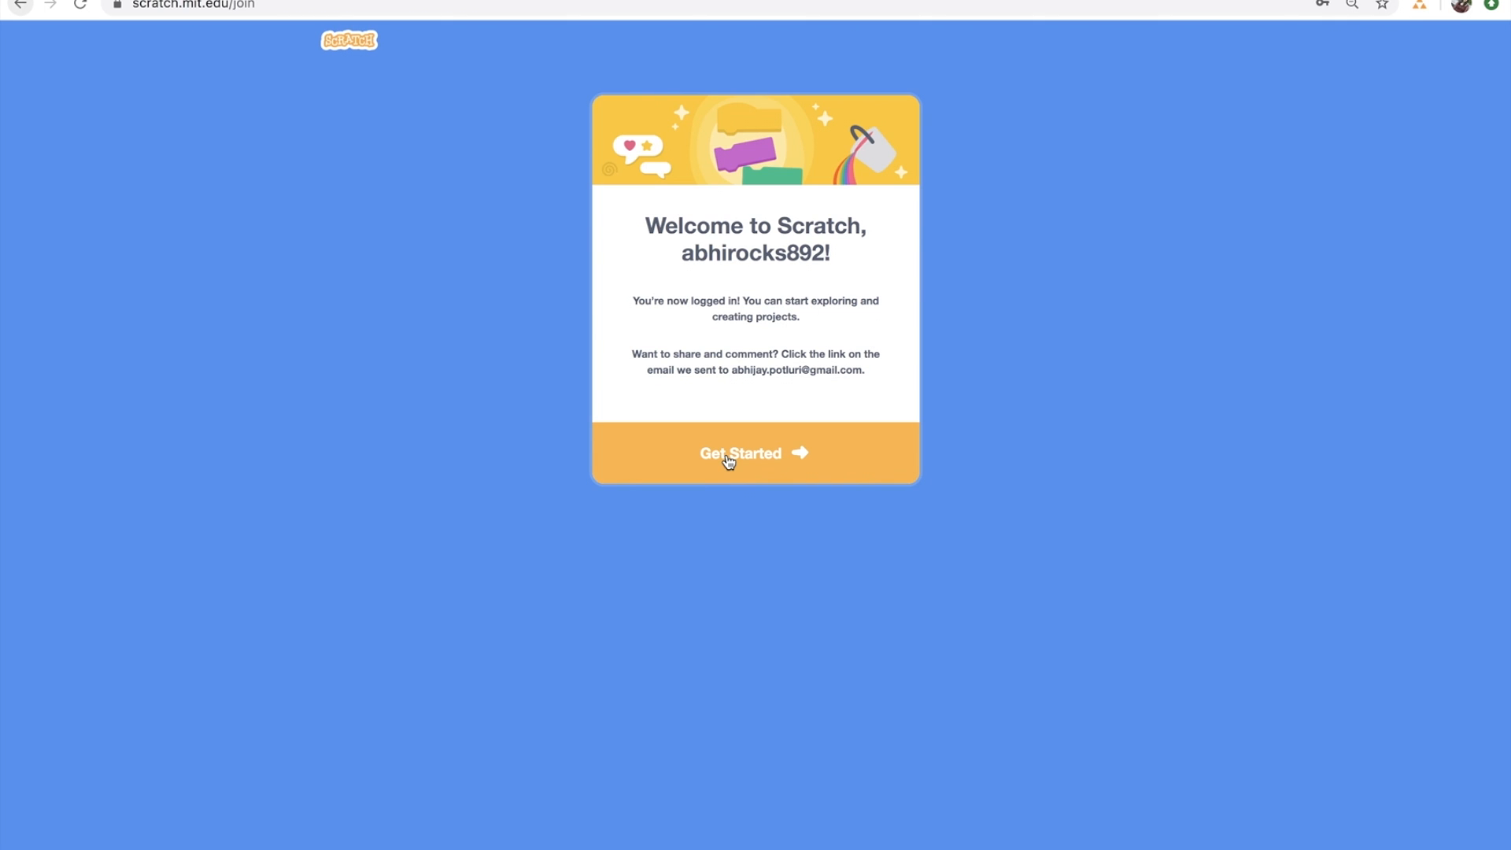
Leave the welcome screen and use Create to start a new project in the editor
{"action": "left_click", "coordinate": [754, 453]}
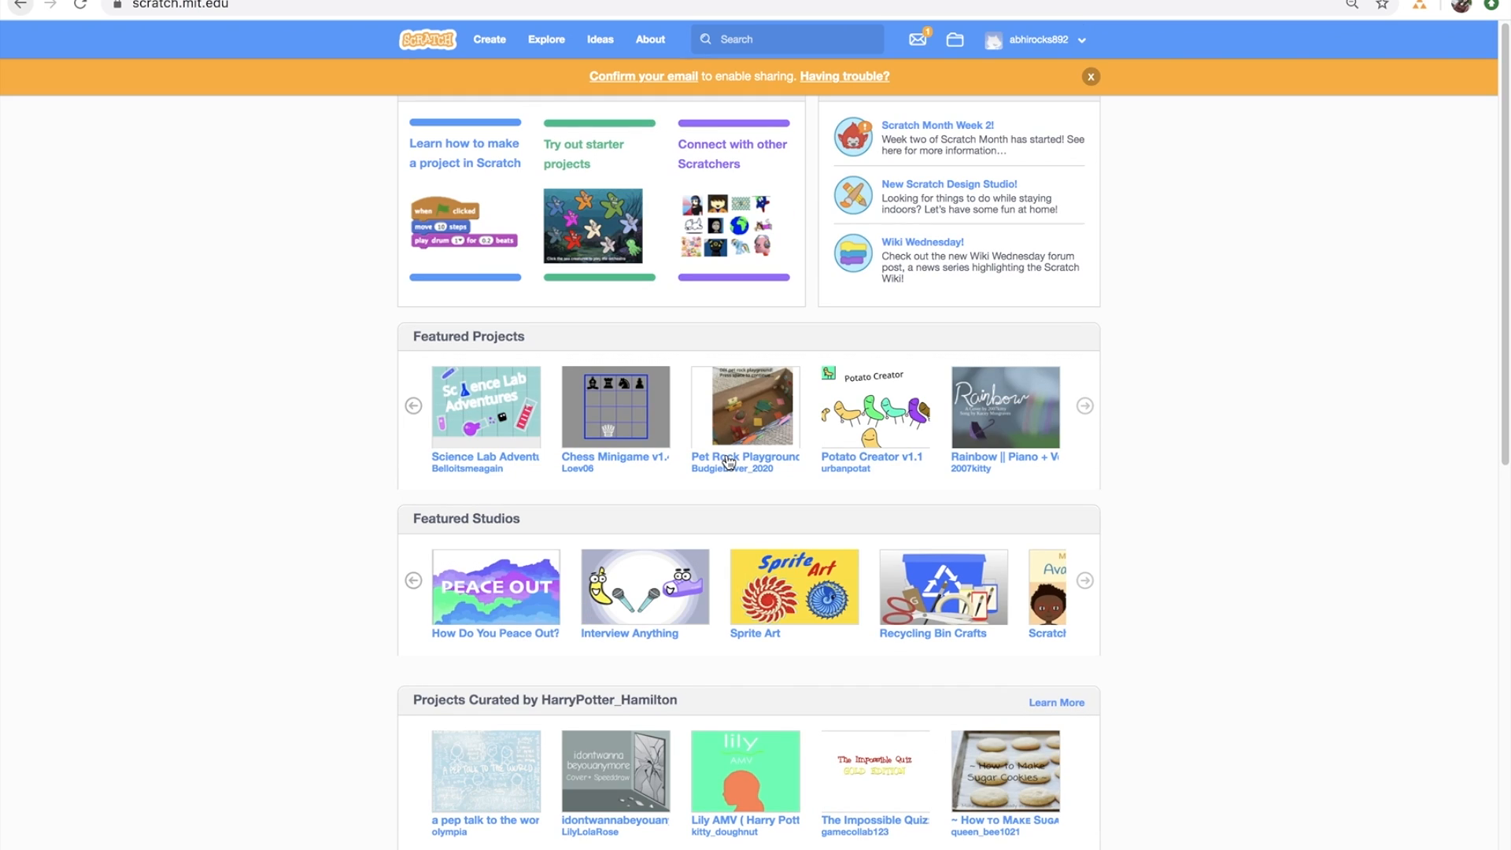
{"action": "mouse_move", "coordinate": [488, 43]}
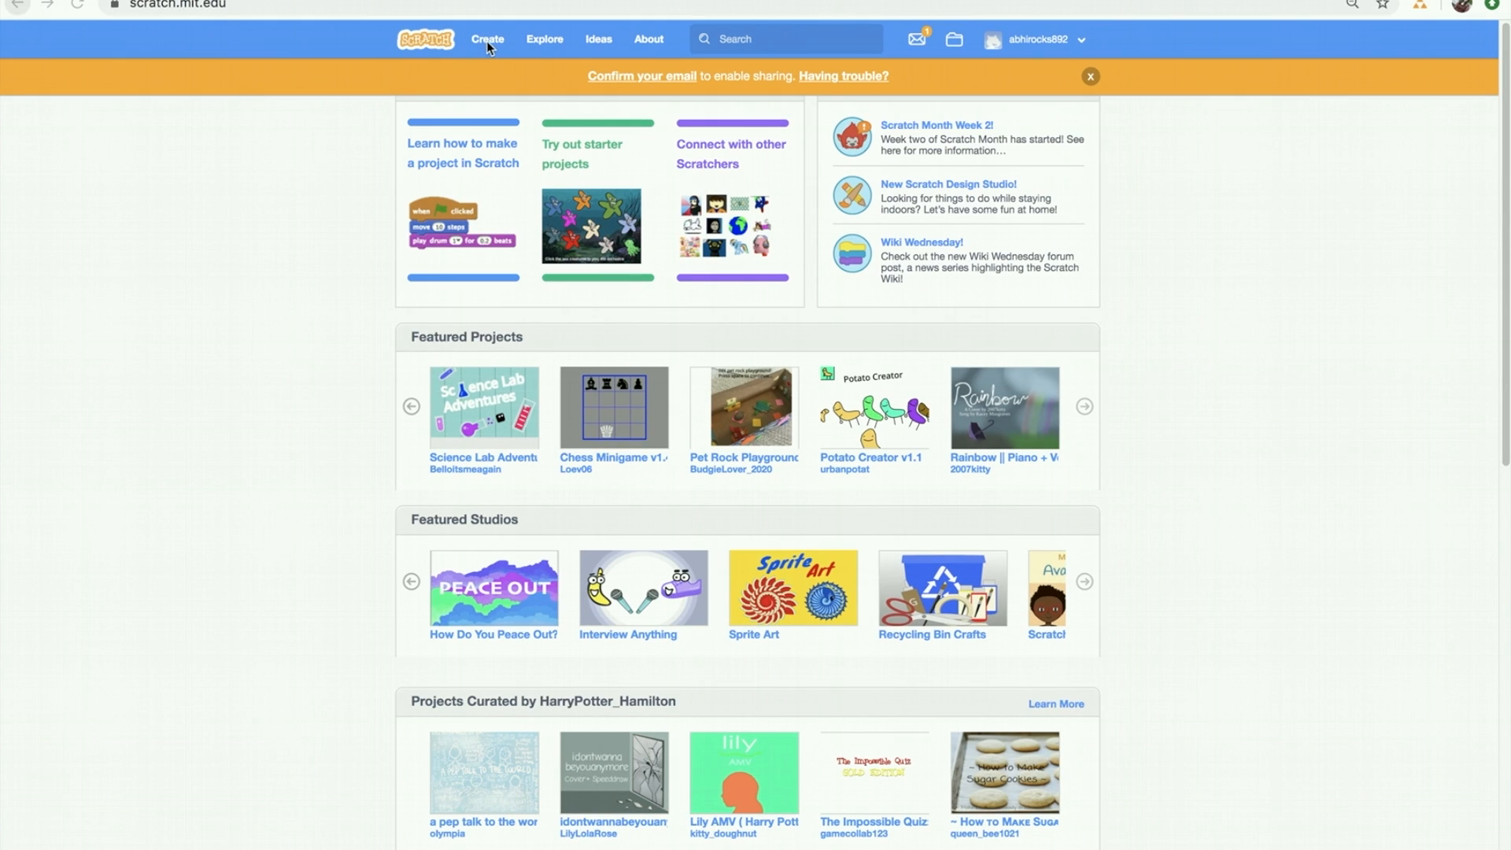
{"action": "mouse_move", "coordinate": [499, 44]}
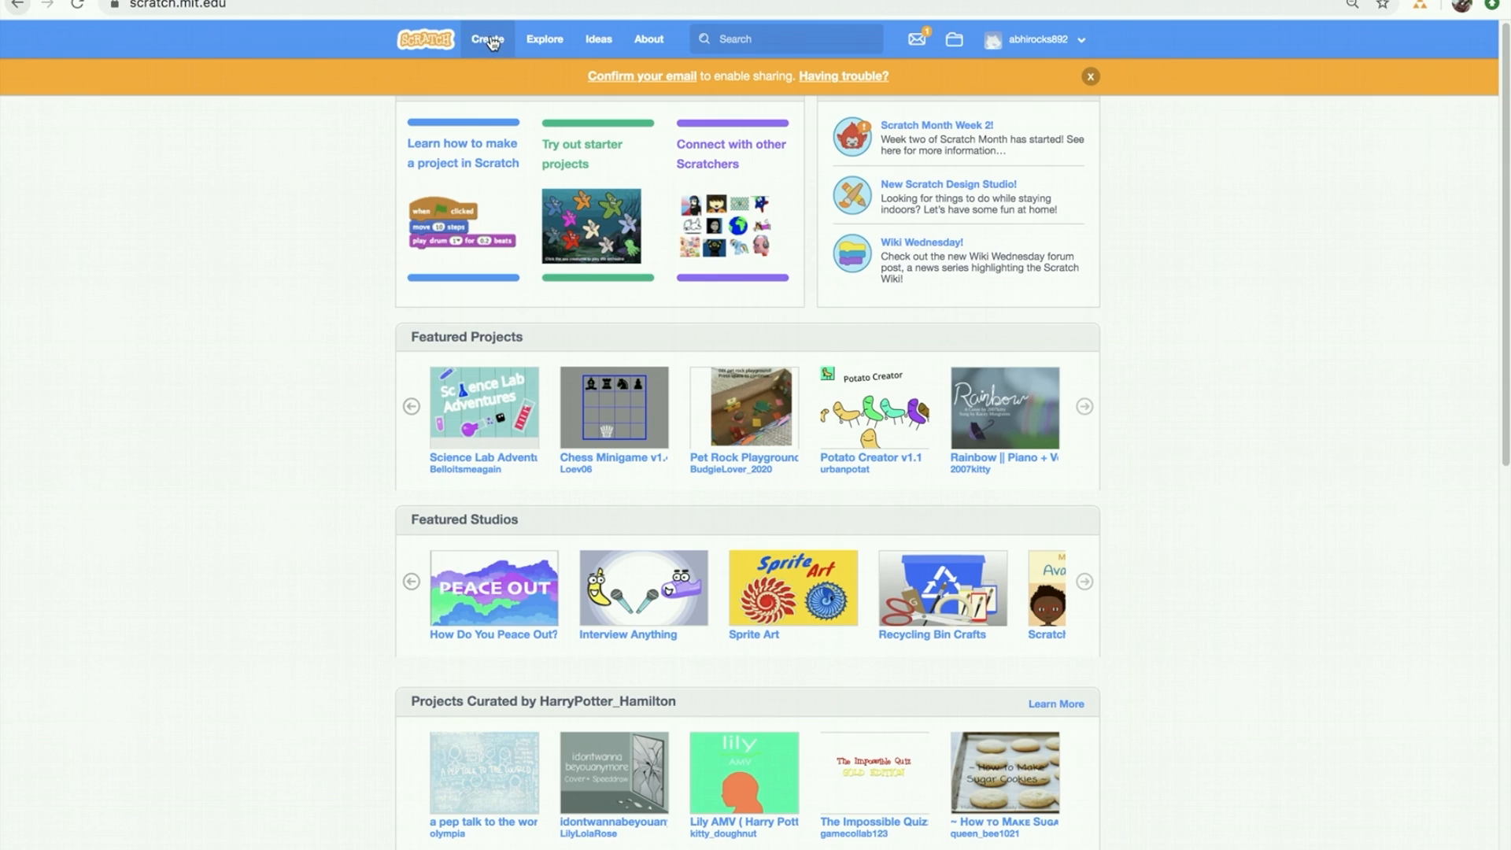
{"action": "left_click", "coordinate": [486, 37]}
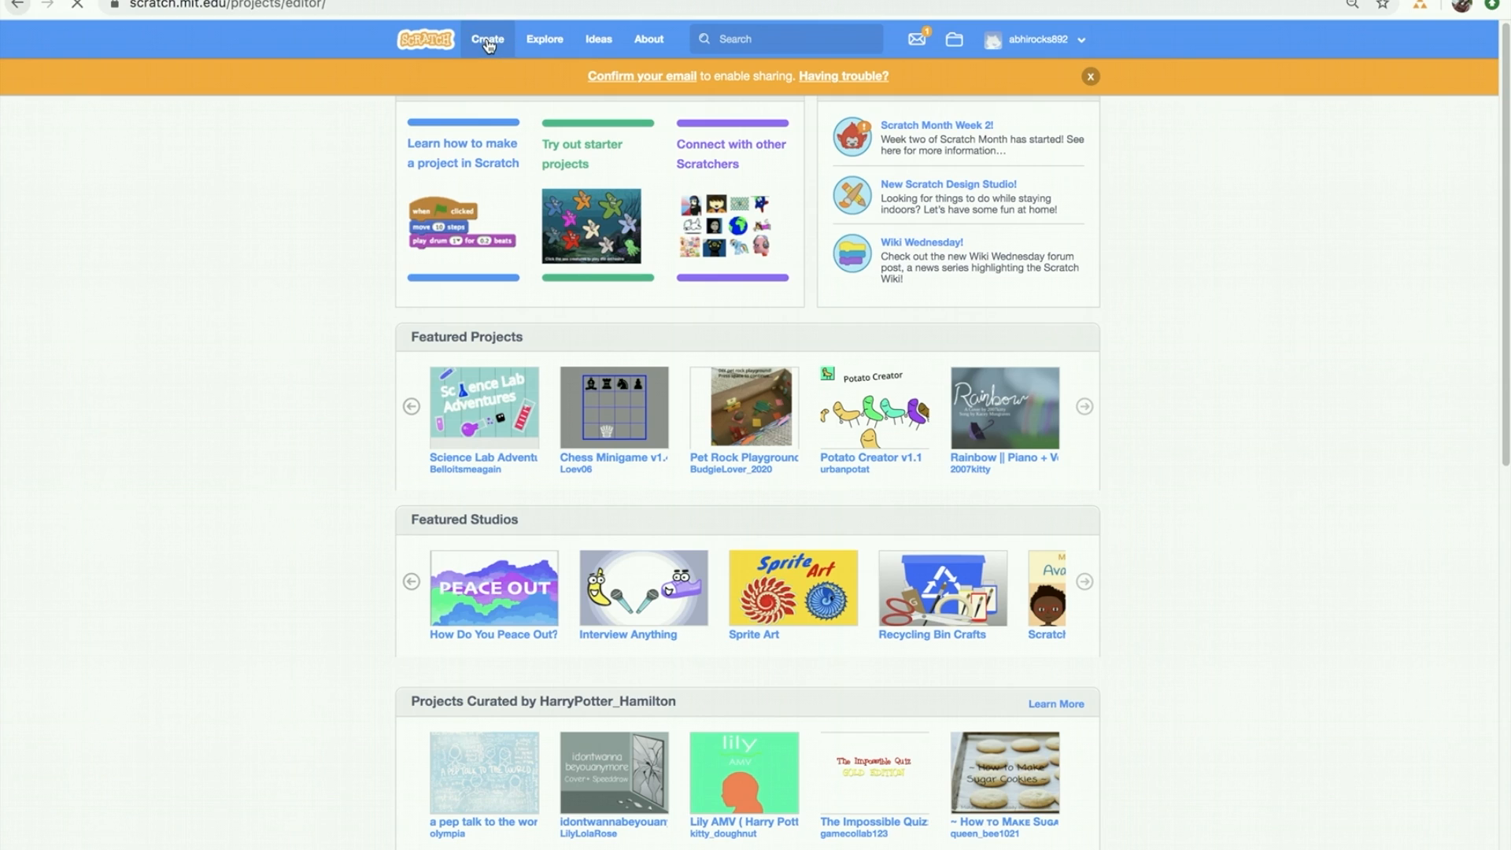
{"action": "left_click", "coordinate": [486, 39]}
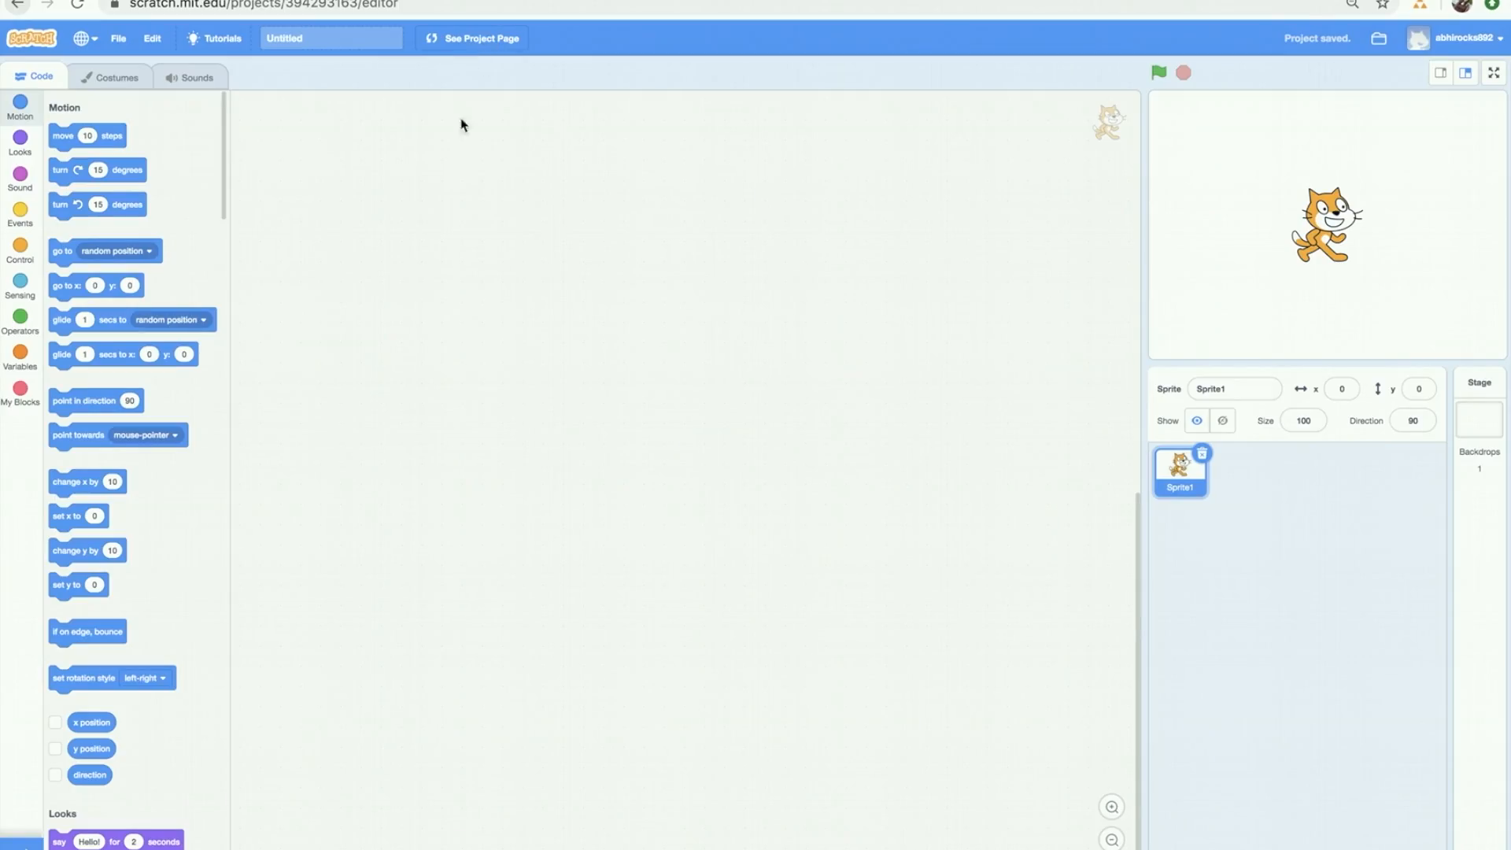
{"action": "mouse_move", "coordinate": [488, 223]}
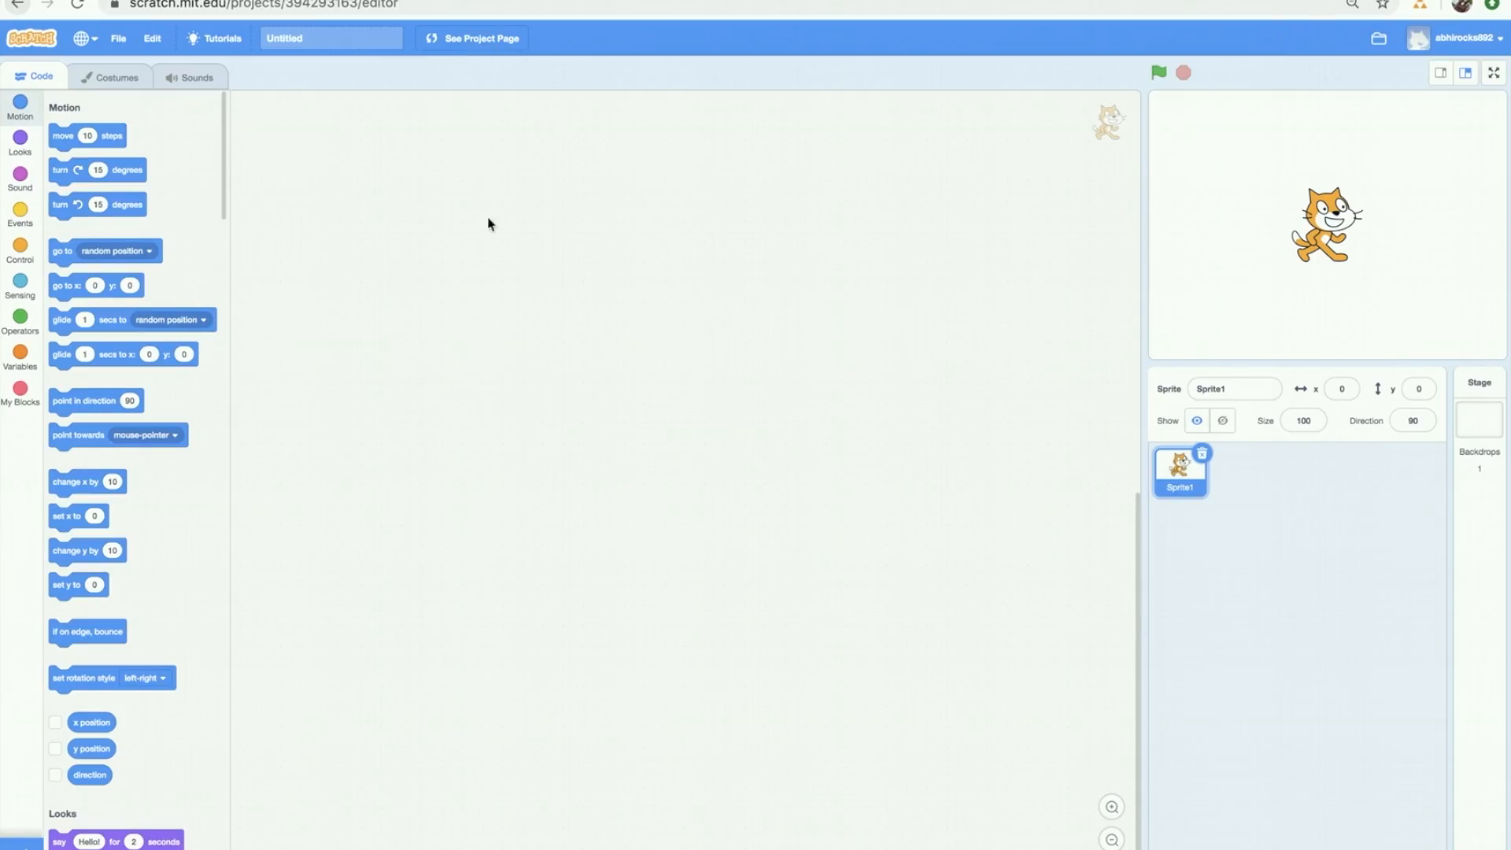
{"action": "mouse_move", "coordinate": [109, 289]}
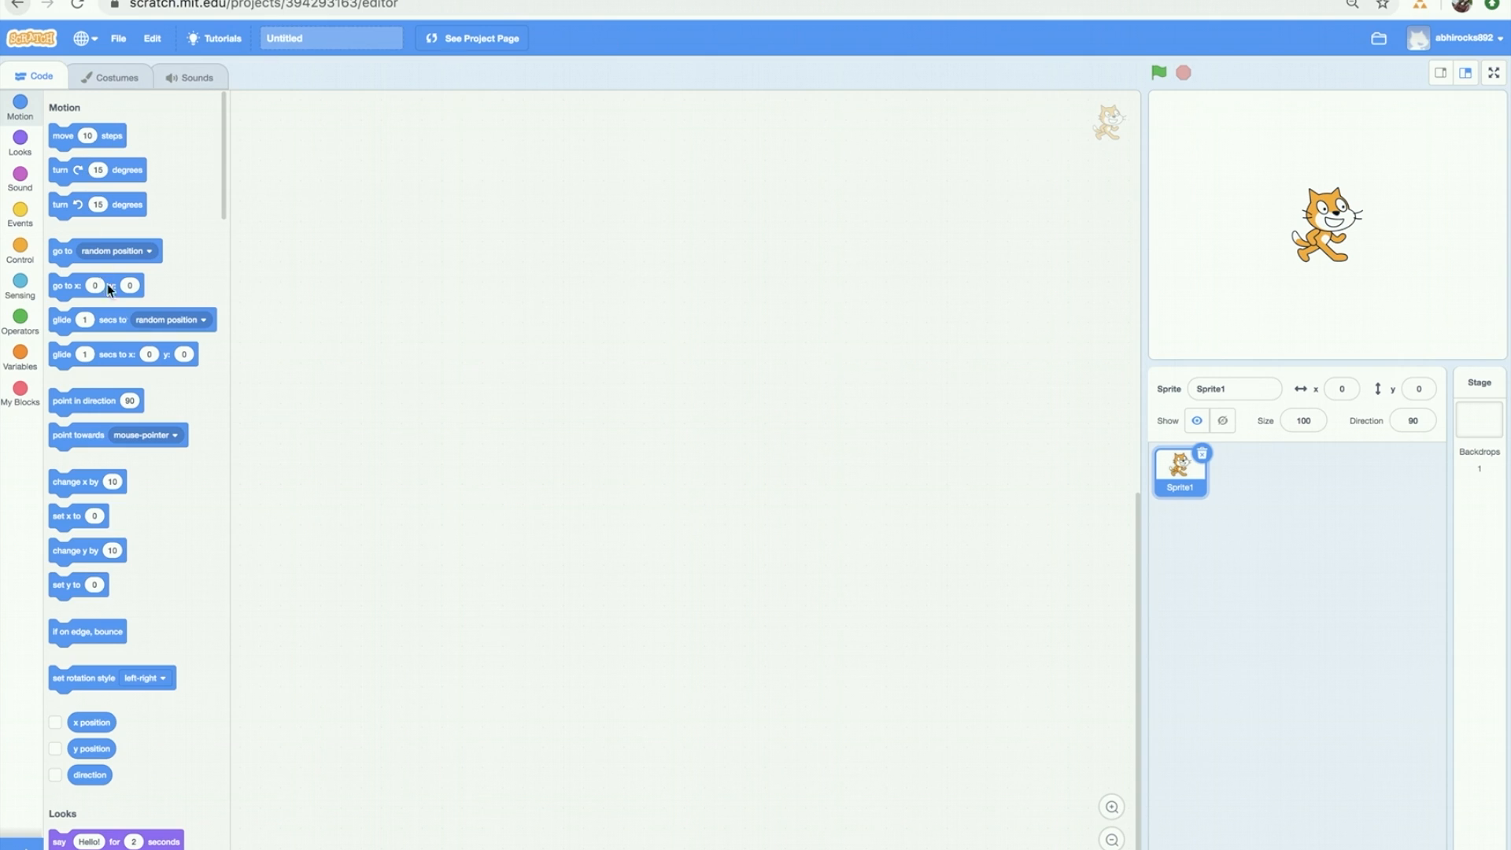
{"action": "mouse_move", "coordinate": [973, 598]}
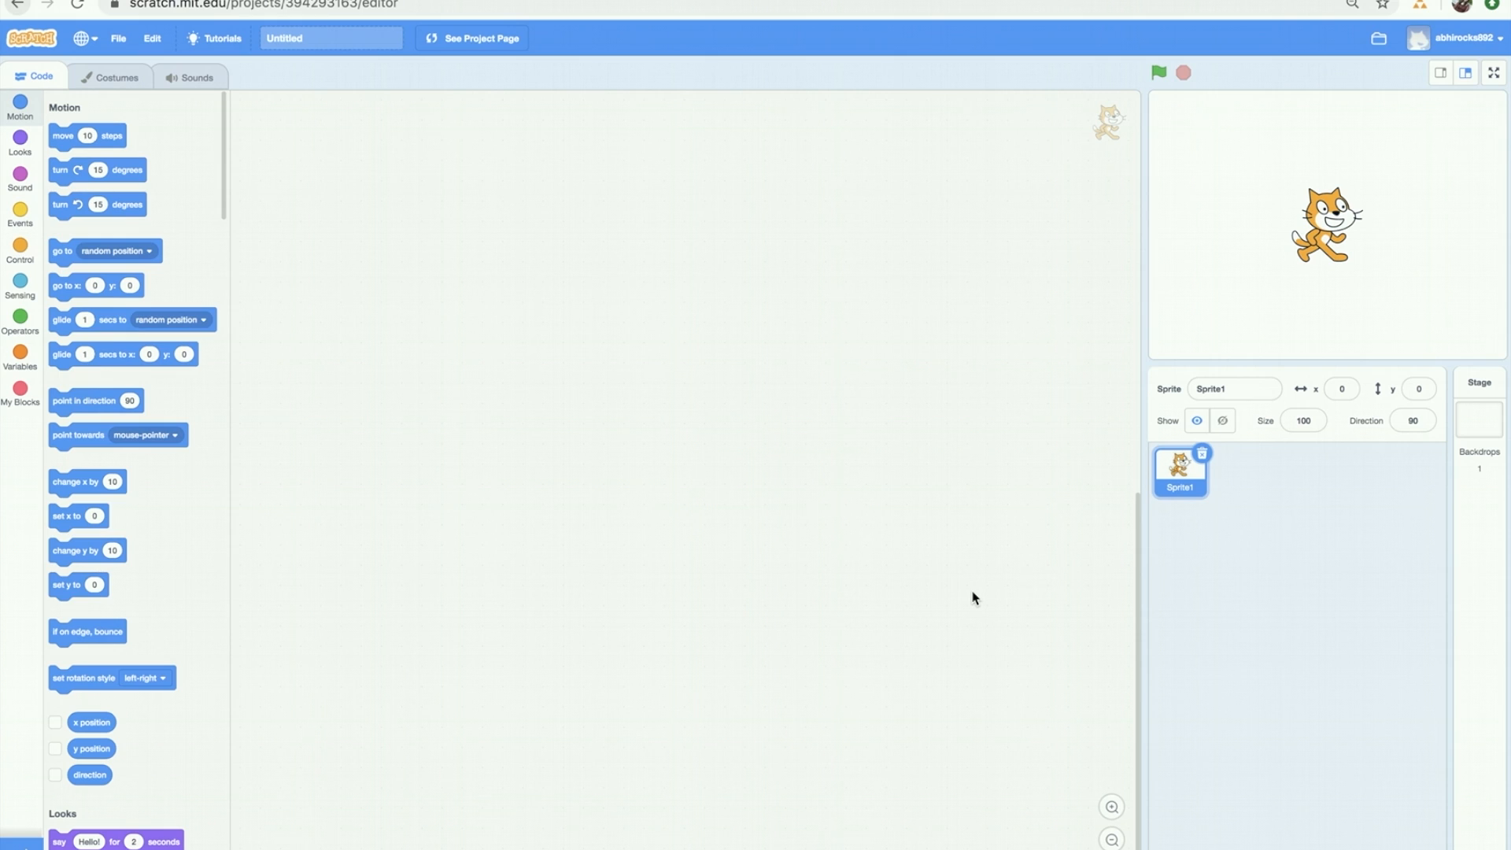
{"action": "mouse_move", "coordinate": [1491, 457]}
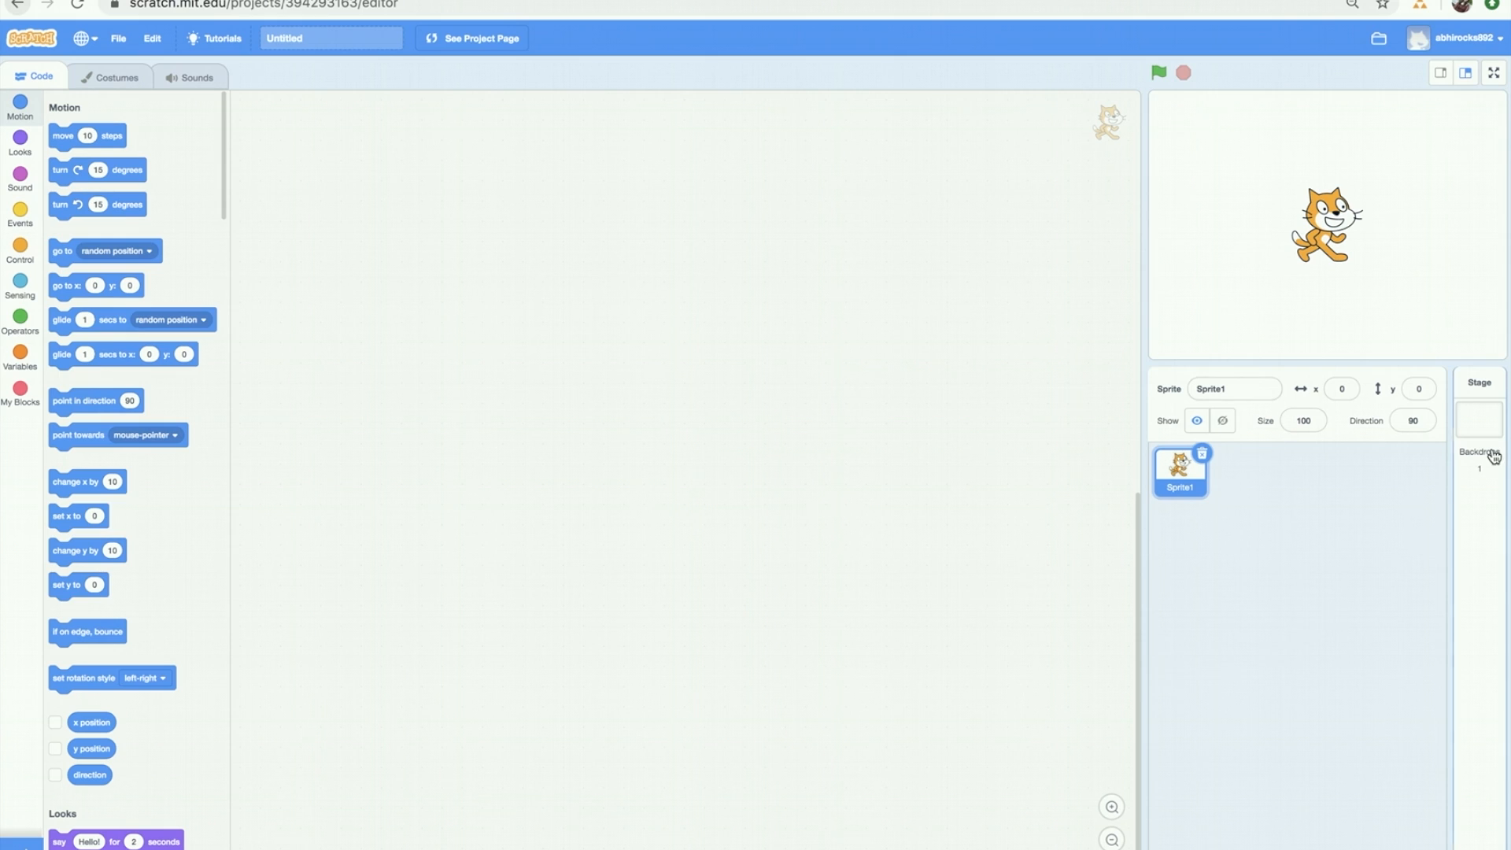
{"action": "mouse_move", "coordinate": [444, 680]}
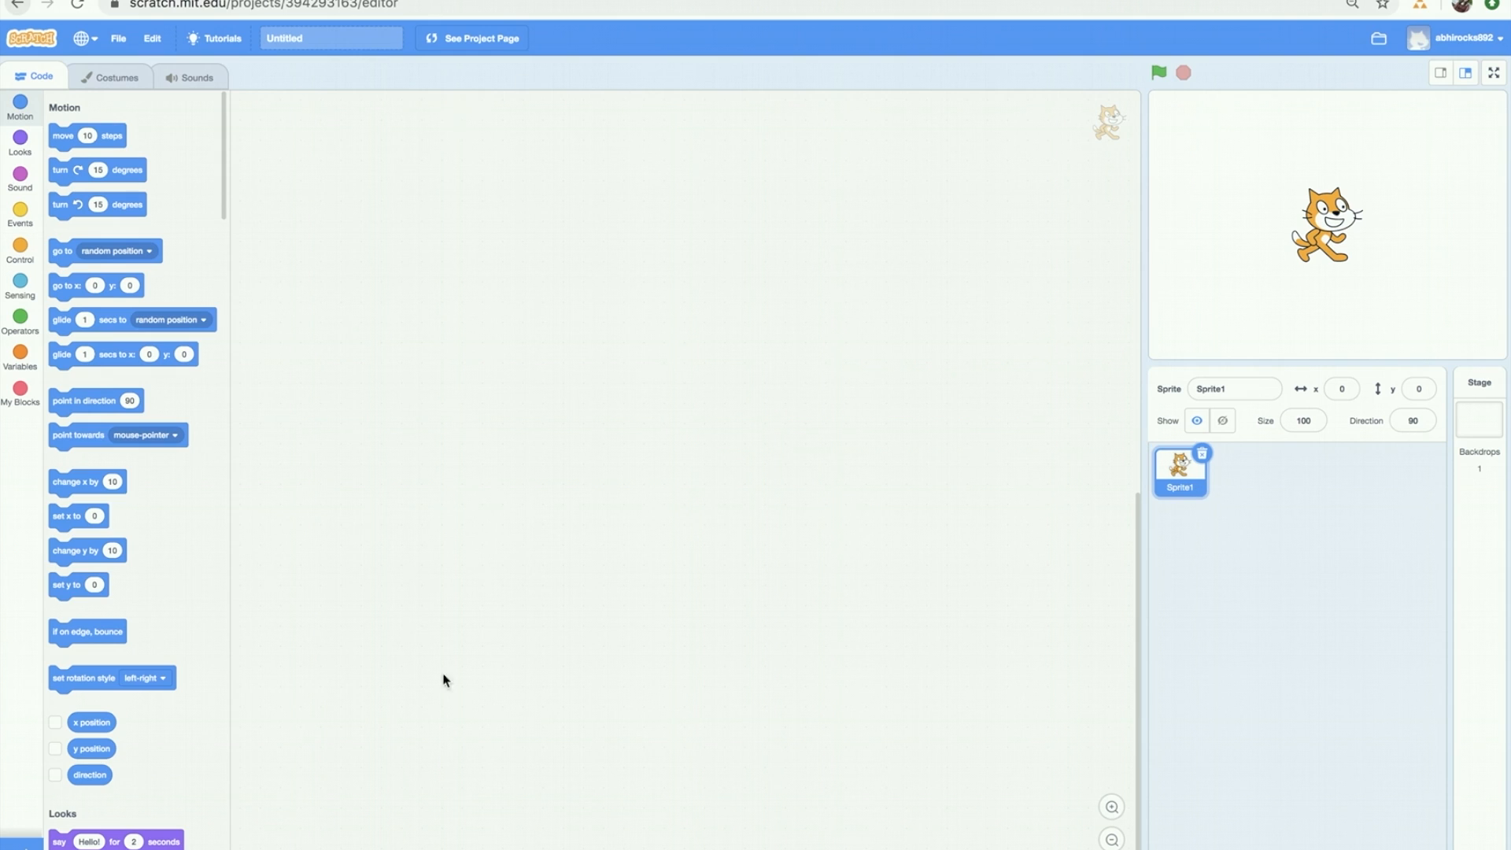
{"action": "mouse_move", "coordinate": [87, 642]}
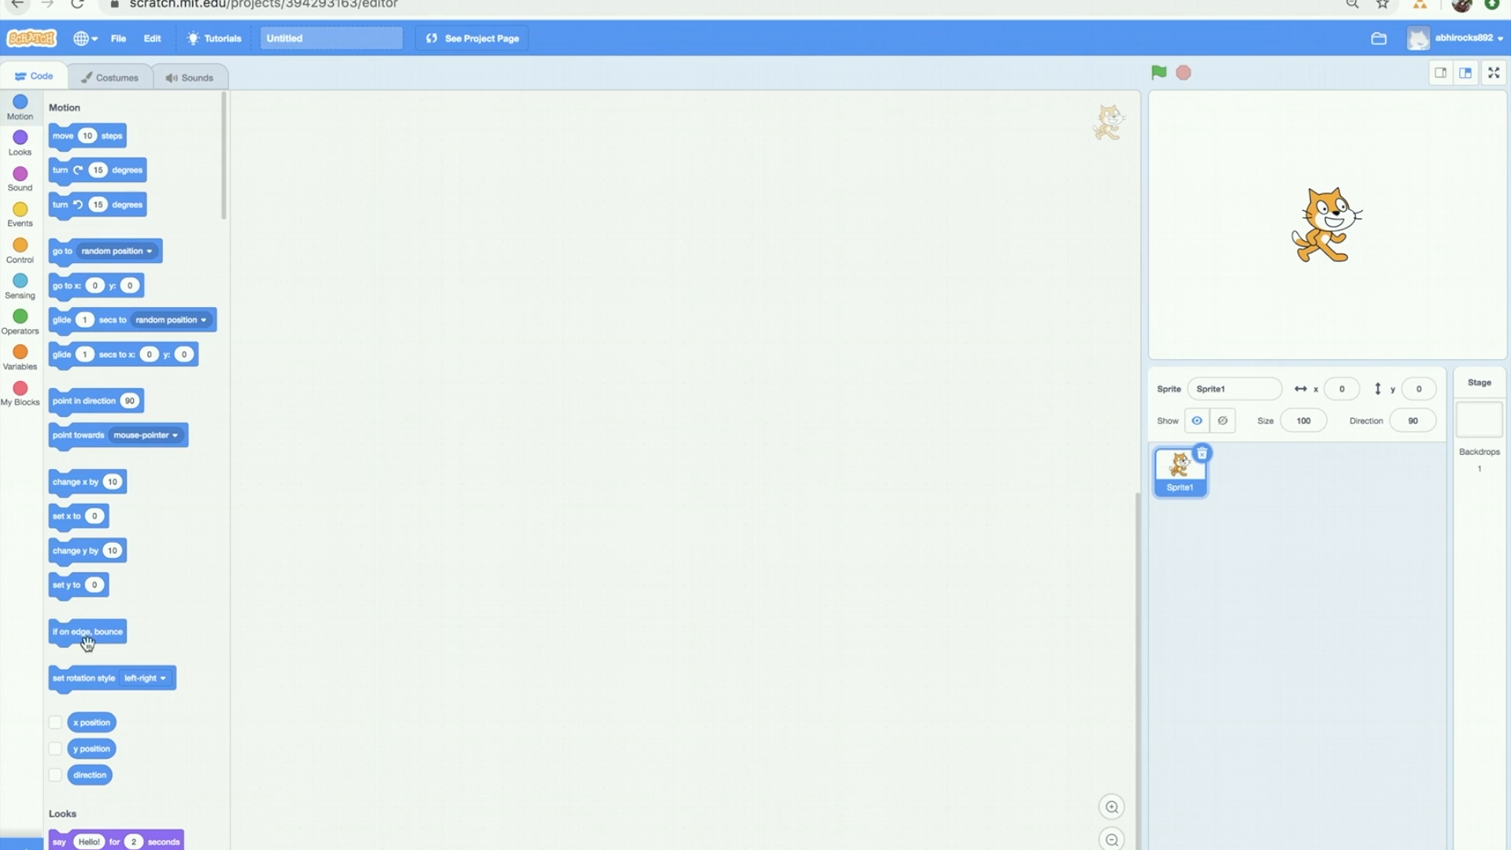
{"action": "mouse_move", "coordinate": [310, 153]}
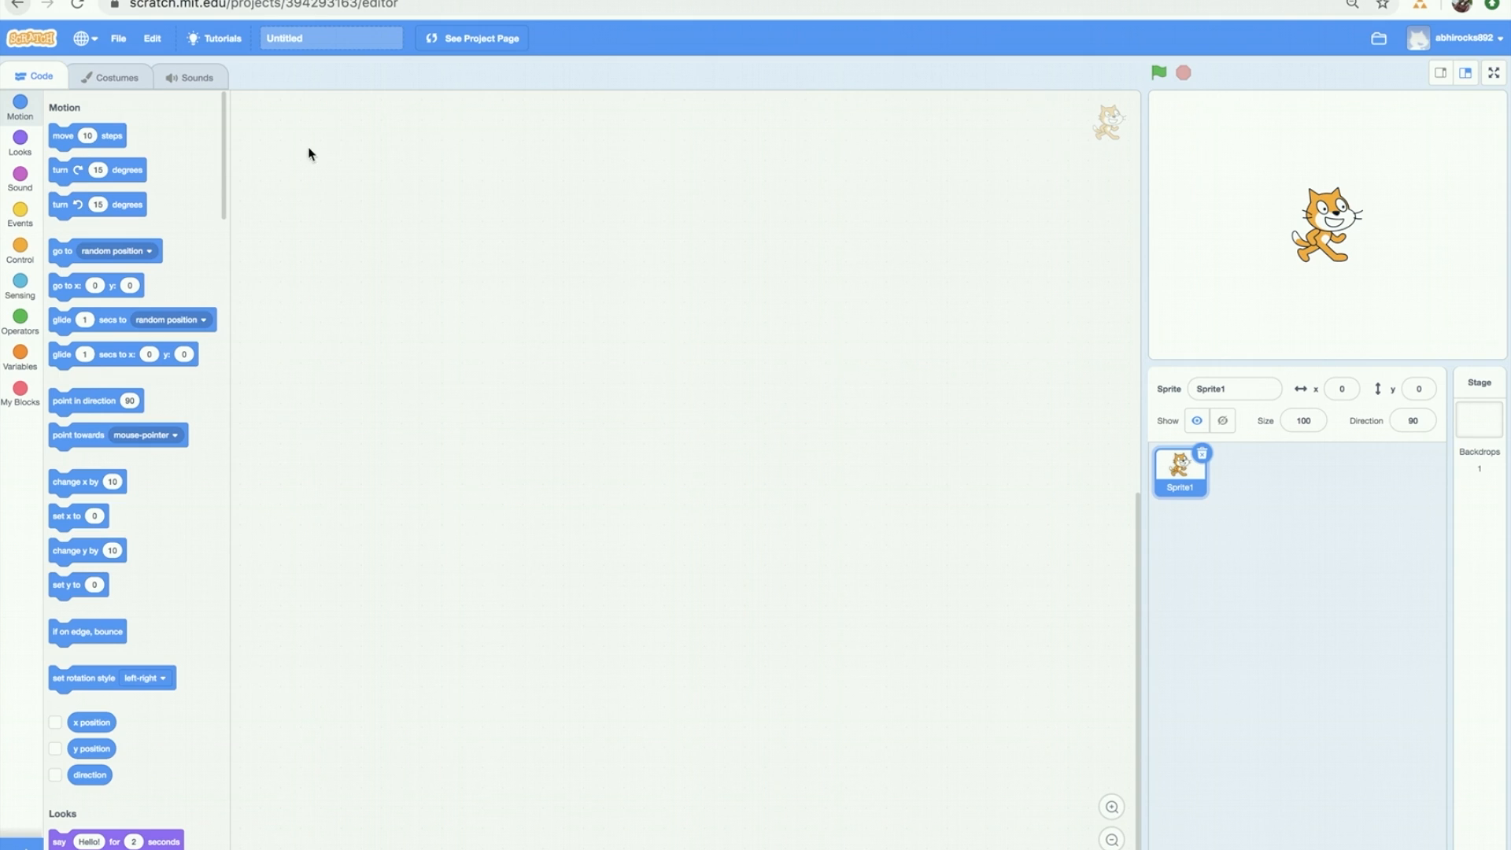
{"action": "mouse_move", "coordinate": [392, 179]}
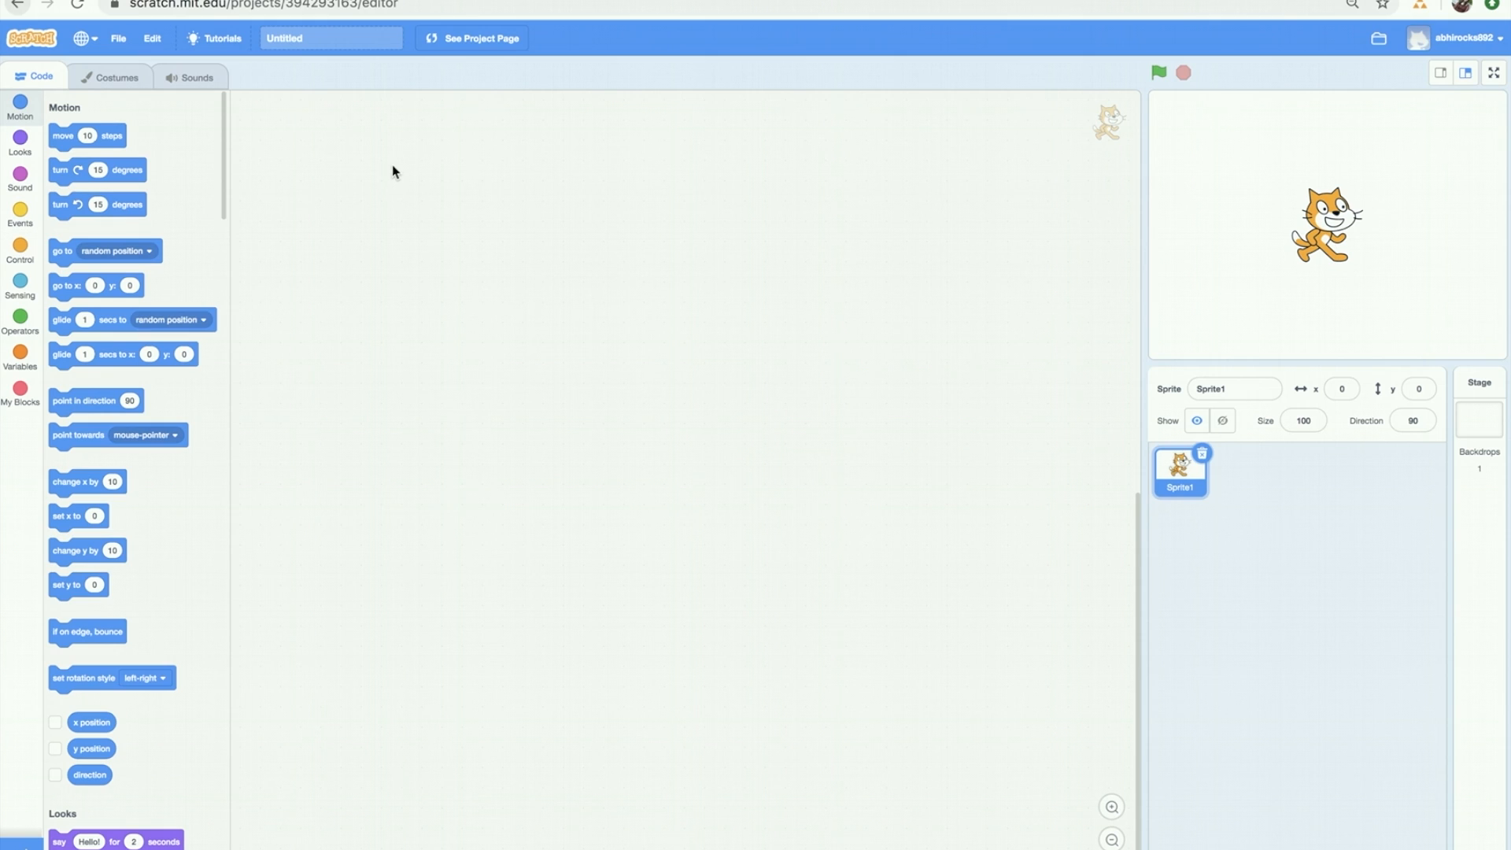
{"action": "mouse_move", "coordinate": [1080, 375]}
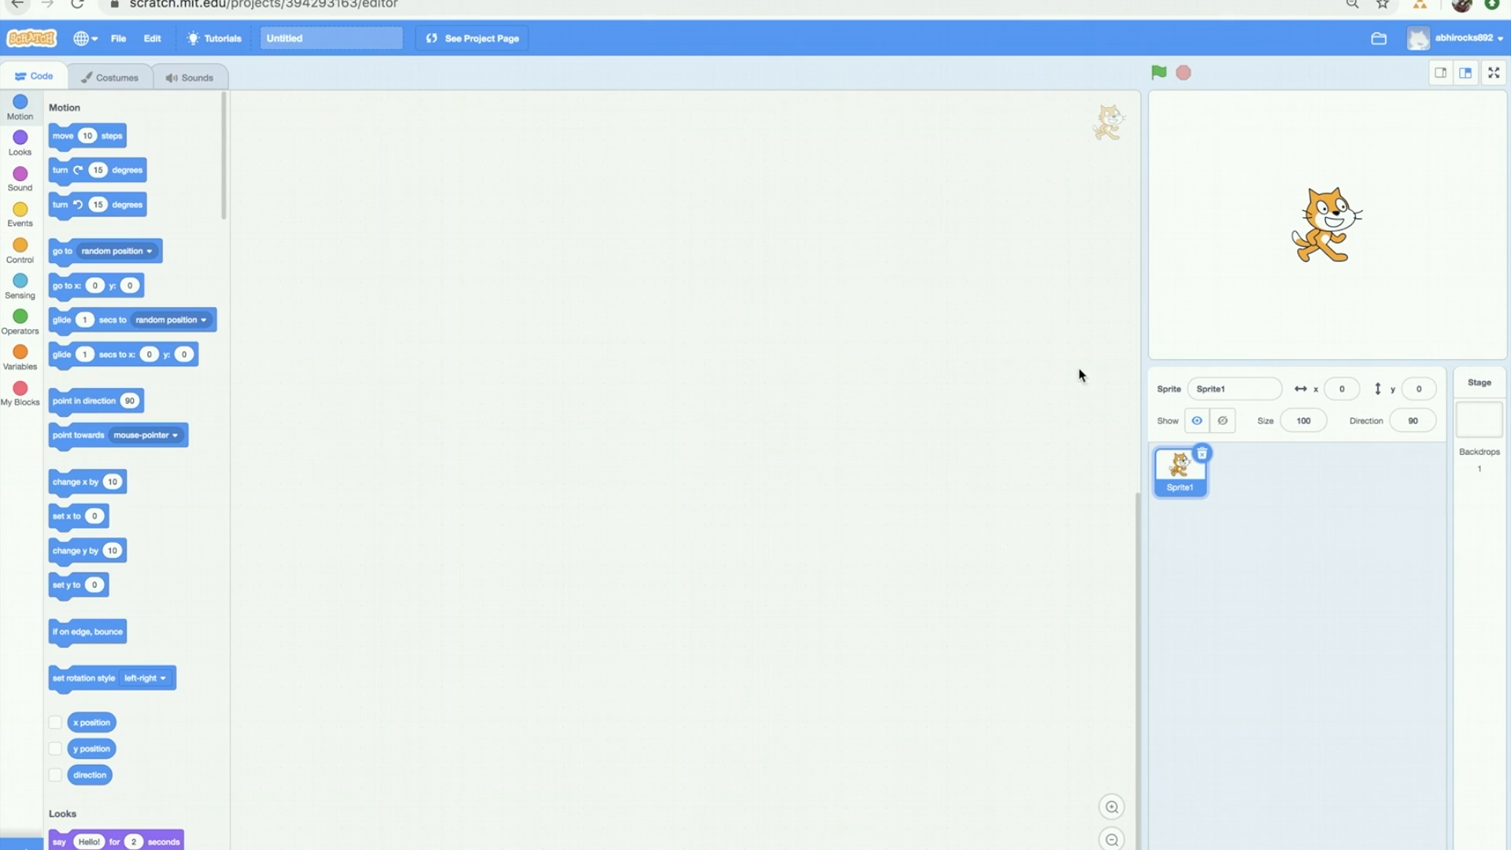
{"action": "mouse_move", "coordinate": [231, 455]}
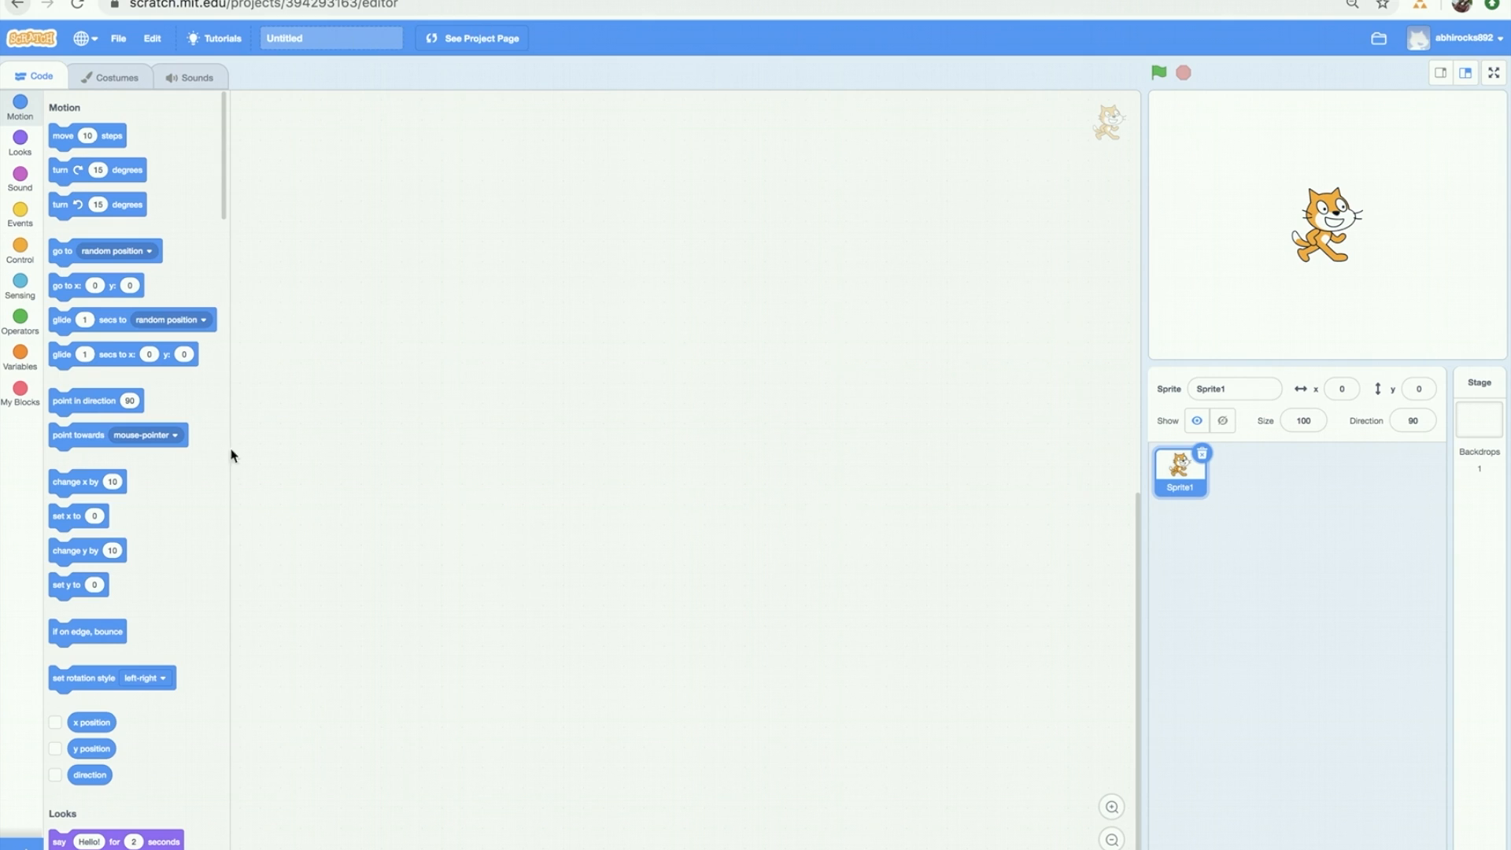
{"action": "mouse_move", "coordinate": [1052, 151]}
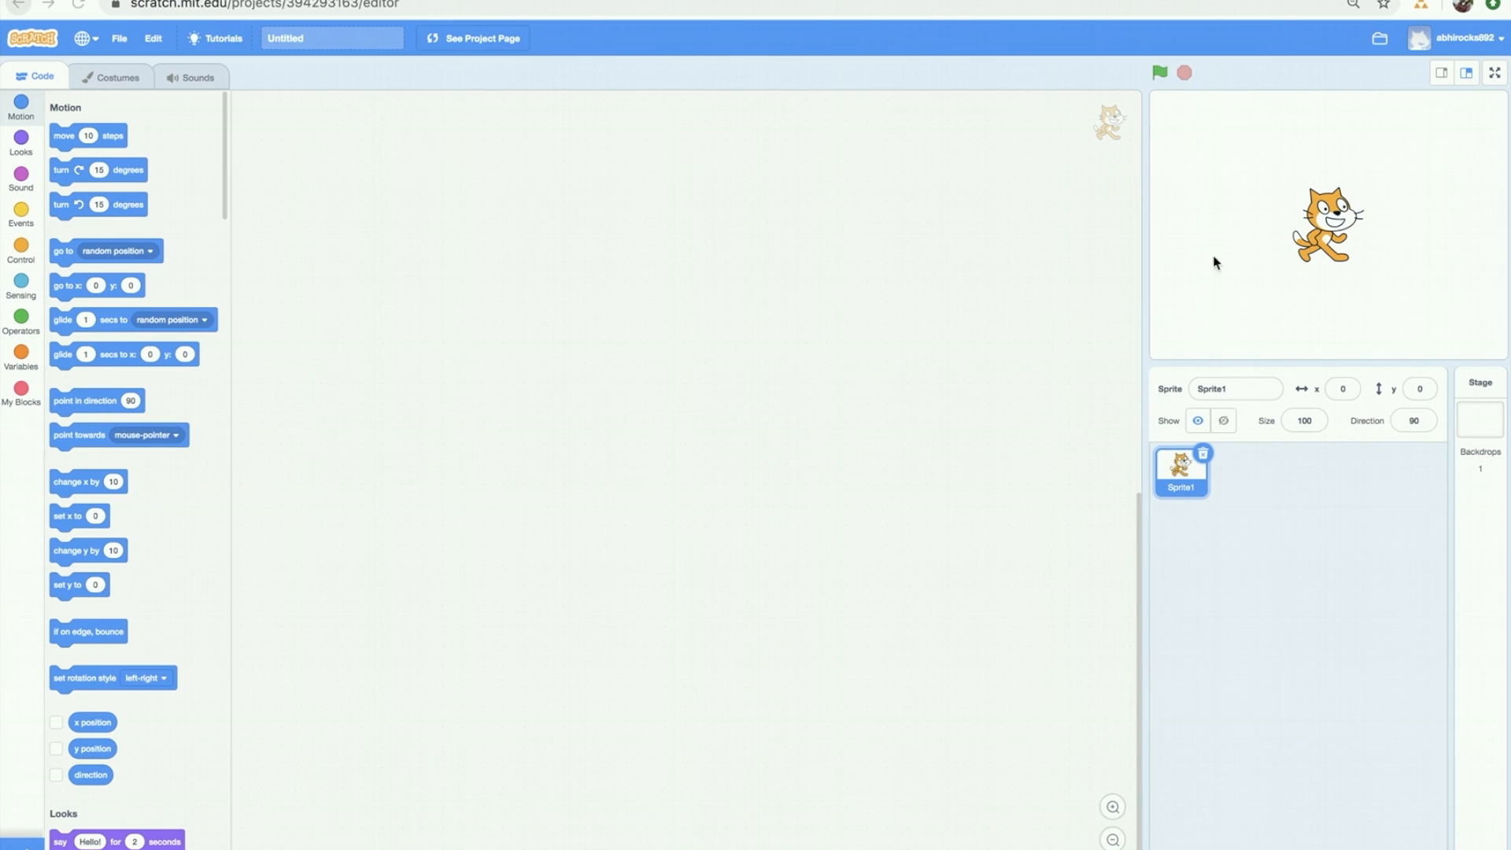
{"action": "mouse_move", "coordinate": [1283, 175]}
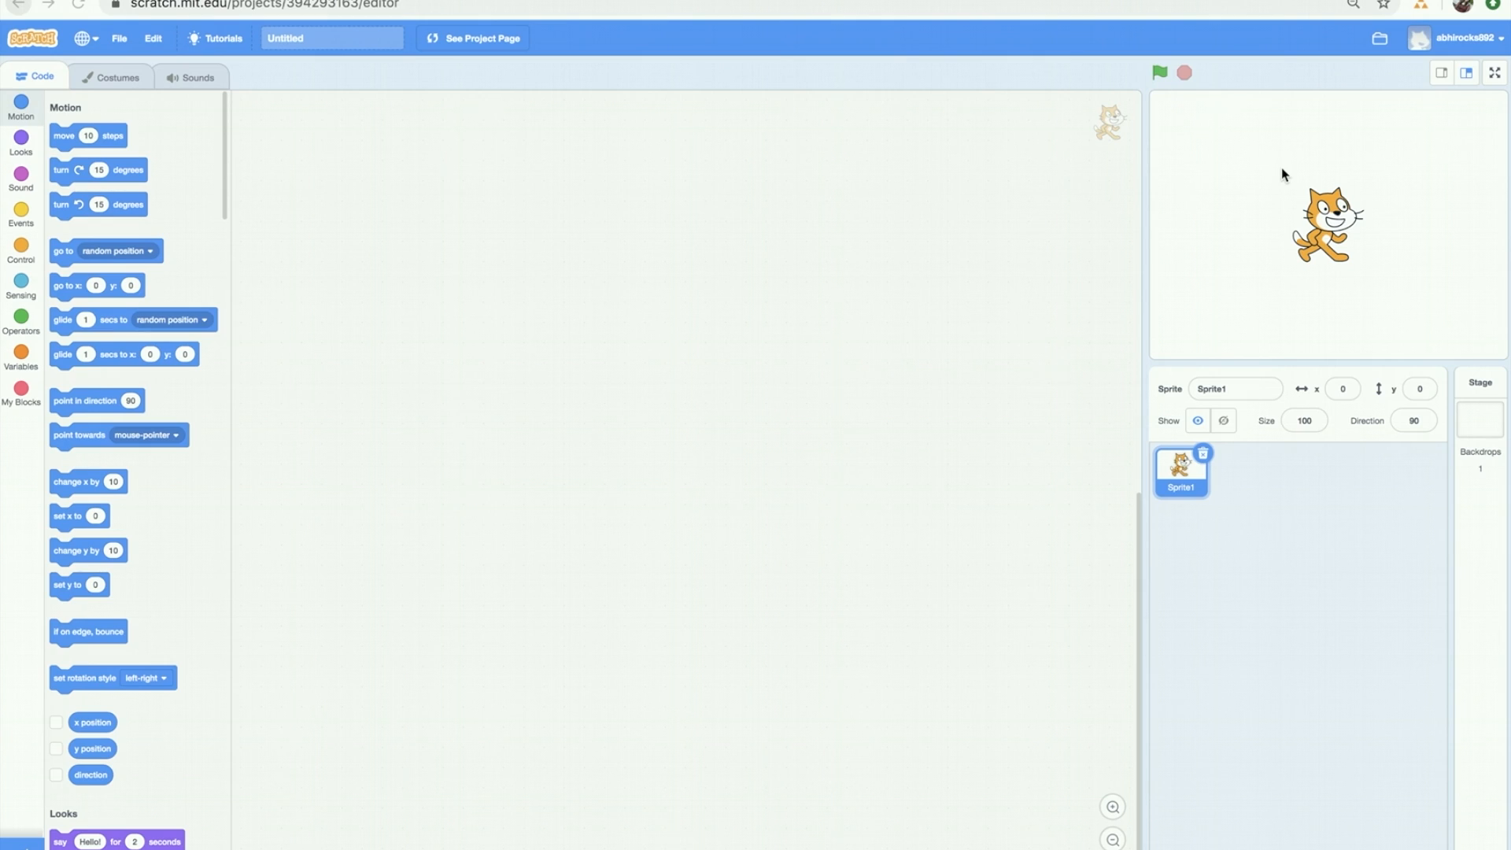
{"action": "mouse_move", "coordinate": [1186, 436]}
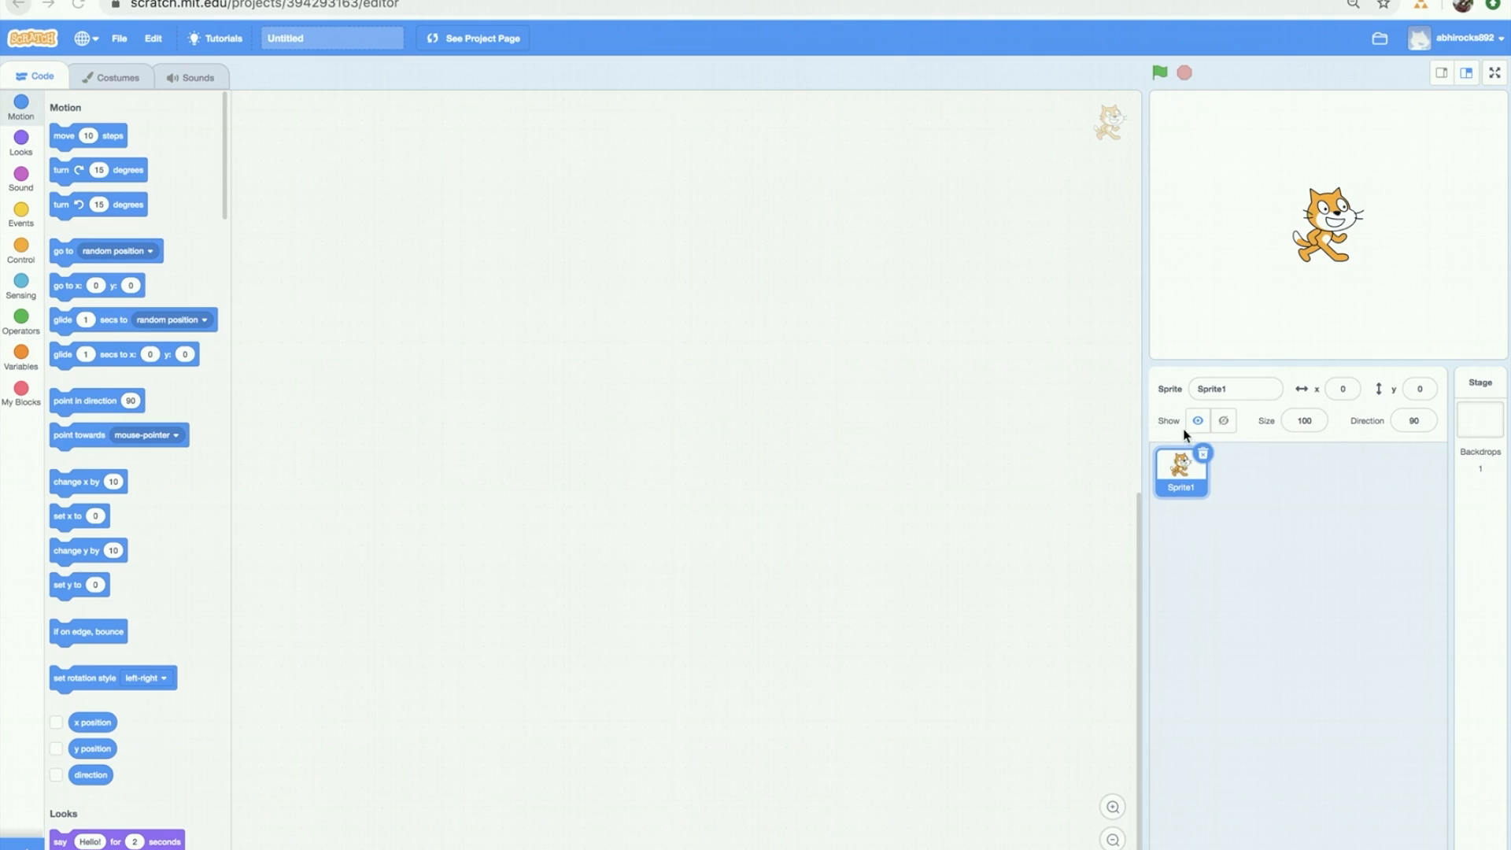
{"action": "mouse_move", "coordinate": [1208, 550]}
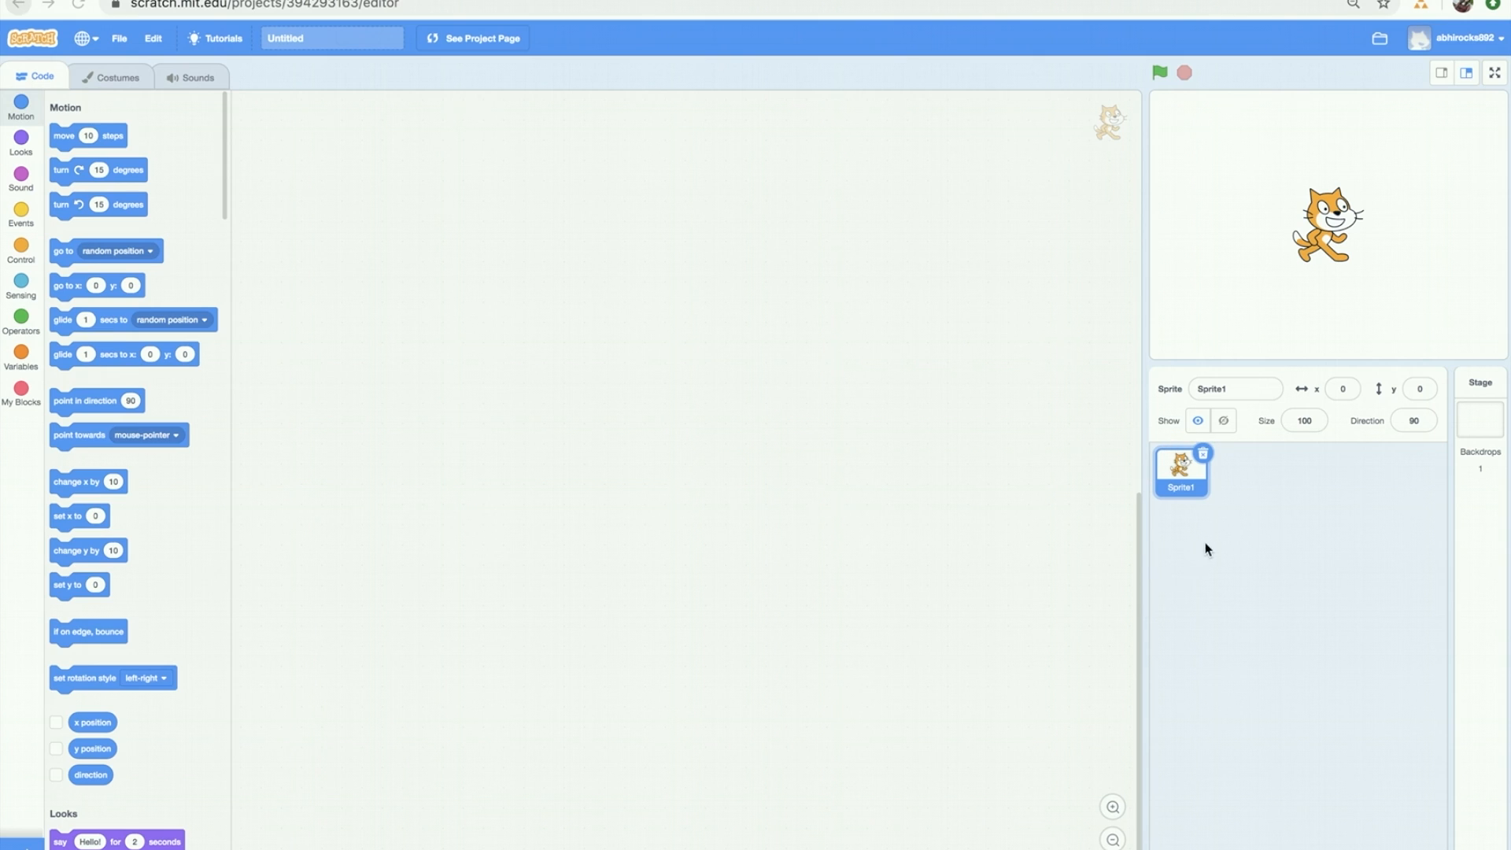
{"action": "mouse_move", "coordinate": [1221, 466]}
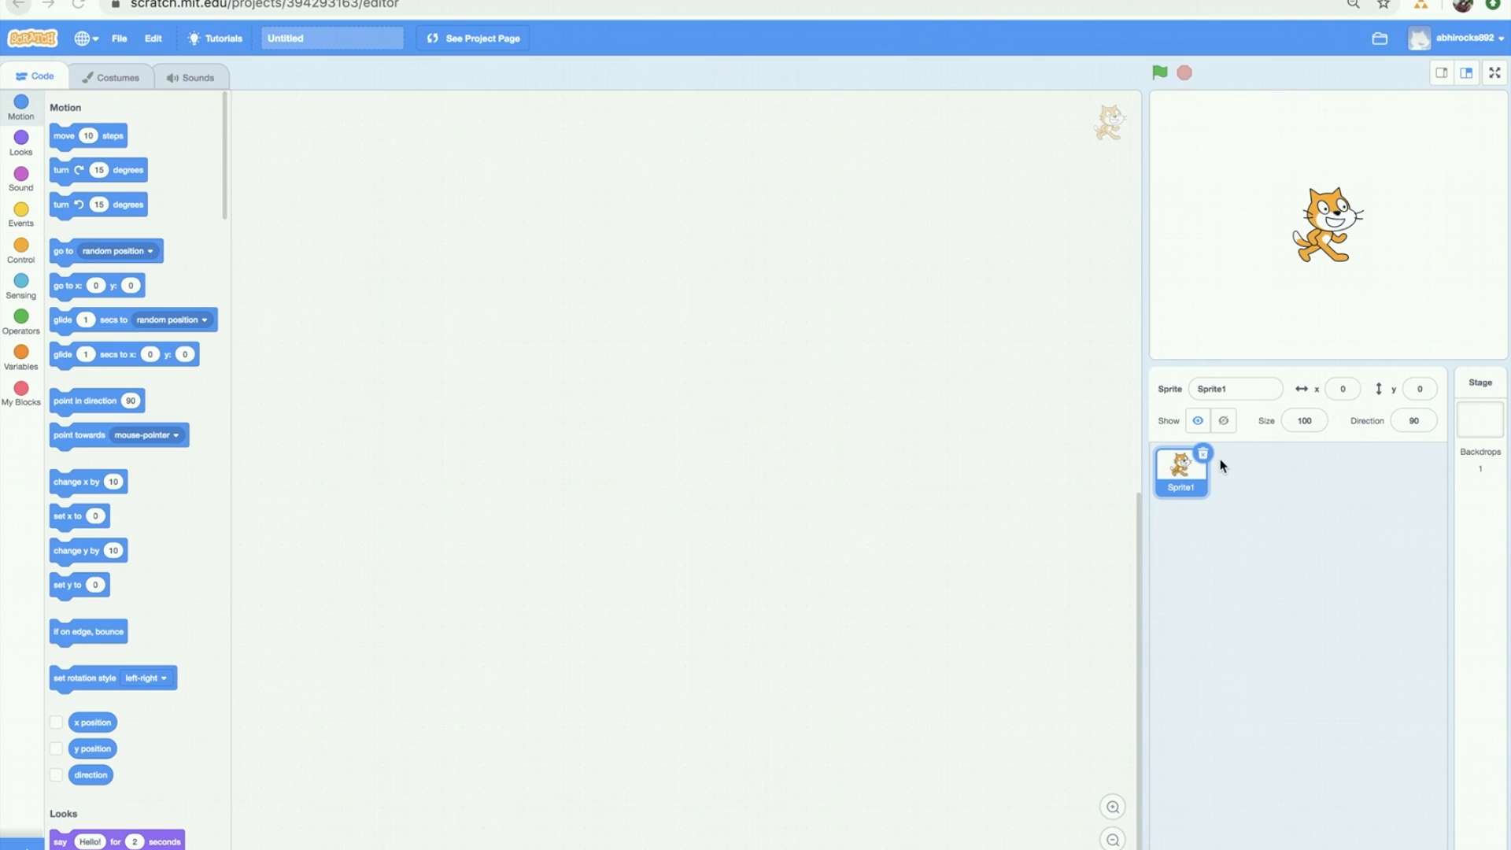
{"action": "mouse_move", "coordinate": [781, 212]}
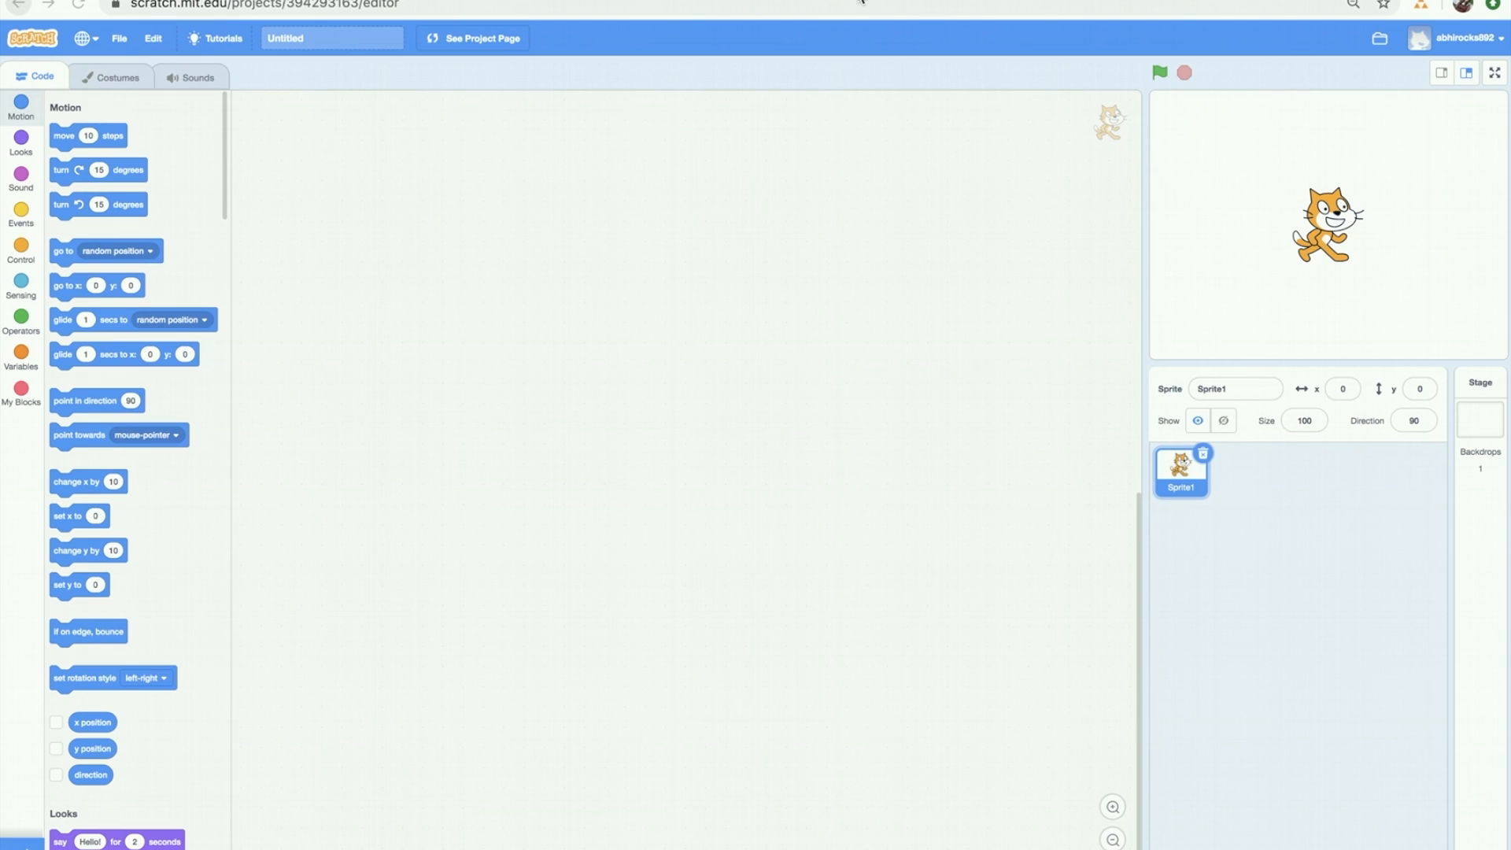
{"action": "mouse_move", "coordinate": [66, 703]}
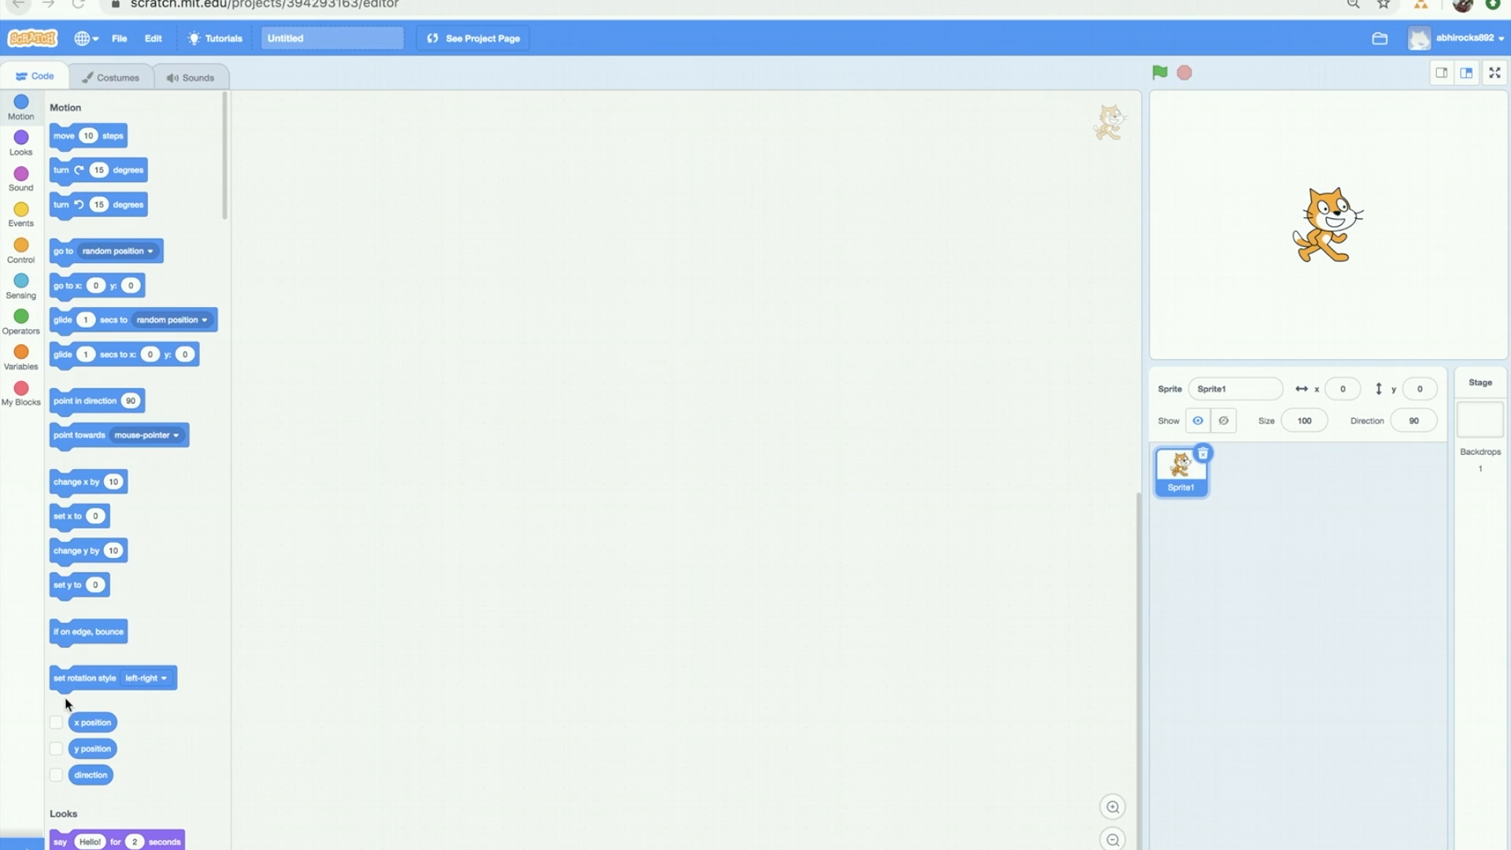
{"action": "mouse_move", "coordinate": [27, 819]}
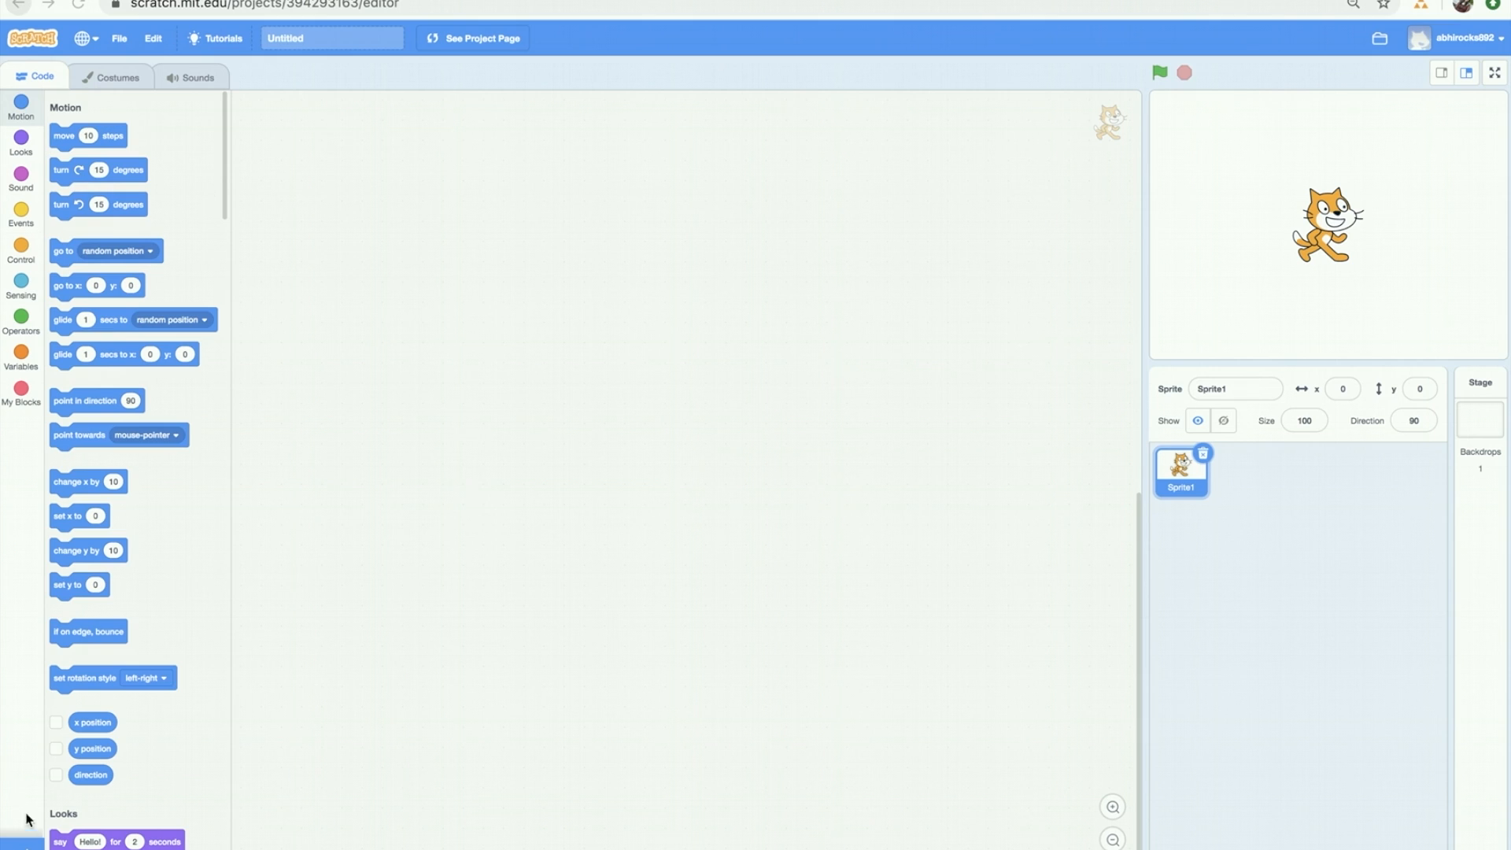
{"action": "mouse_move", "coordinate": [163, 772]}
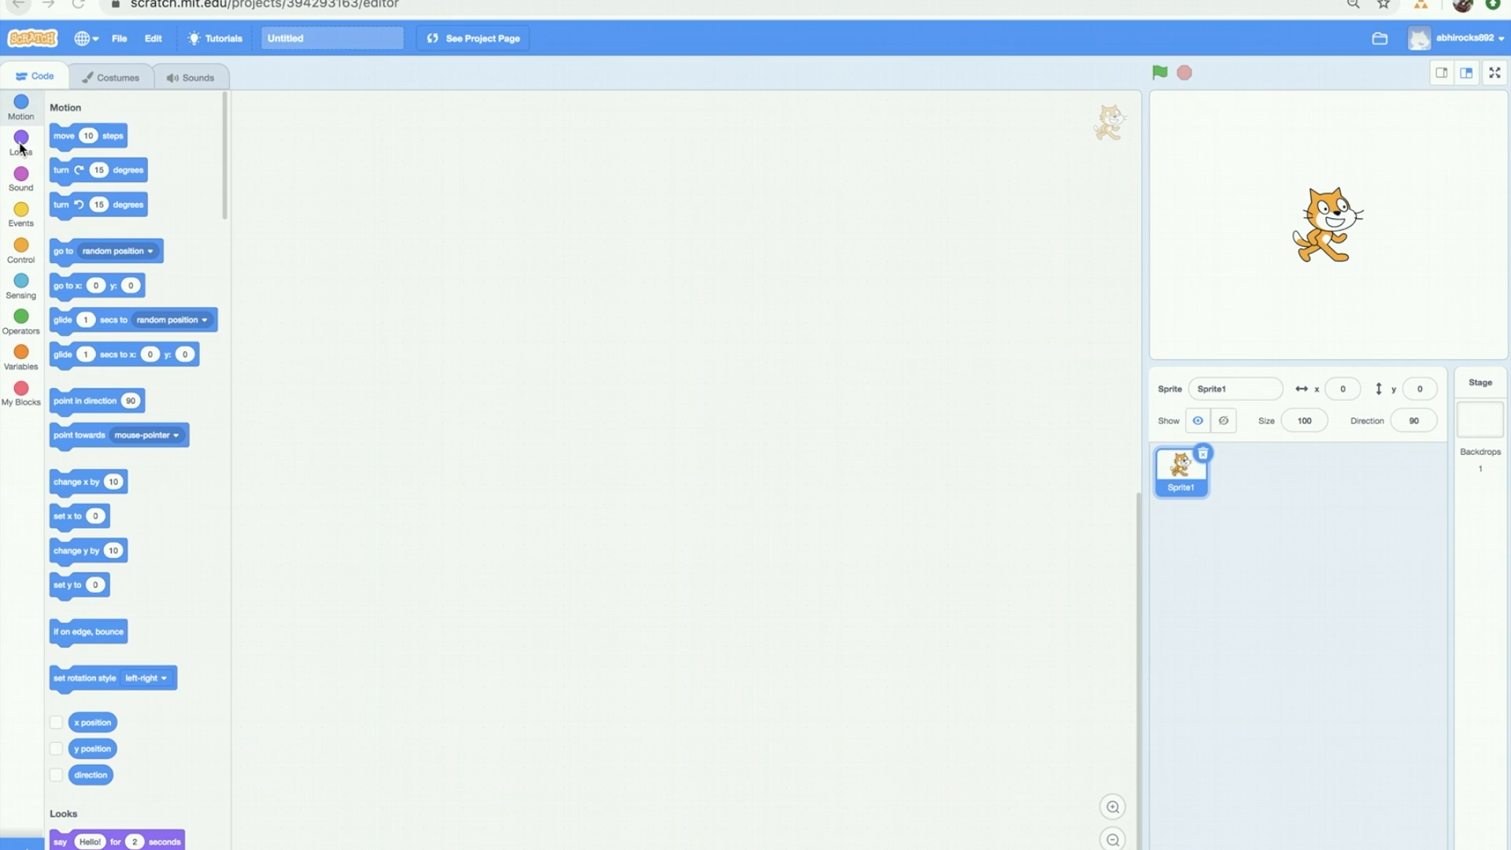
{"action": "mouse_move", "coordinate": [319, 488]}
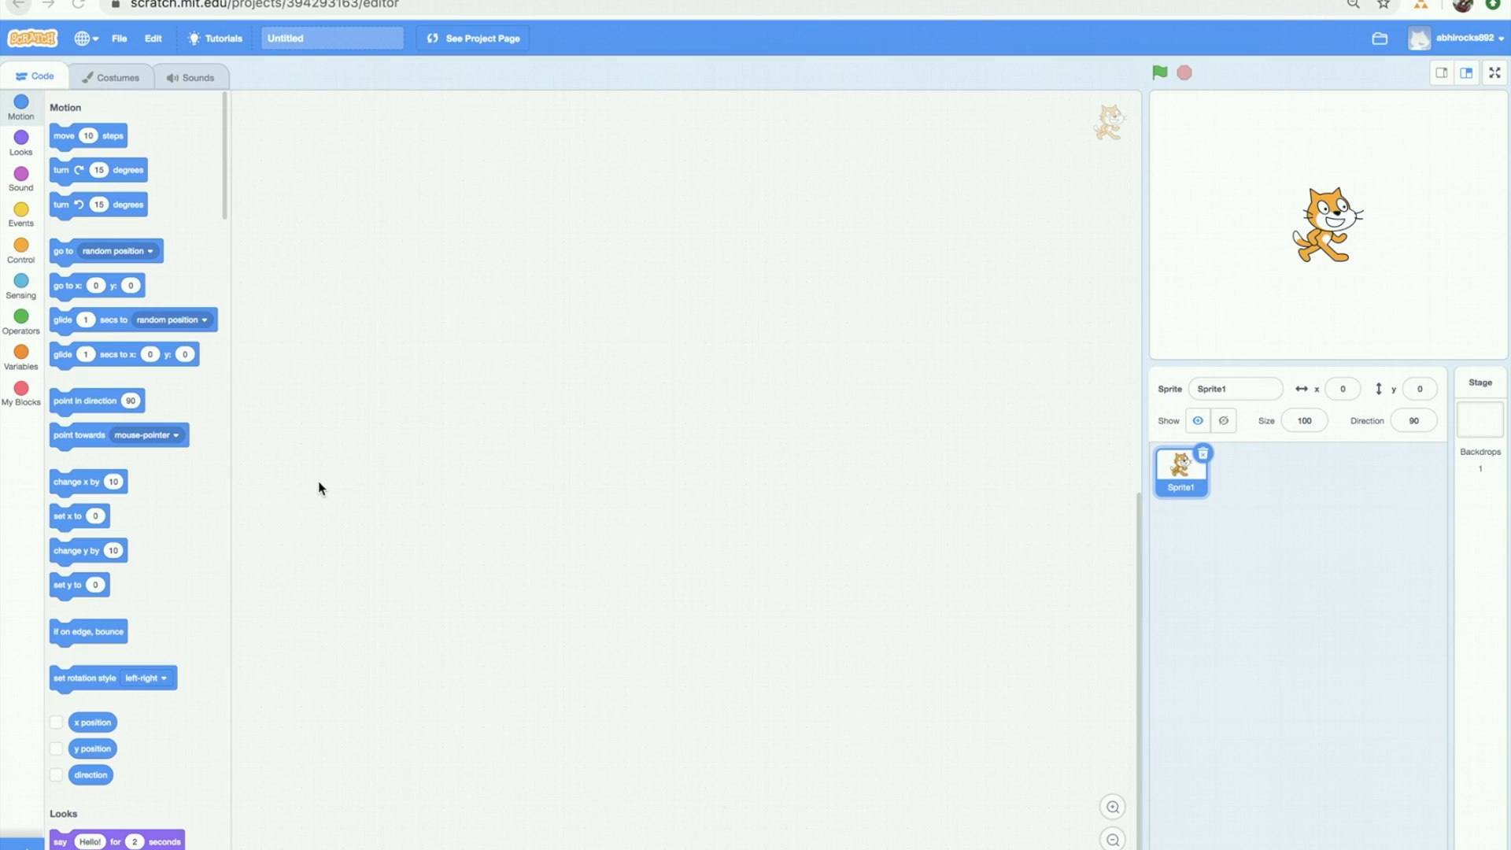
{"action": "mouse_move", "coordinate": [1146, 83]}
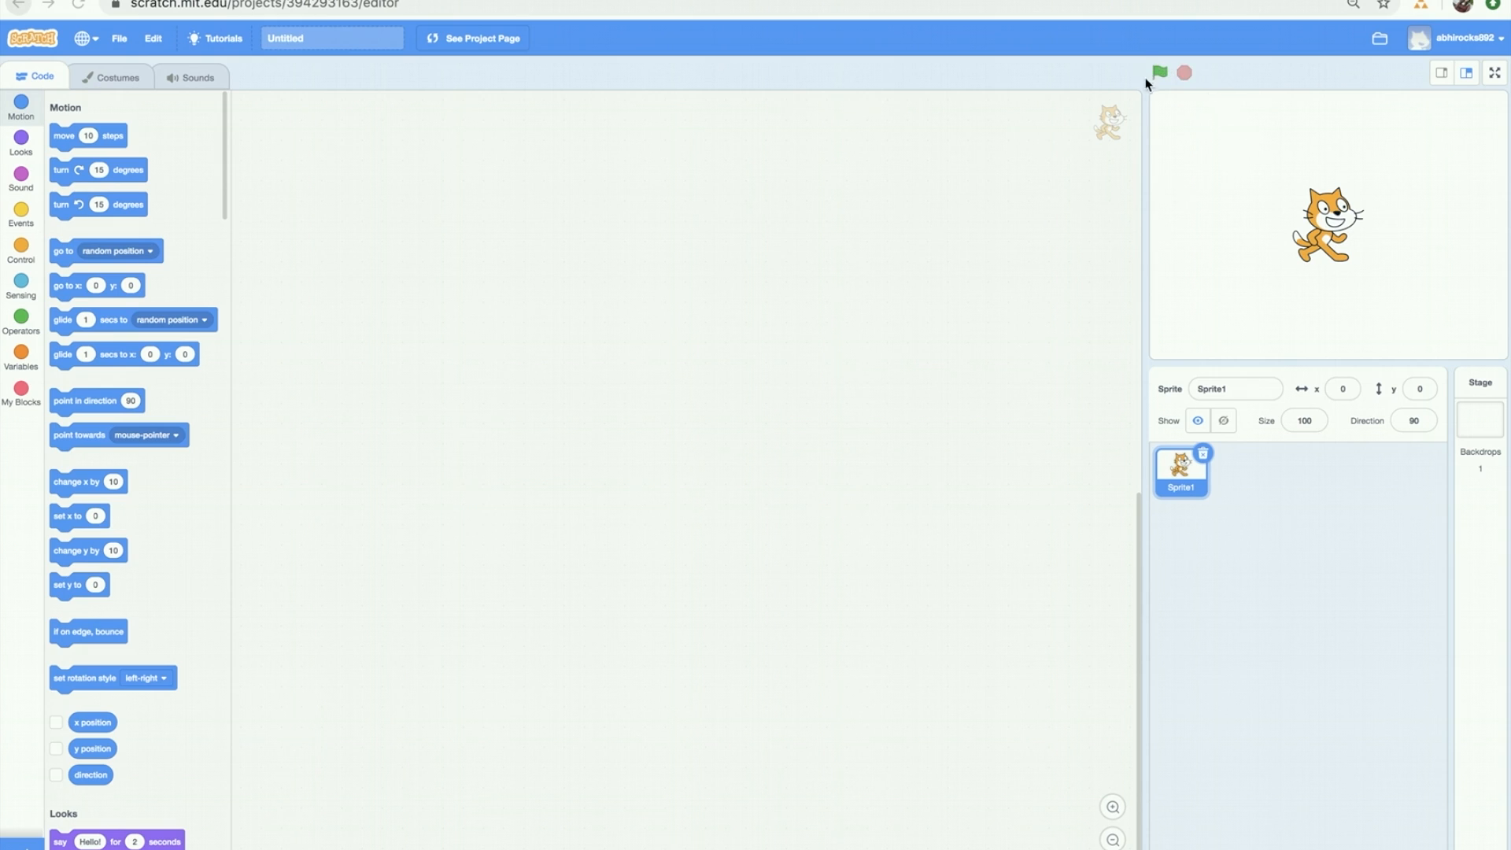
{"action": "mouse_move", "coordinate": [1184, 81]}
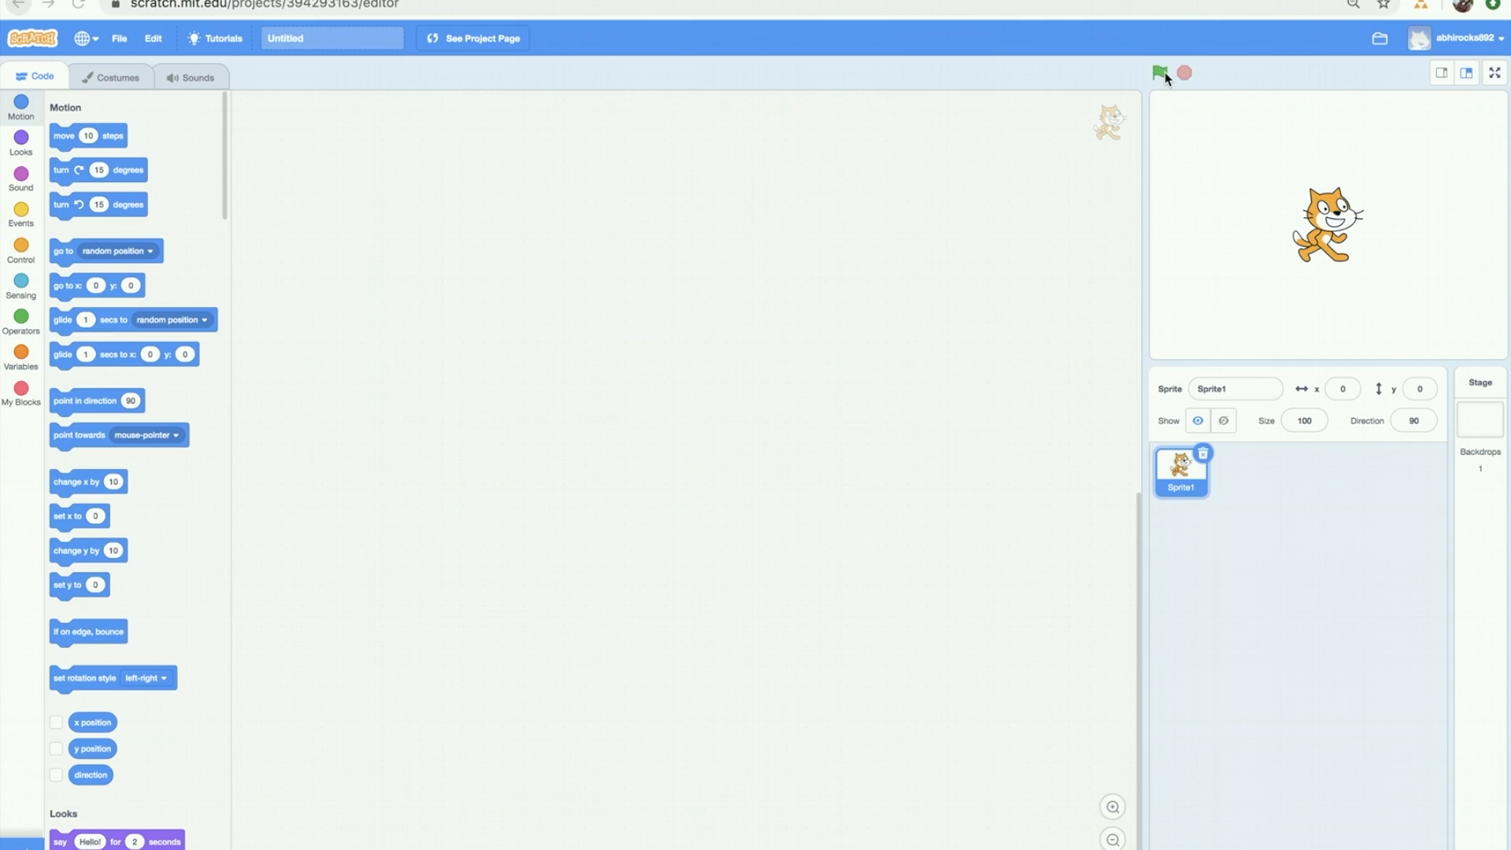
{"action": "mouse_move", "coordinate": [1143, 77]}
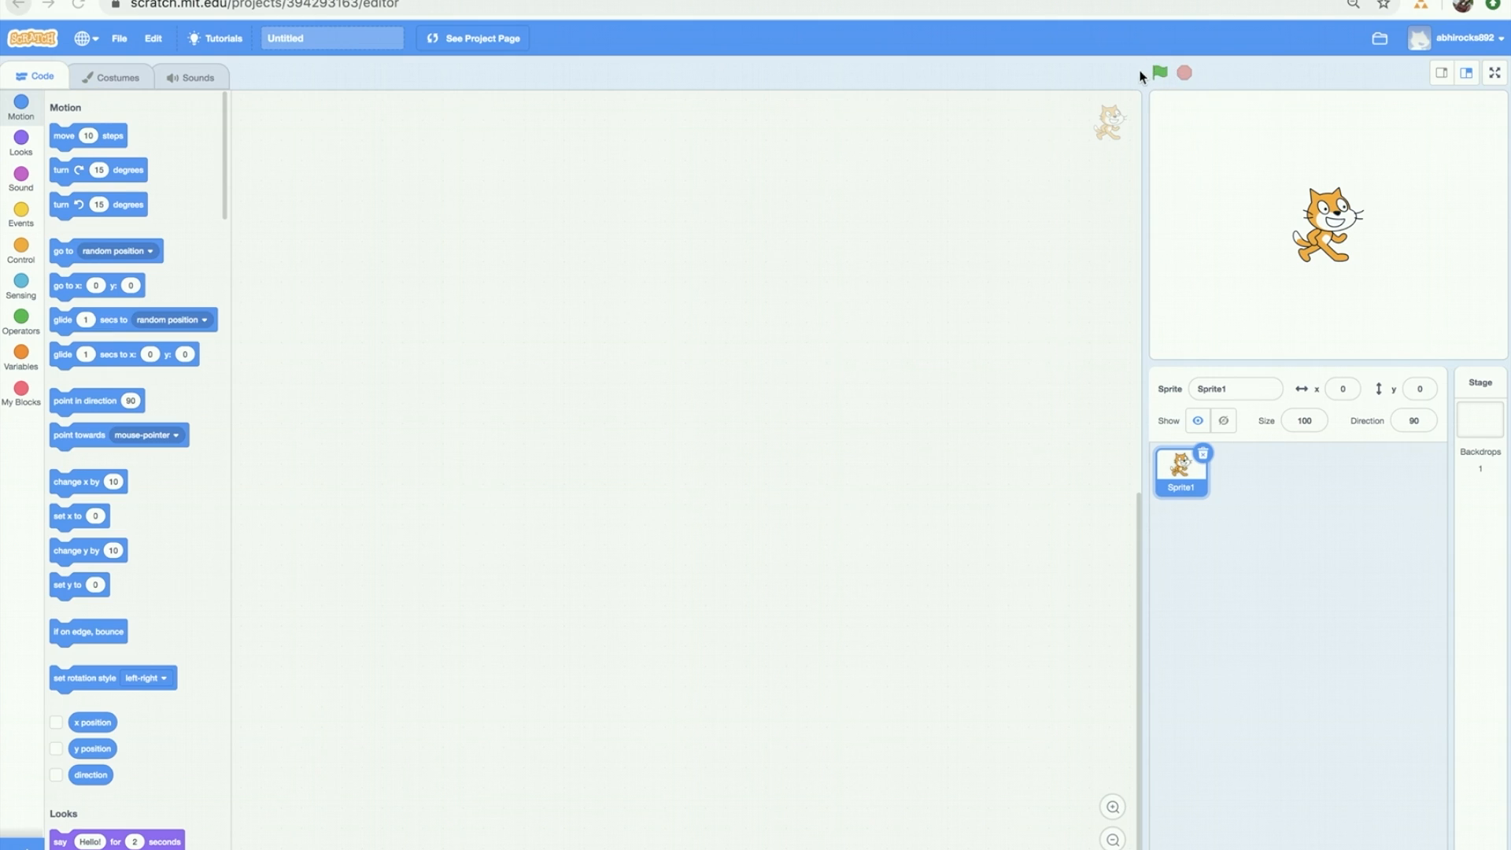
{"action": "mouse_move", "coordinate": [1200, 90]}
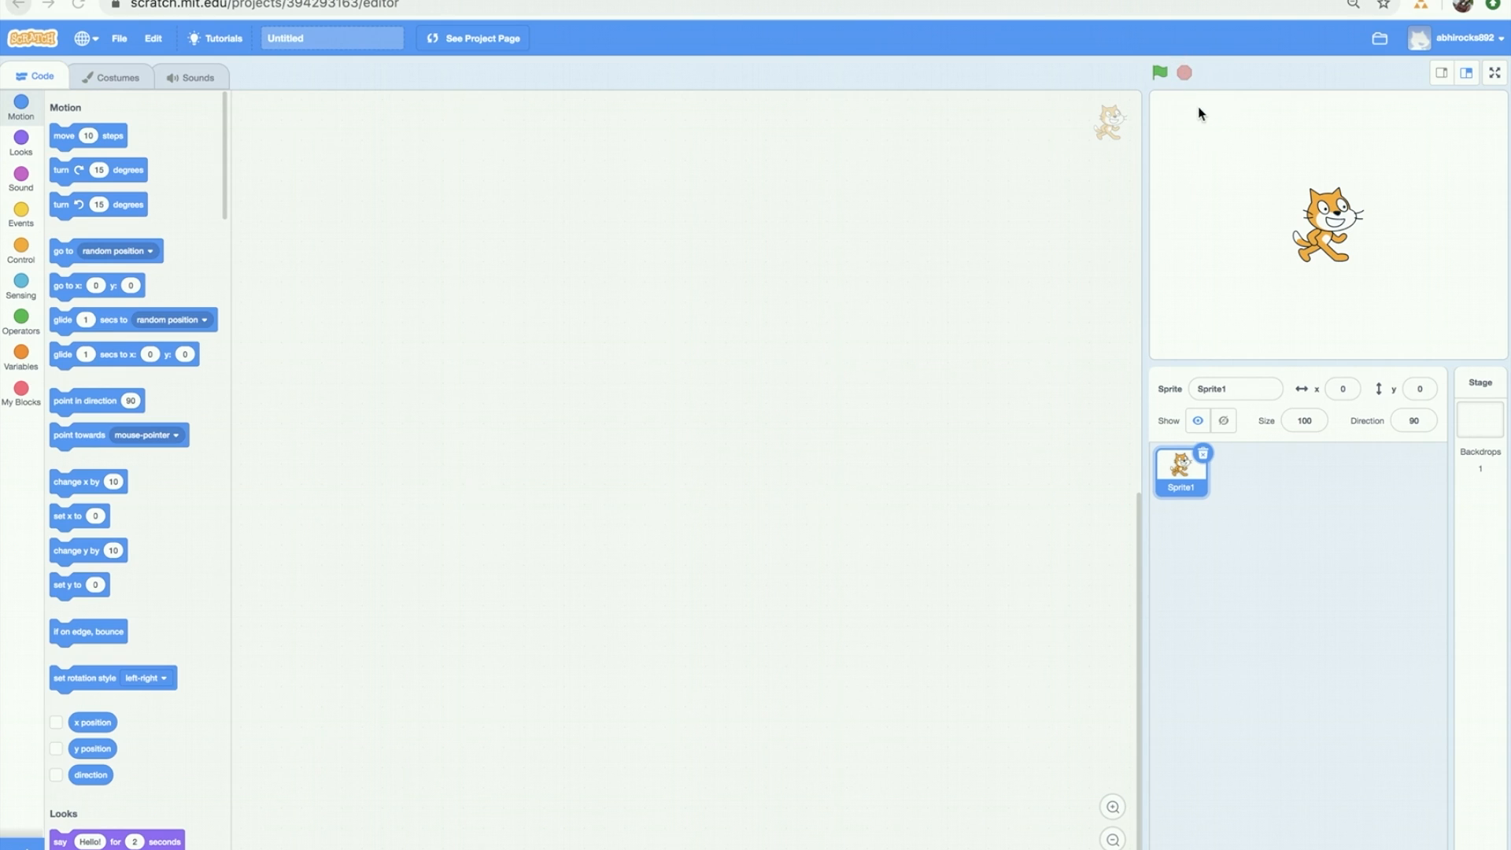
{"action": "mouse_move", "coordinate": [1157, 36]}
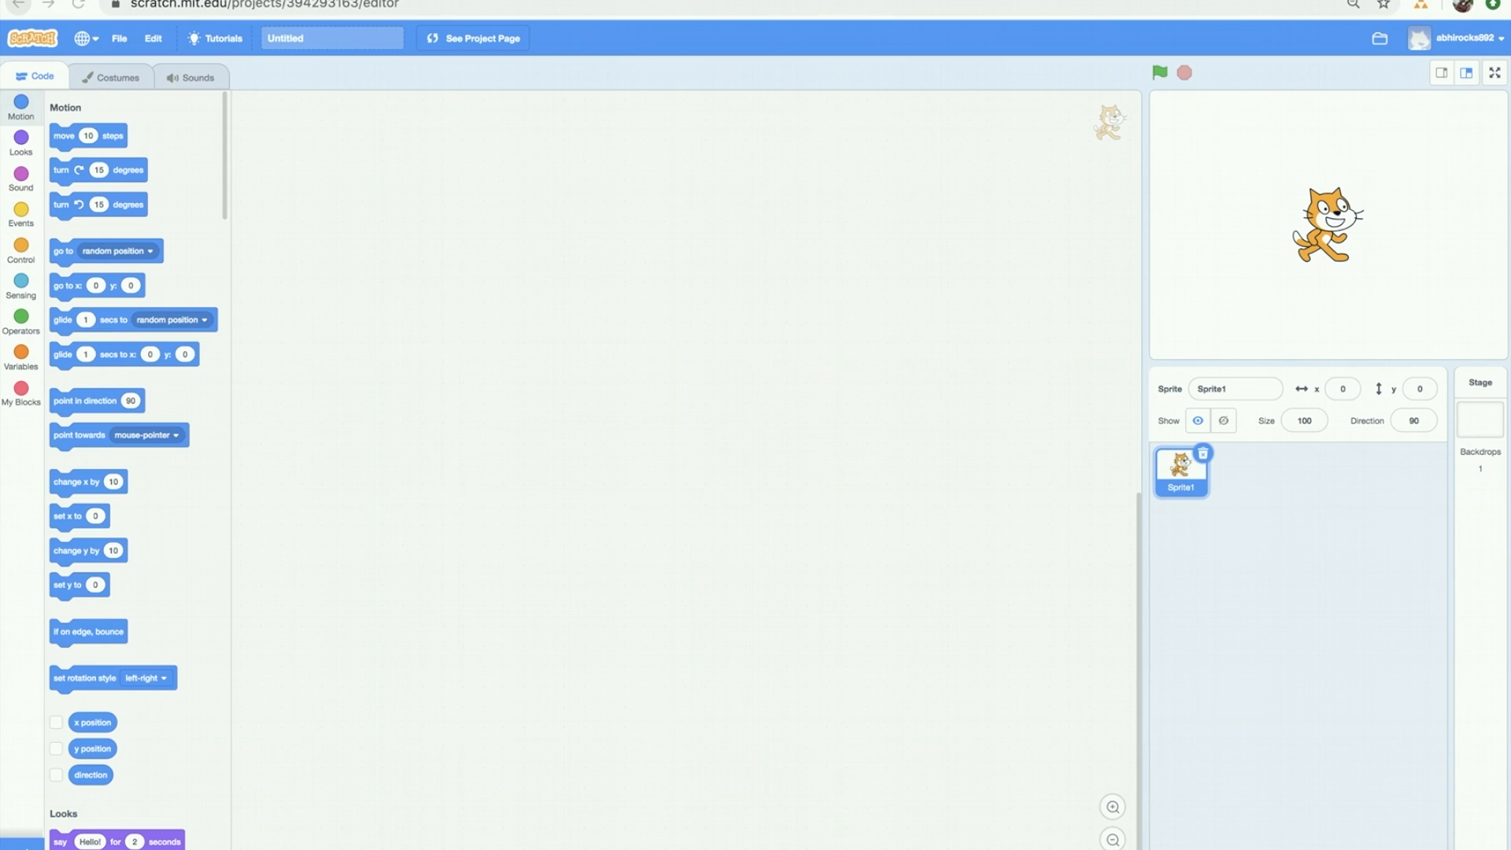
{"action": "left_click", "coordinate": [20, 216]}
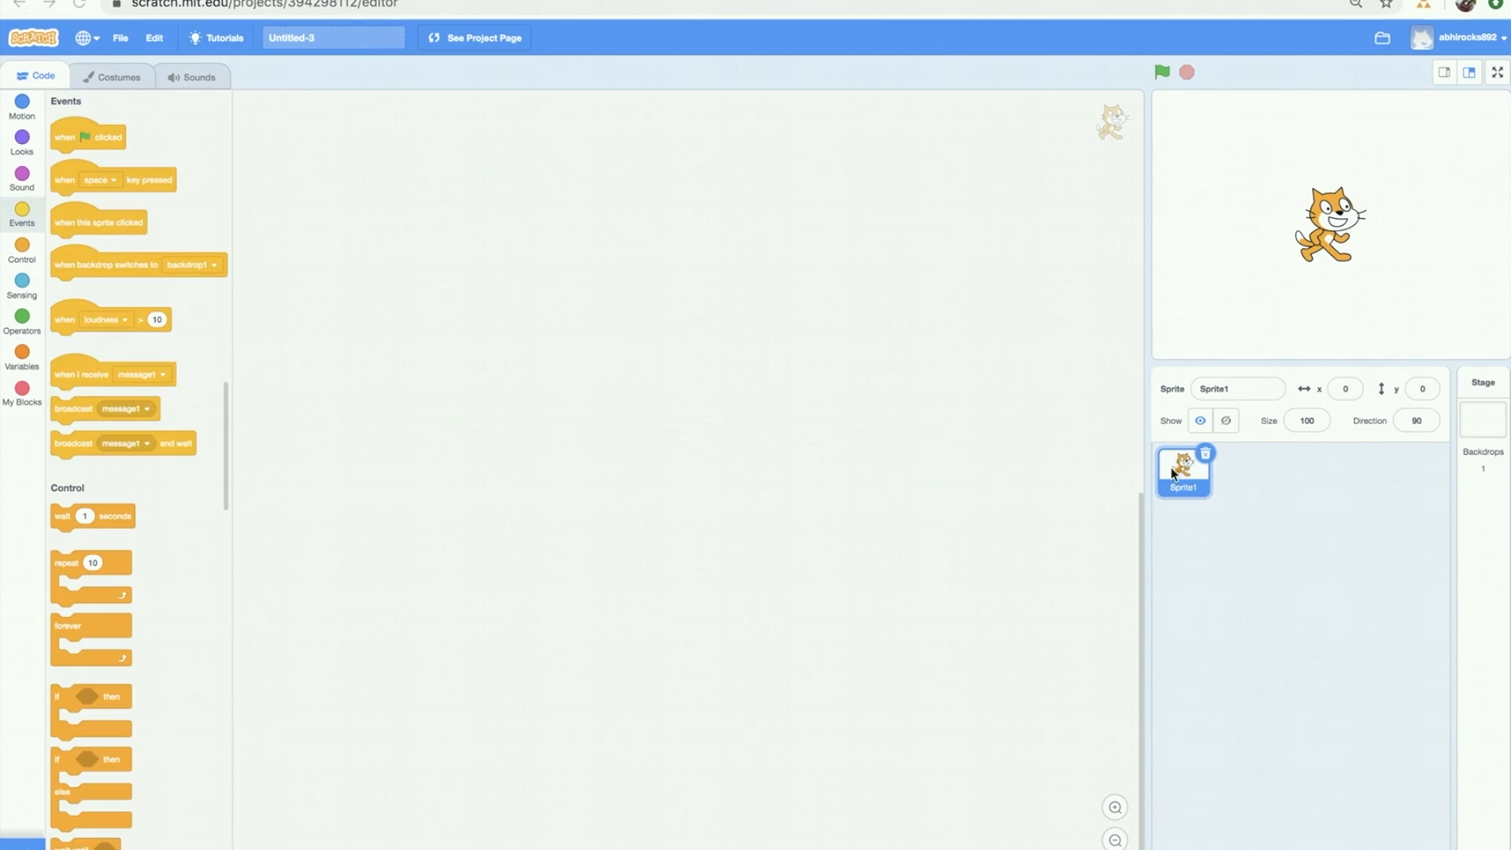
{"action": "mouse_move", "coordinate": [1332, 593]}
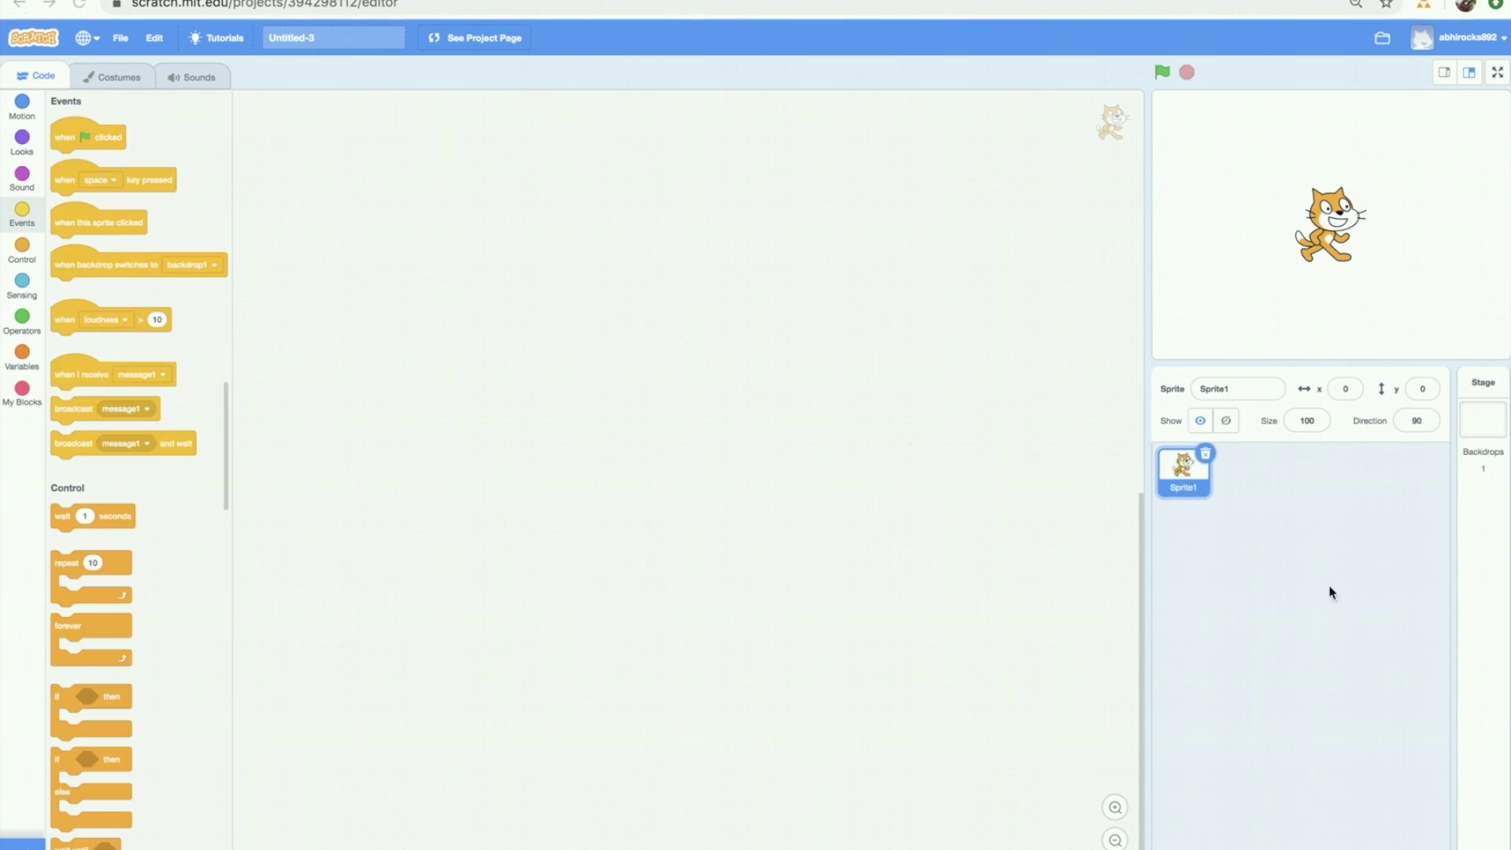
{"action": "mouse_move", "coordinate": [1420, 672]}
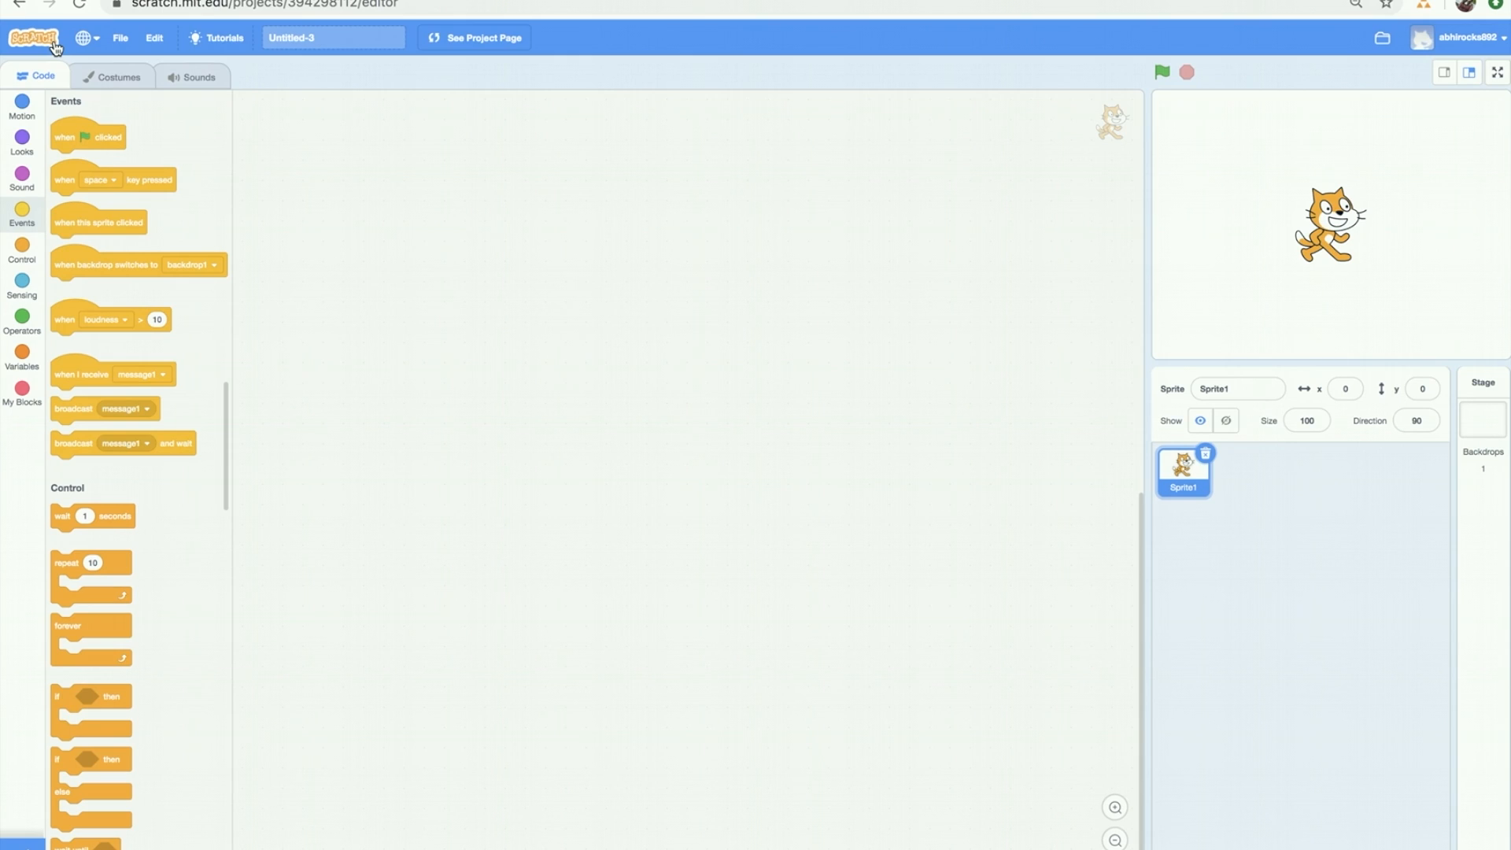
{"action": "mouse_move", "coordinate": [1083, 504]}
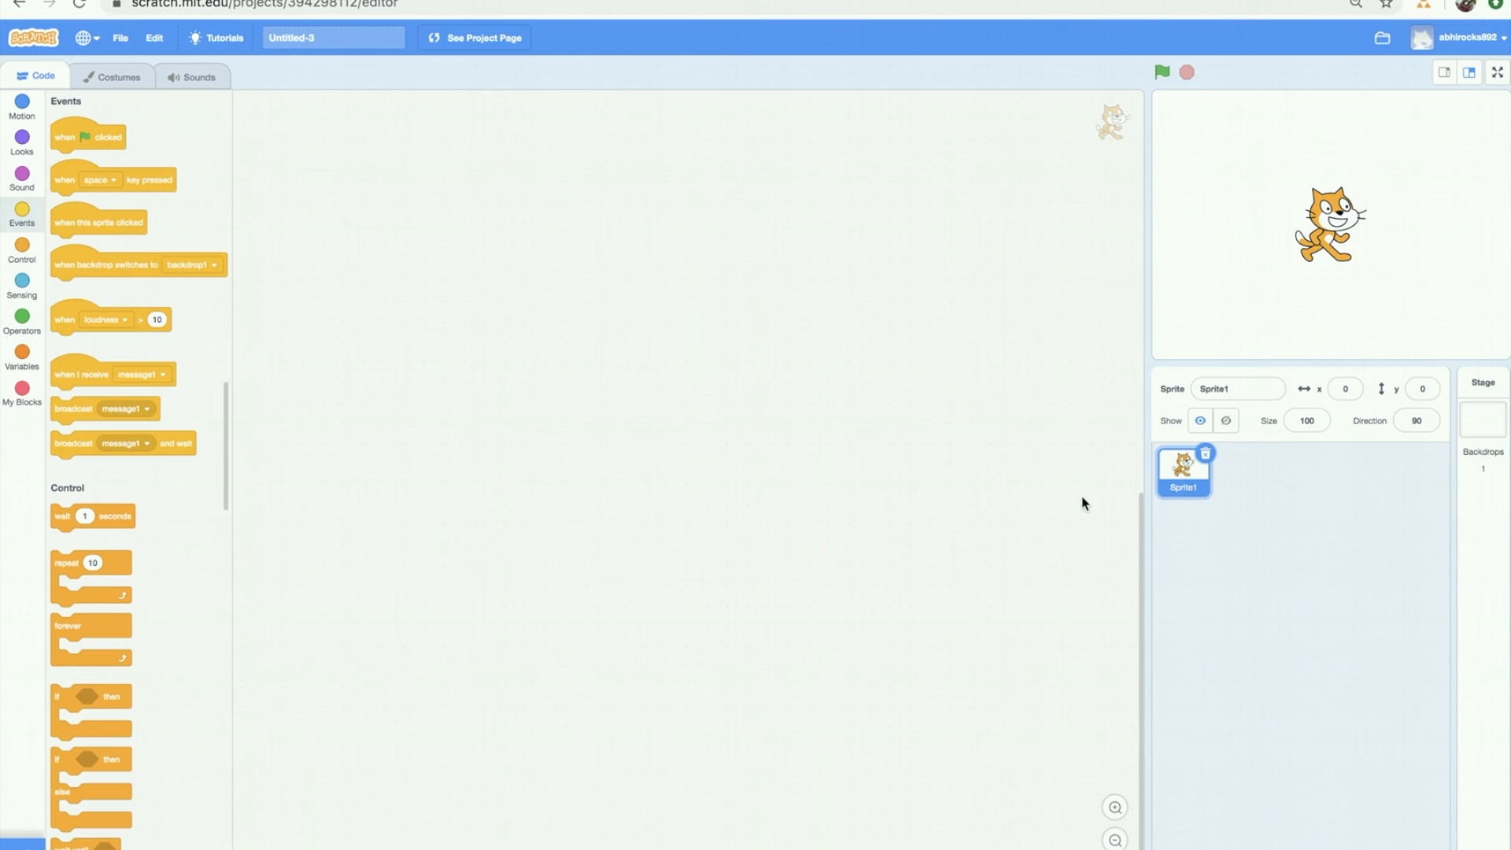
{"action": "mouse_move", "coordinate": [1214, 470]}
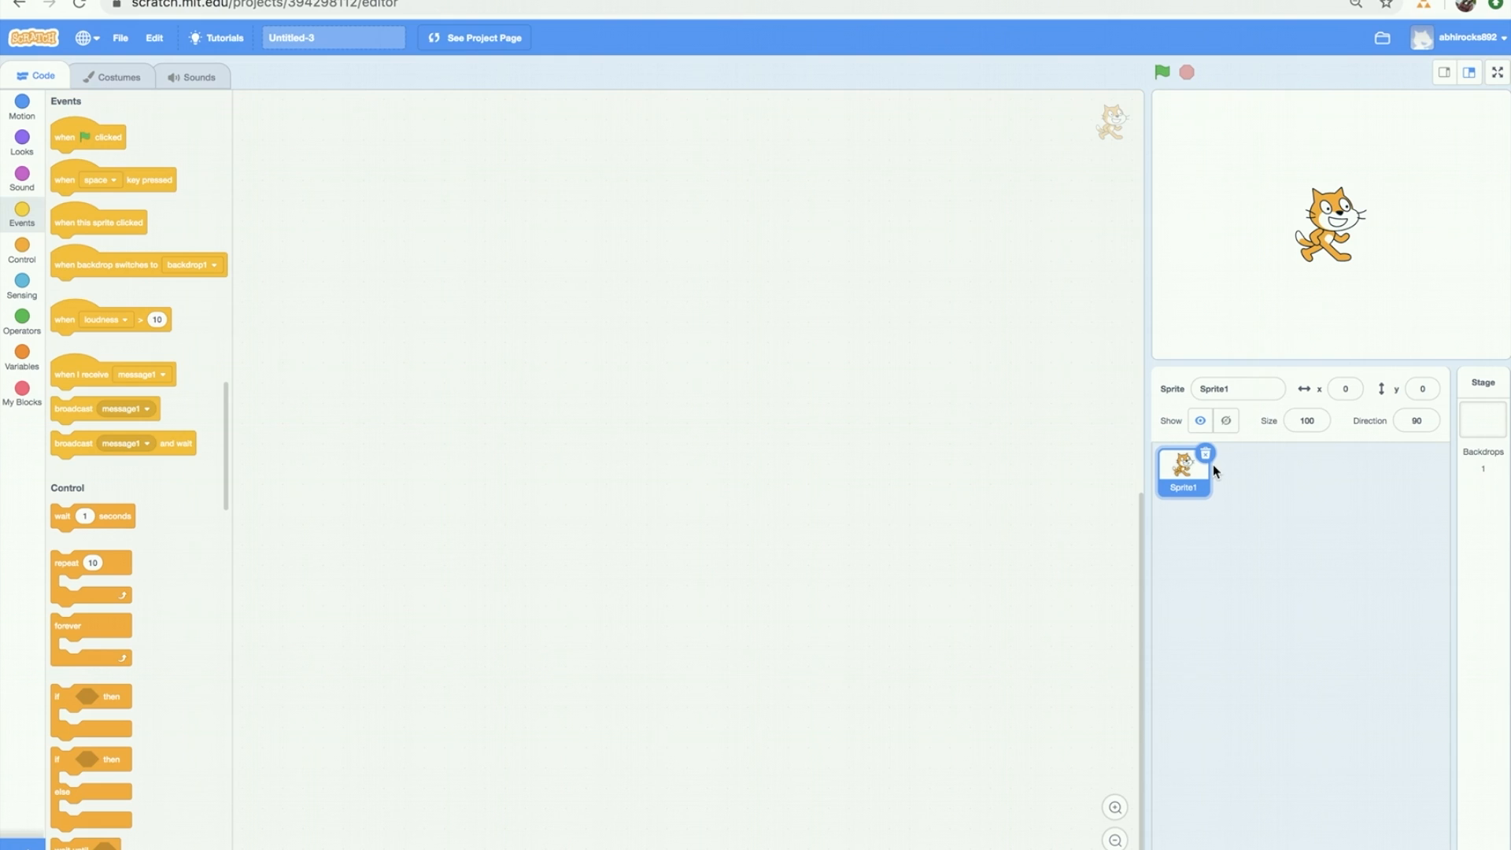
{"action": "mouse_move", "coordinate": [1243, 461]}
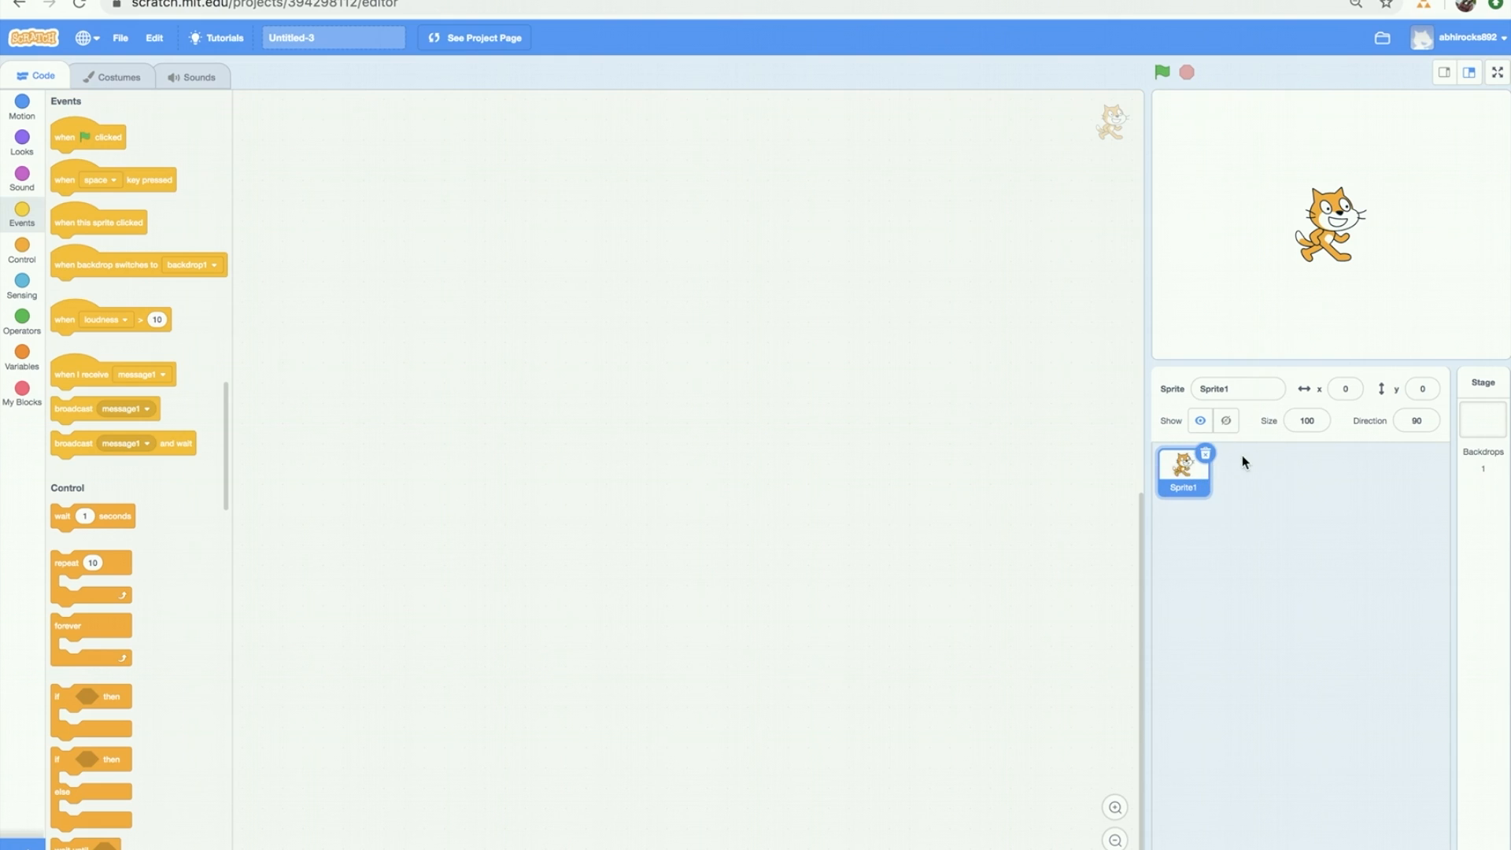
{"action": "mouse_move", "coordinate": [384, 201]}
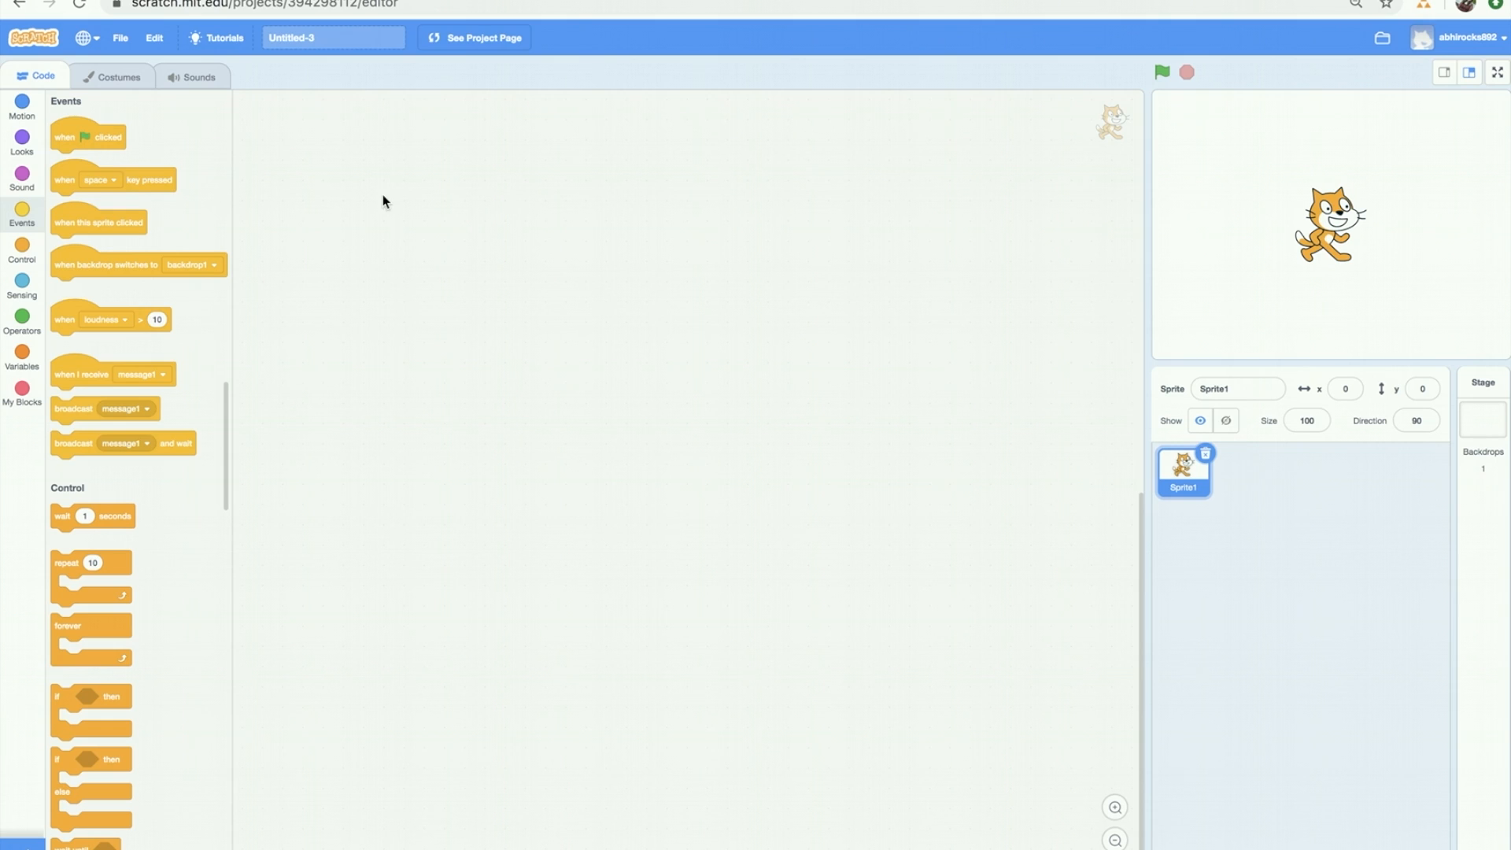
{"action": "mouse_move", "coordinate": [179, 644]}
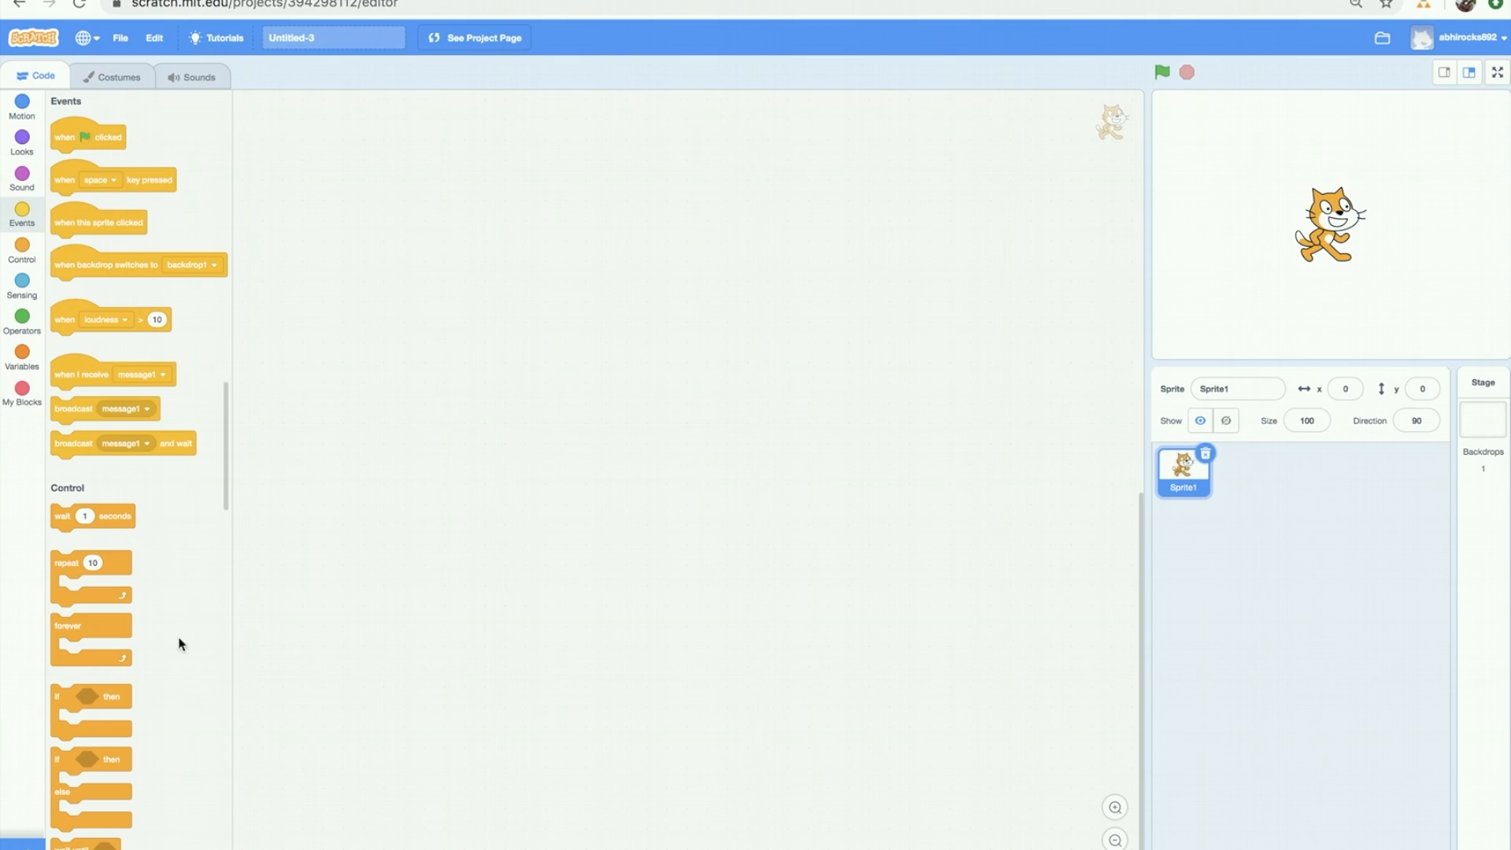
{"action": "mouse_move", "coordinate": [154, 46]}
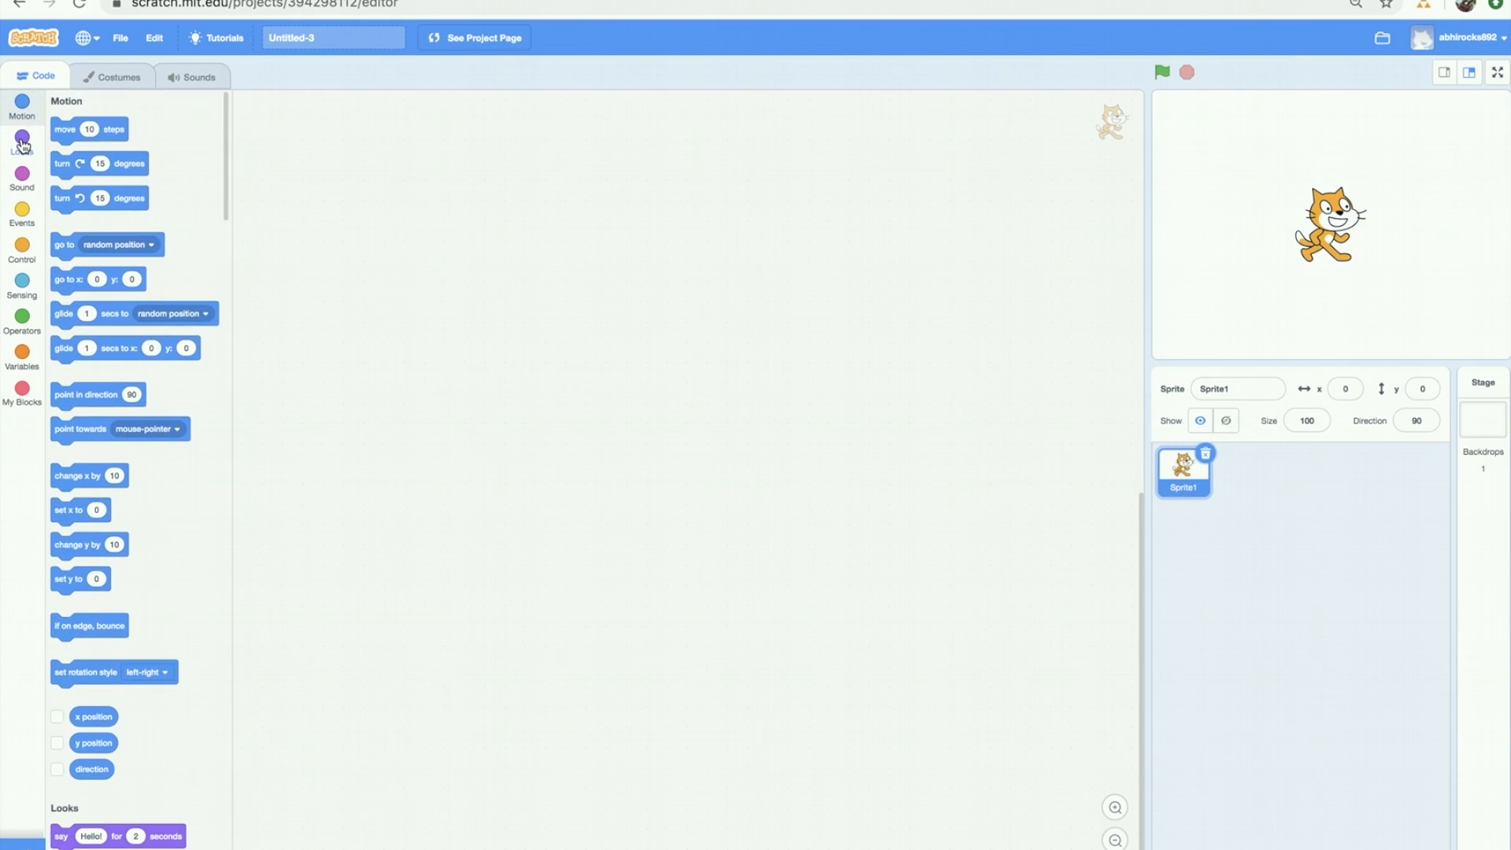
{"action": "left_click", "coordinate": [20, 173]}
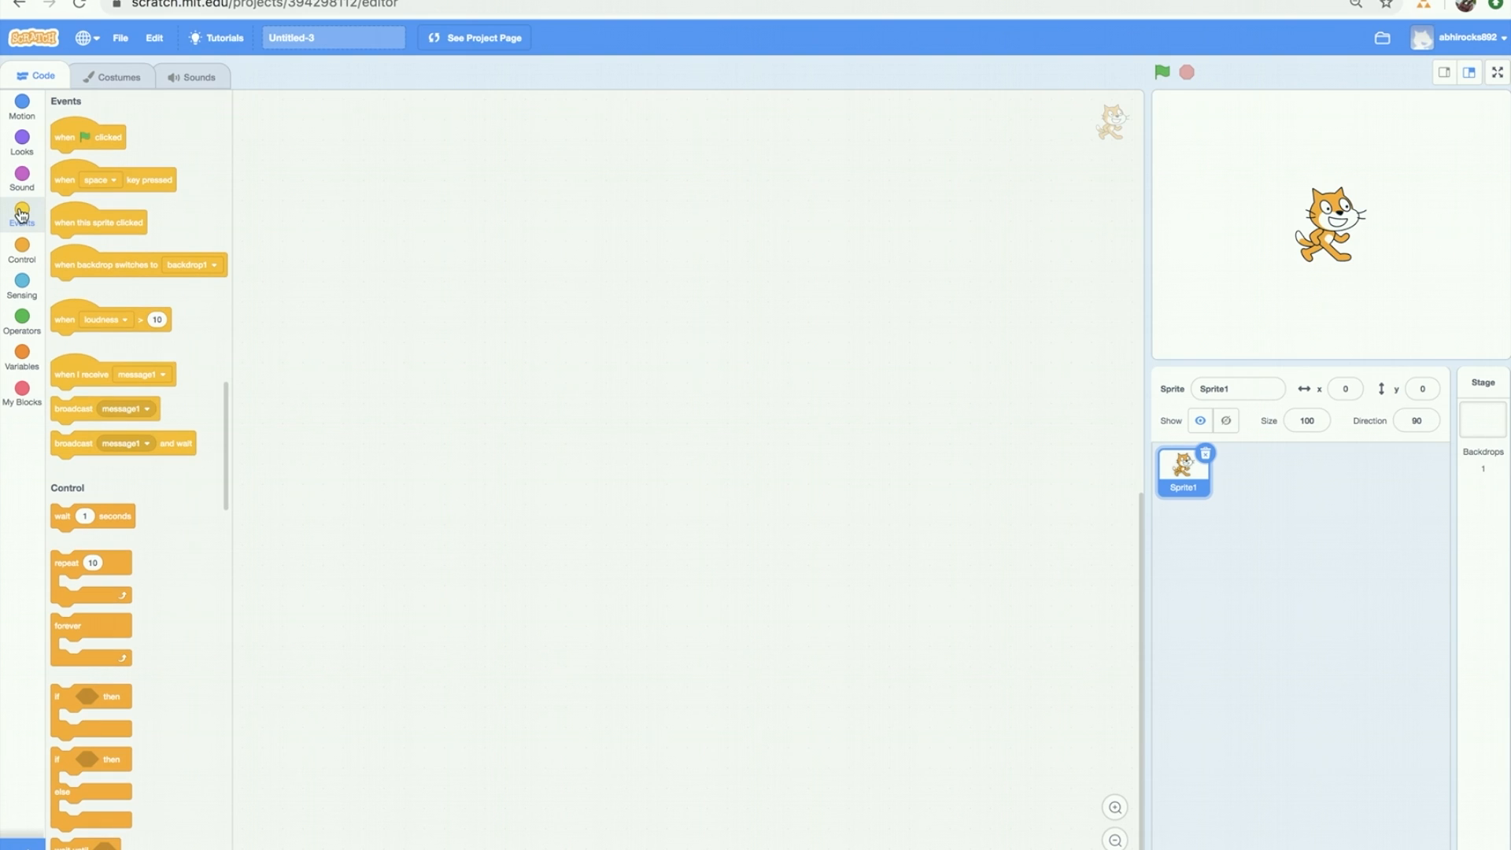
{"action": "left_click", "coordinate": [21, 252]}
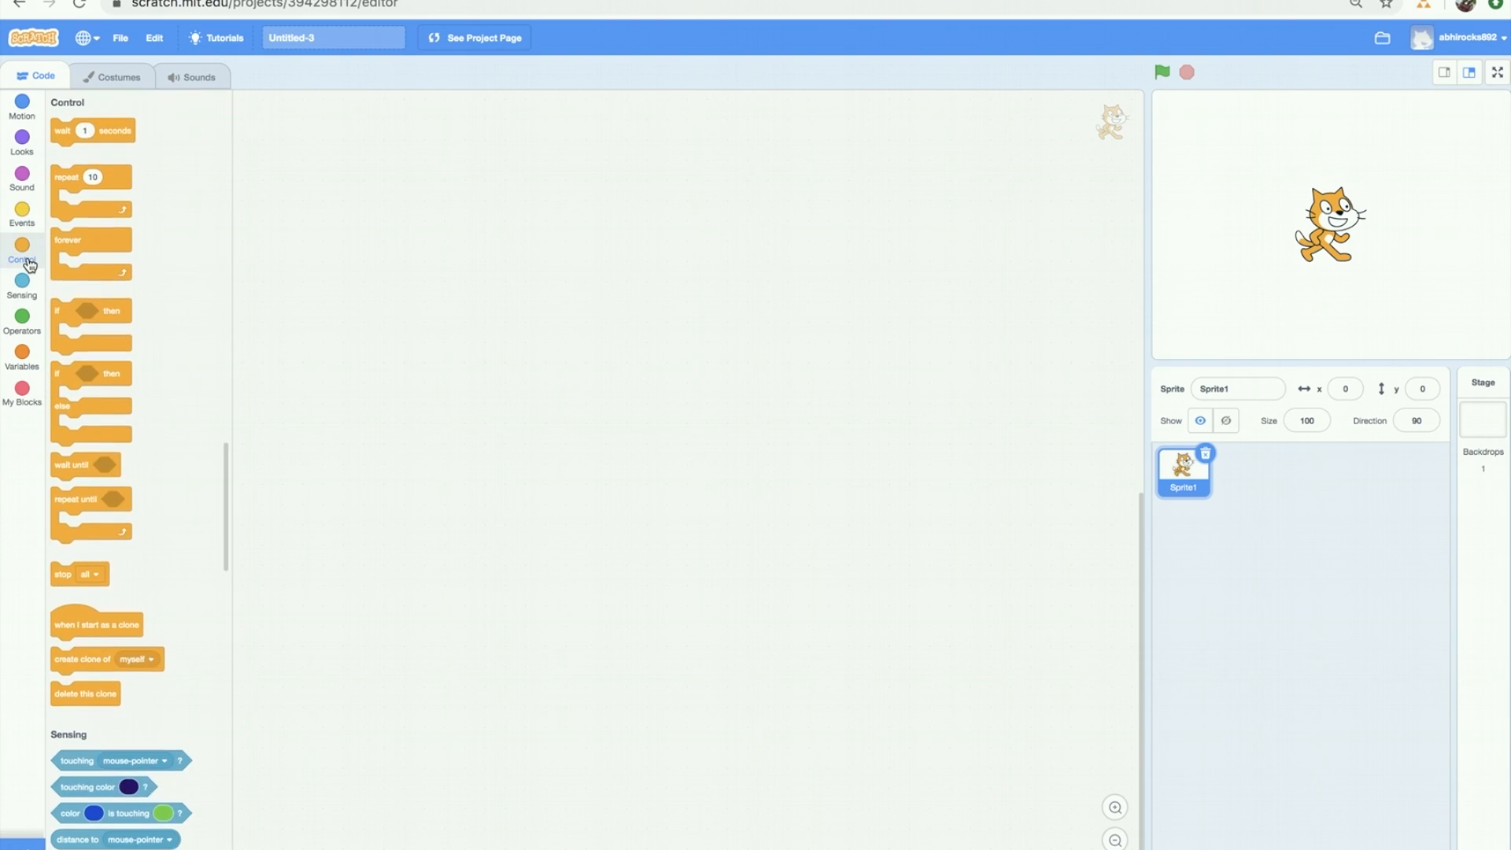
{"action": "left_click", "coordinate": [20, 318]}
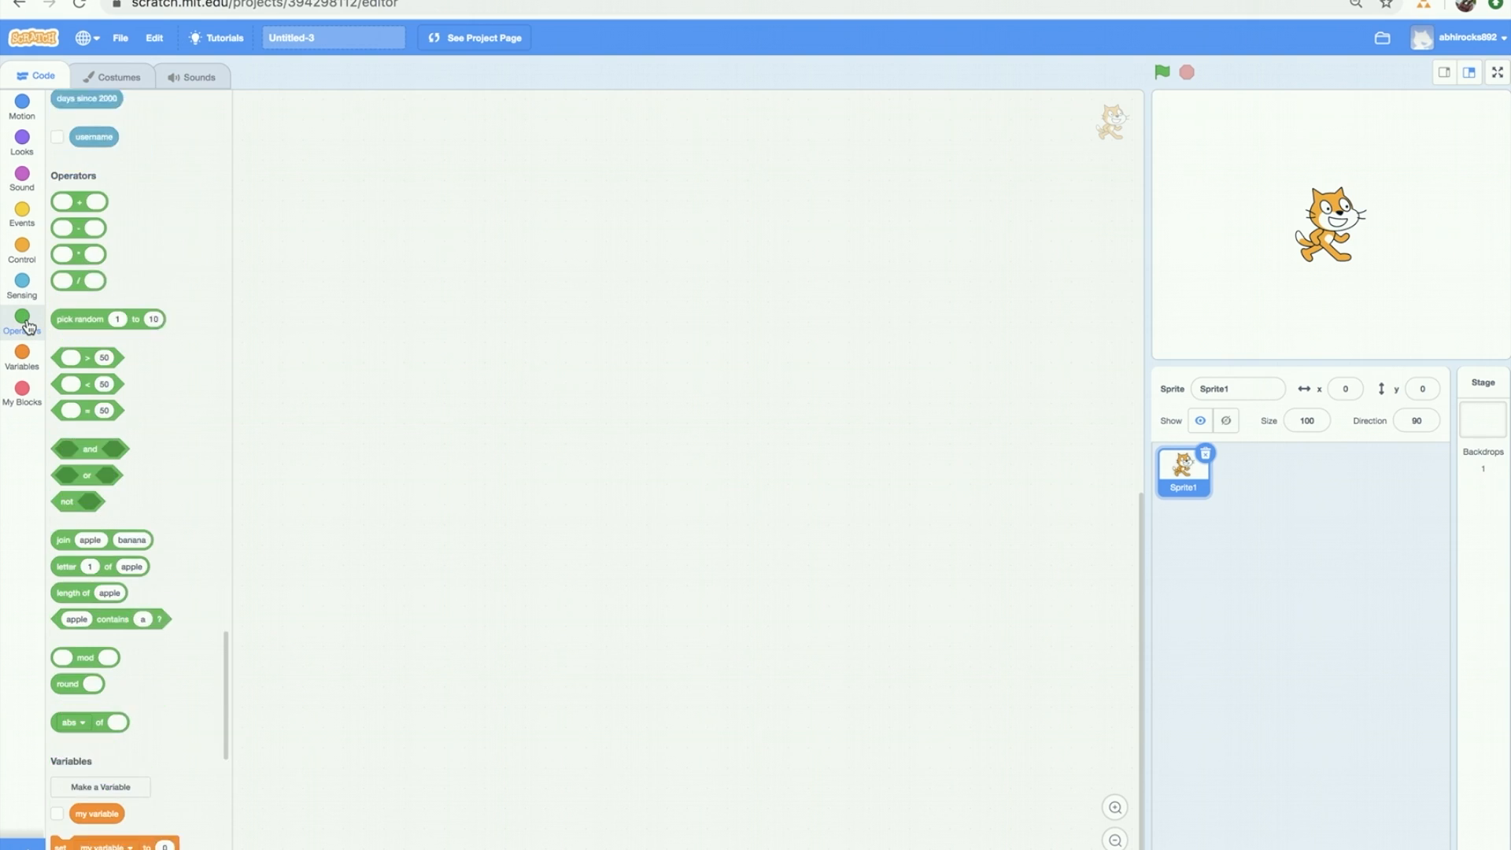
{"action": "left_click", "coordinate": [21, 357]}
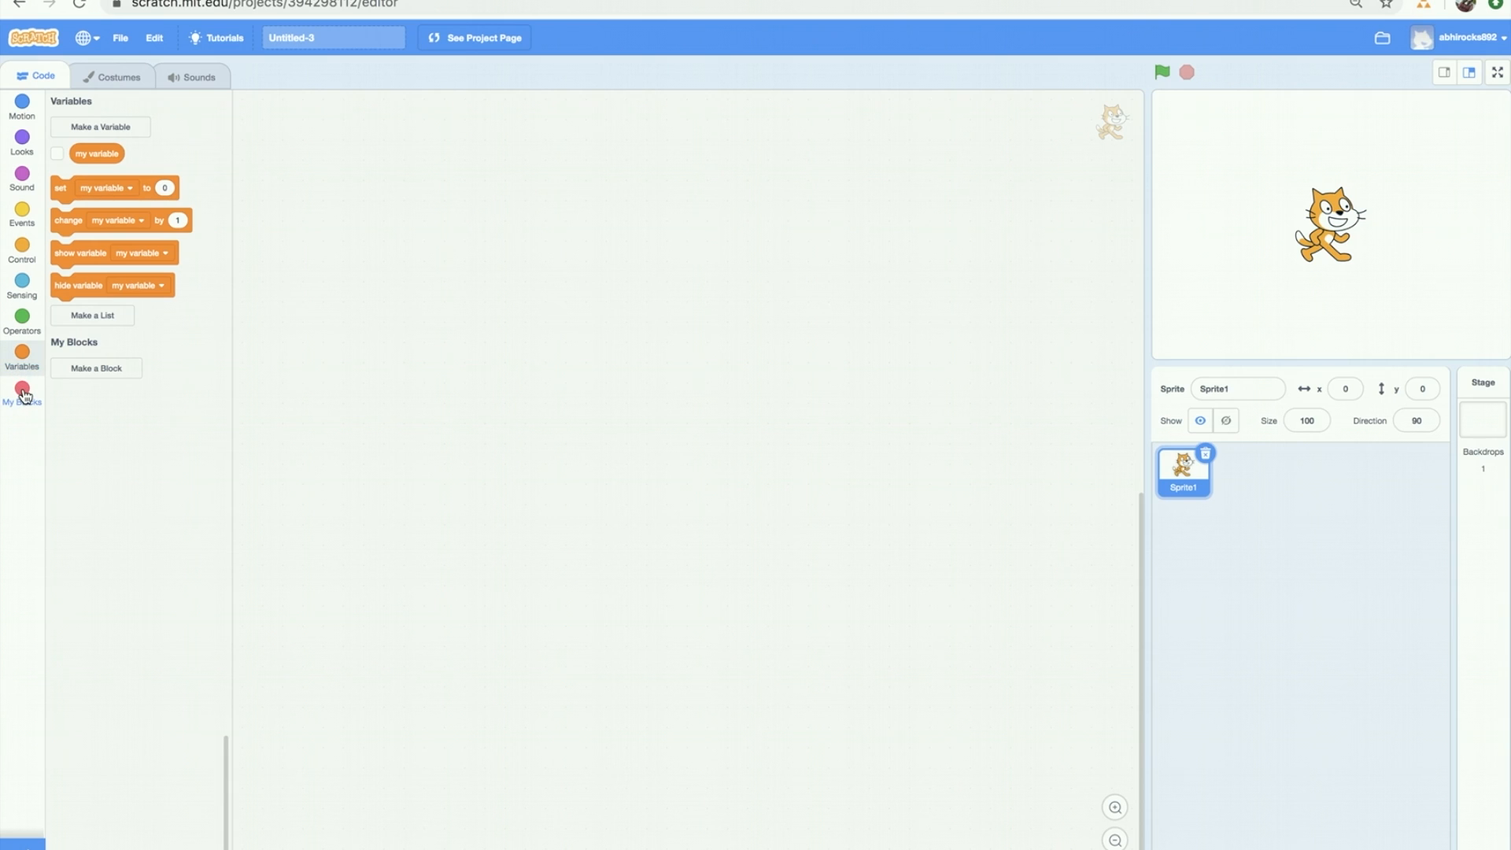
{"action": "mouse_move", "coordinate": [20, 217]}
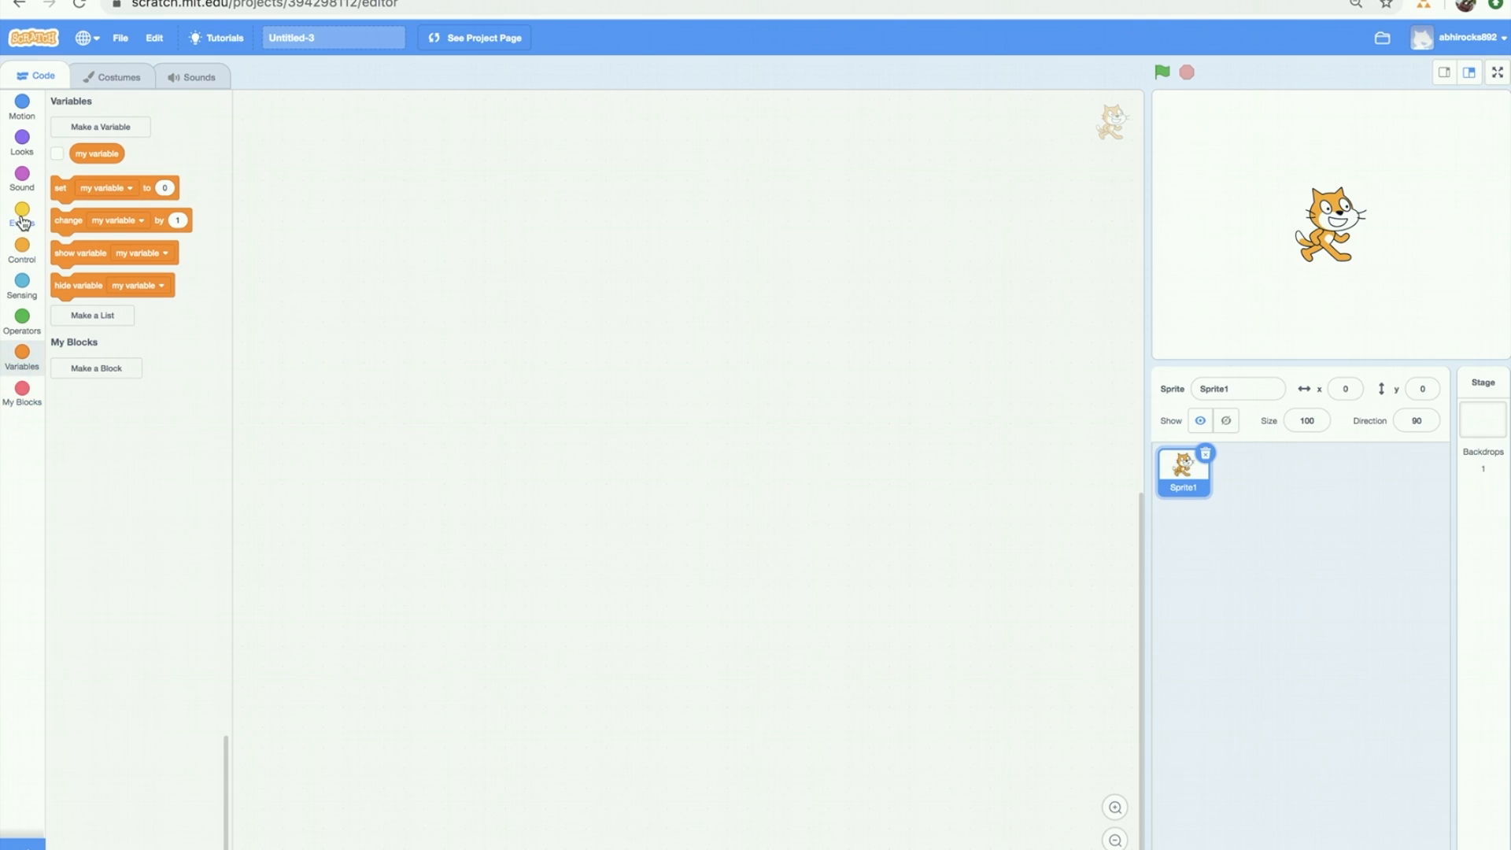
{"action": "left_click", "coordinate": [20, 210]}
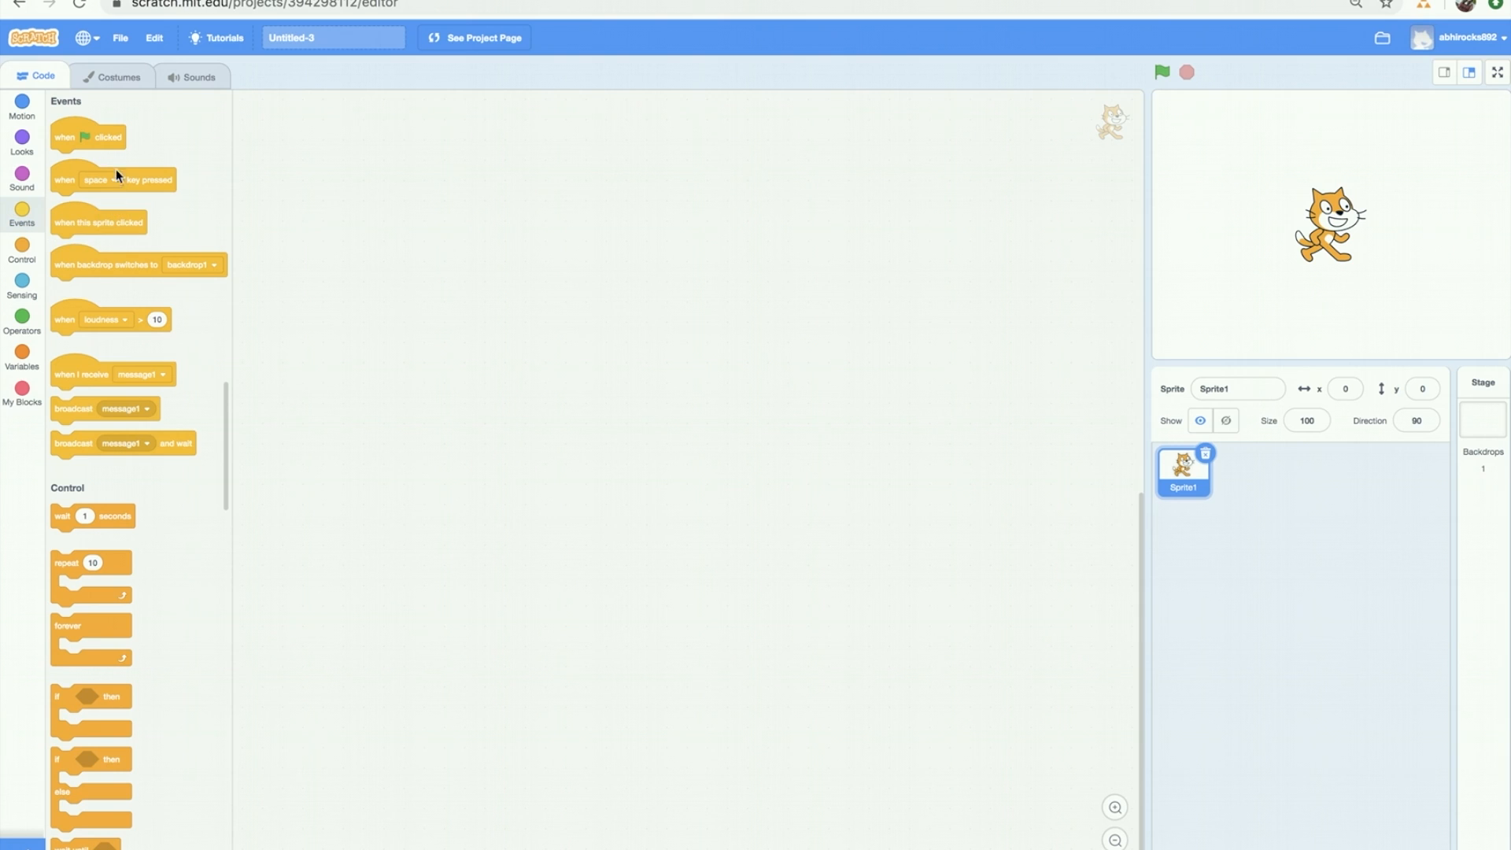
{"action": "mouse_move", "coordinate": [75, 138]}
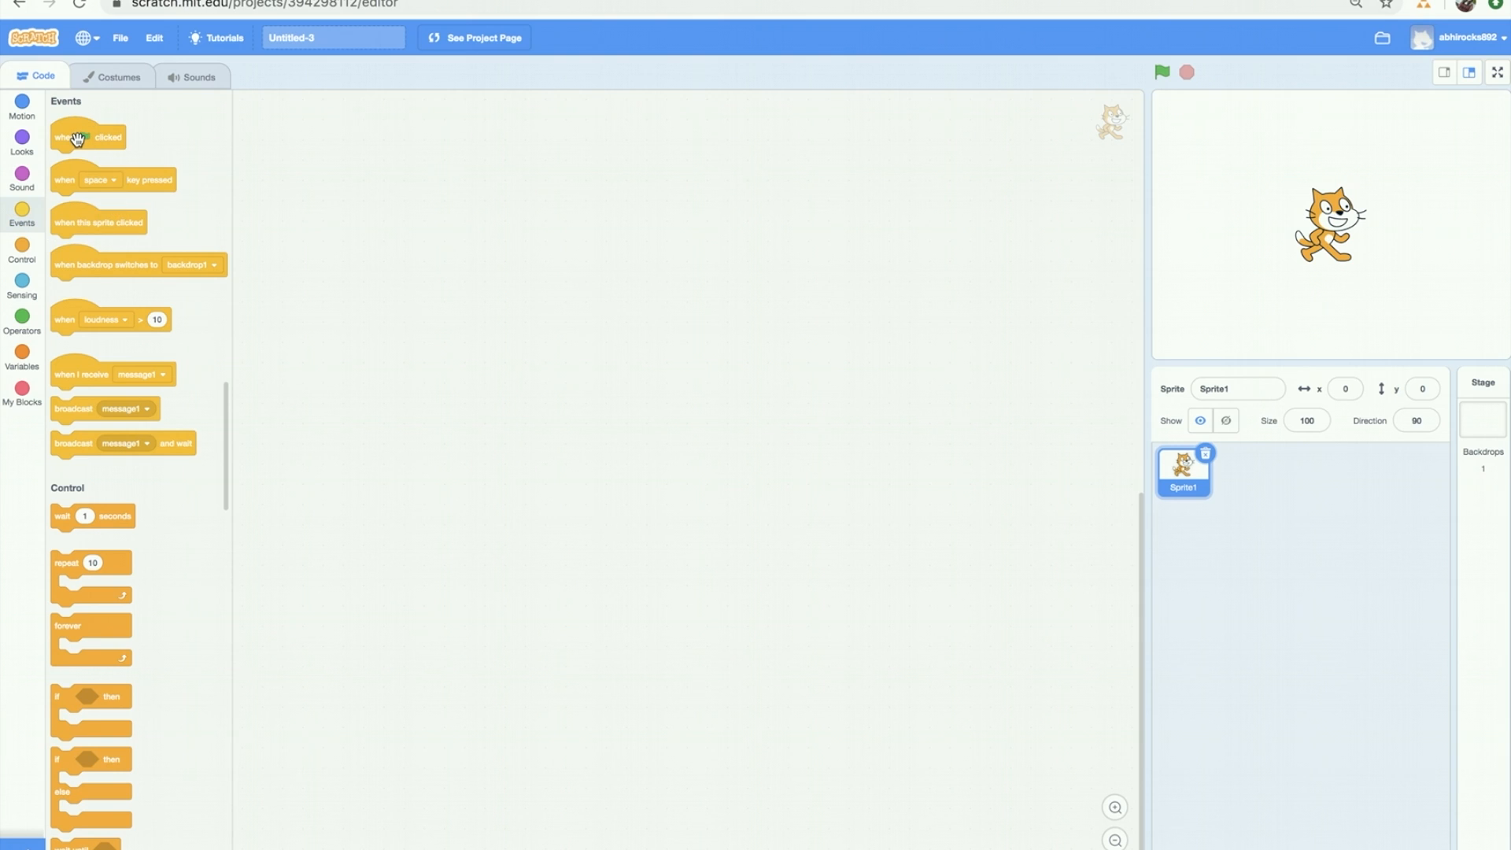
Drag the 'when green flag clicked' event block into the top of the scripts area
{"action": "left_click_drag", "start_coordinate": [87, 137], "coordinate": [441, 151]}
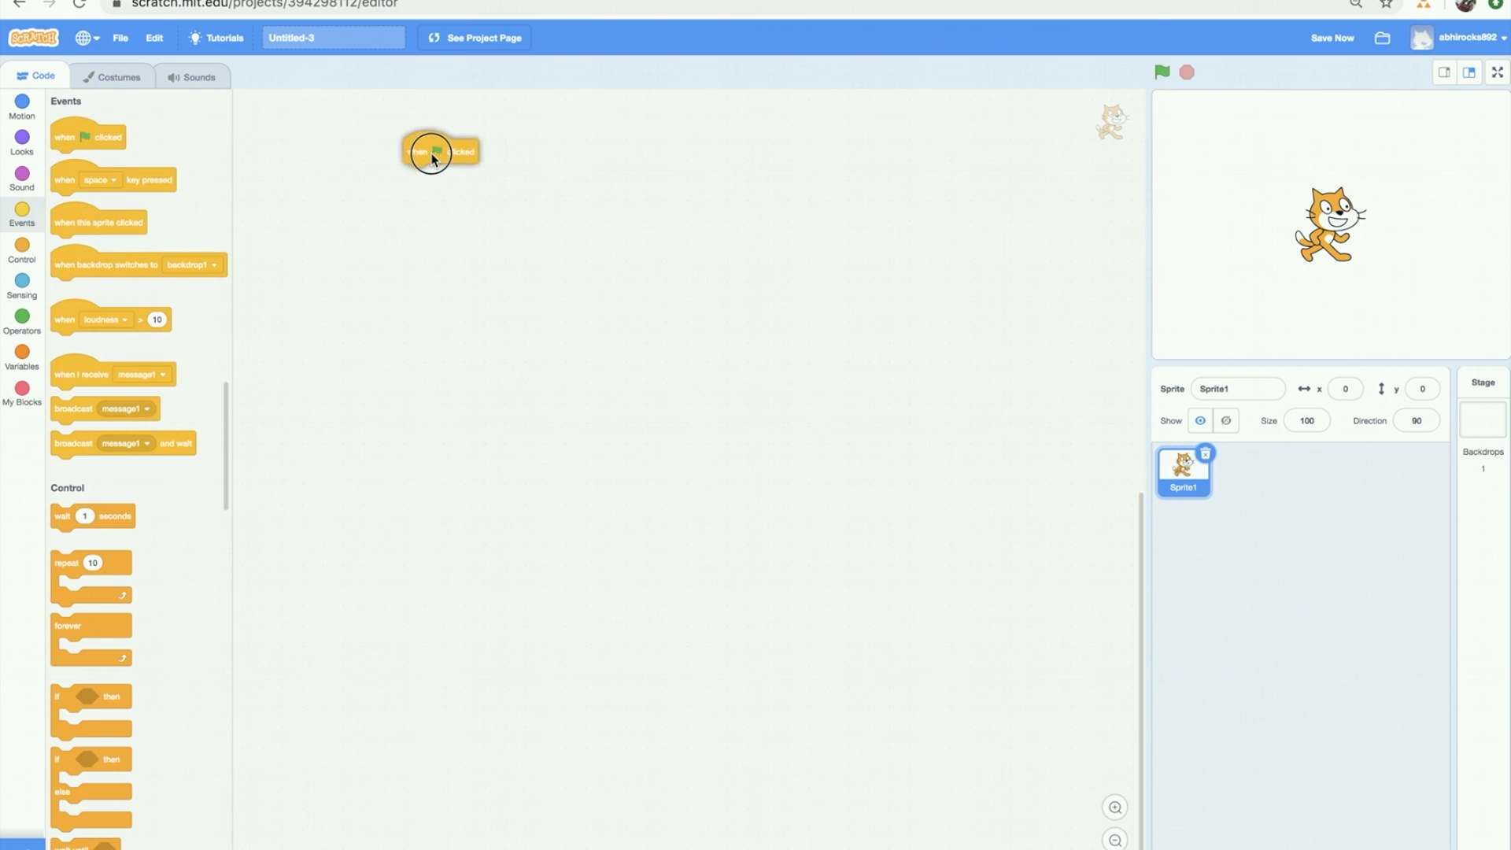
{"action": "left_click_drag", "start_coordinate": [441, 153], "coordinate": [521, 149]}
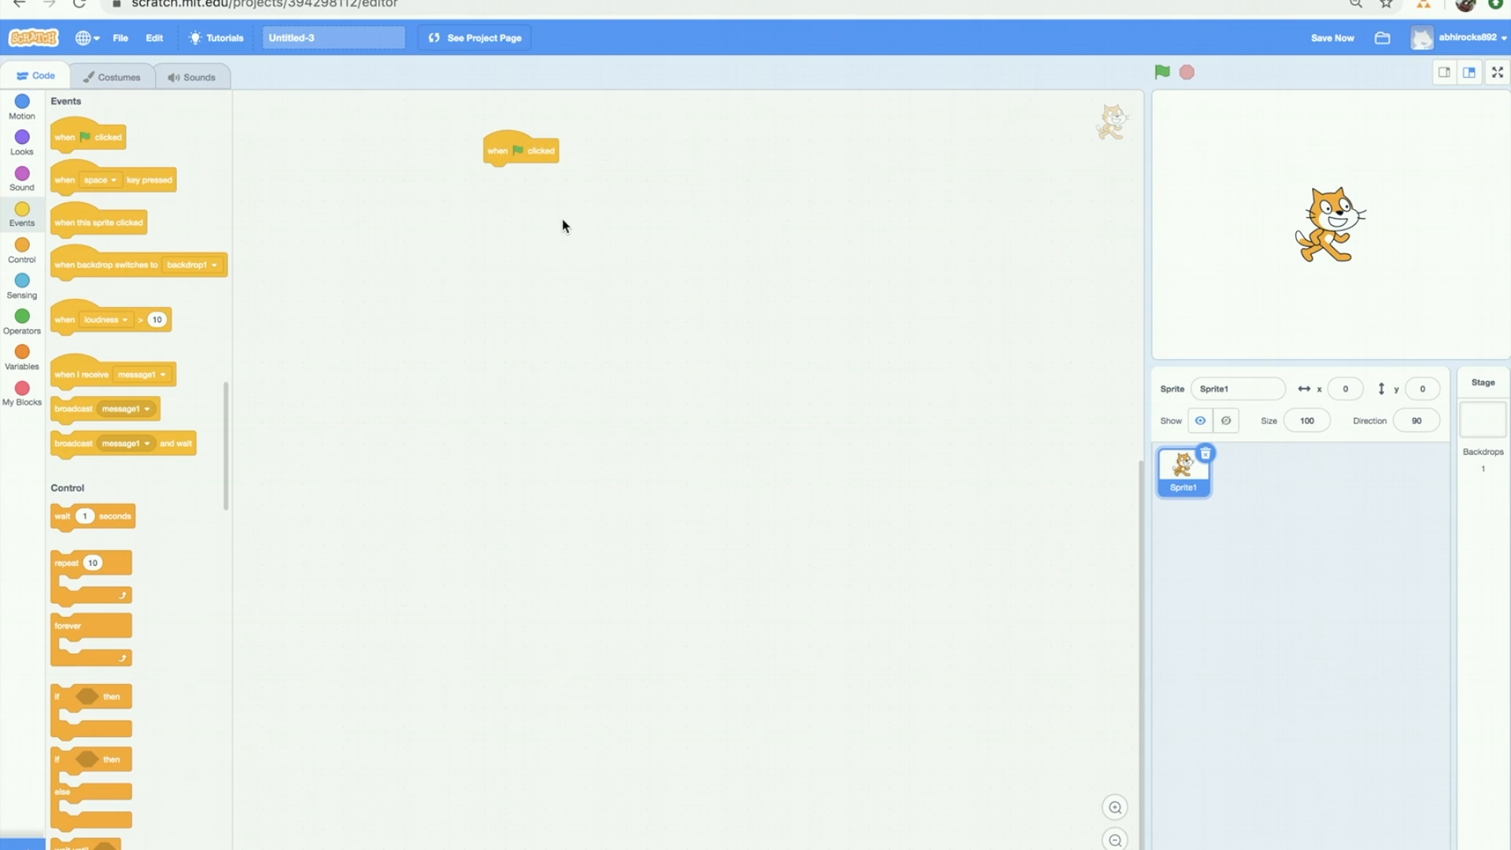
{"action": "mouse_move", "coordinate": [540, 188]}
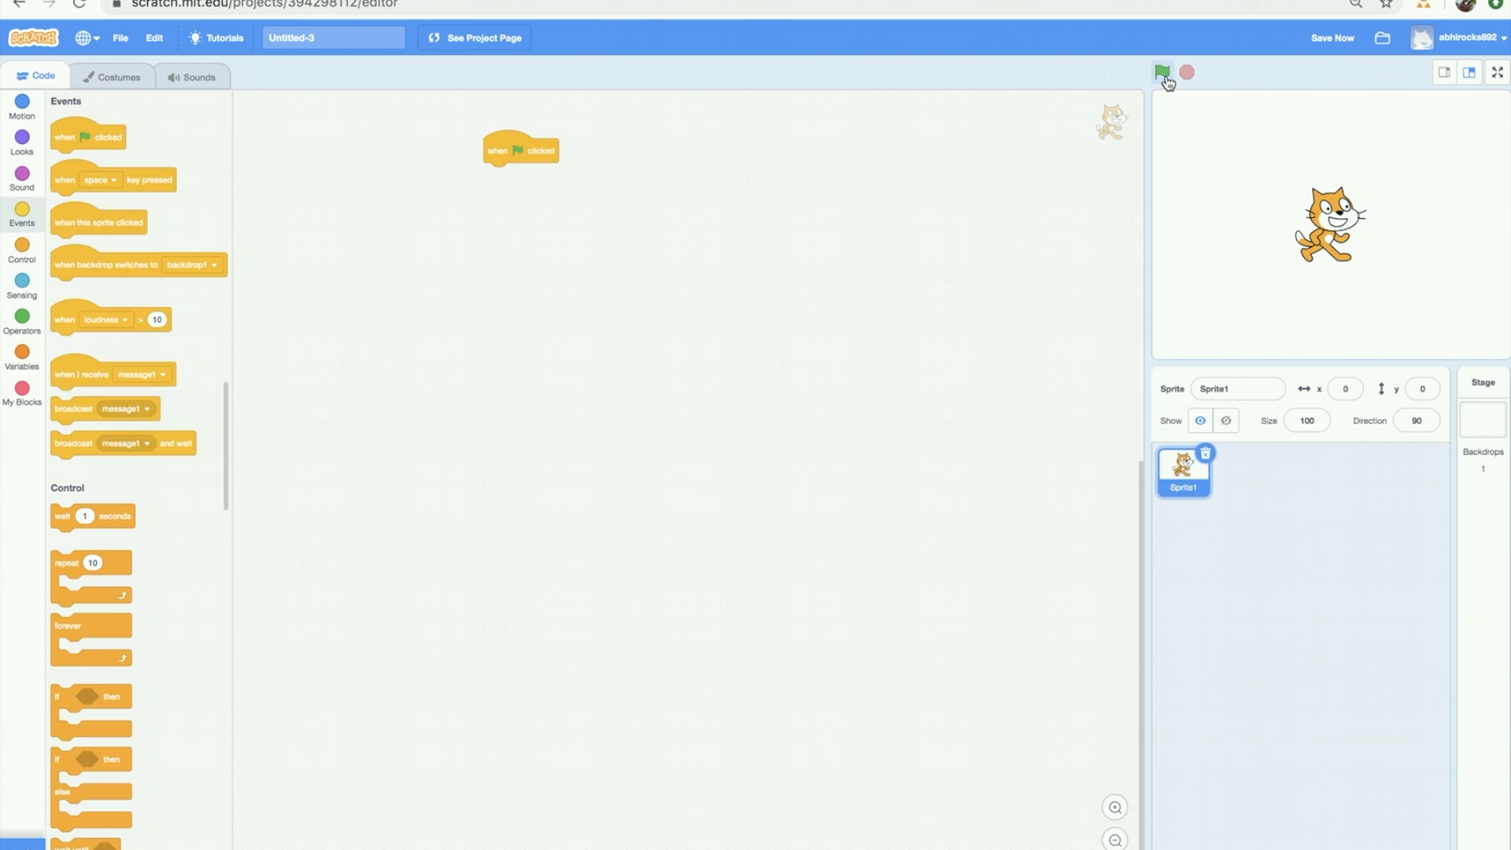
{"action": "mouse_move", "coordinate": [1172, 84]}
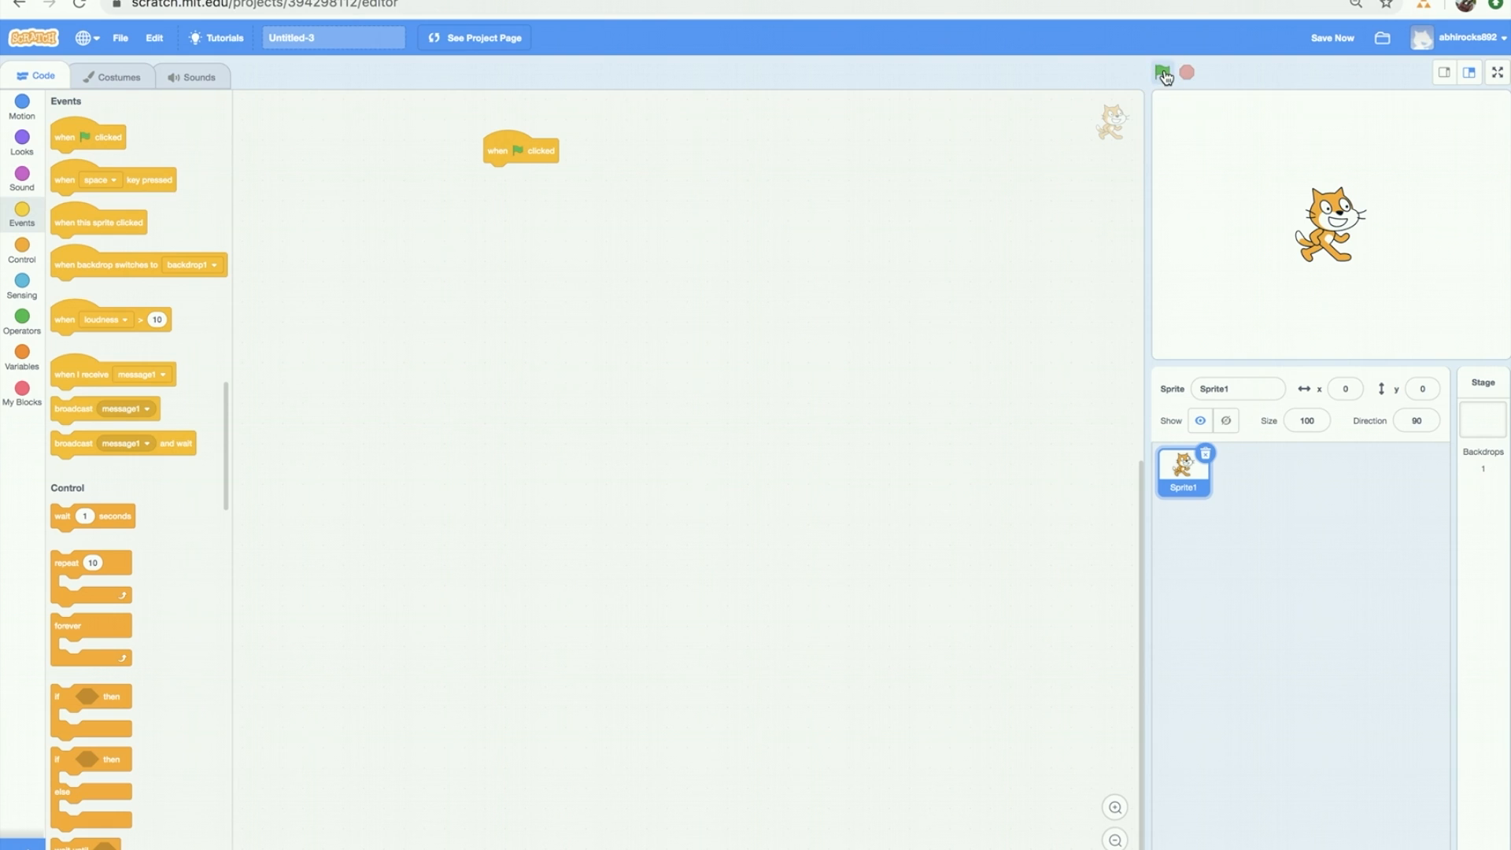
{"action": "mouse_move", "coordinate": [1164, 74]}
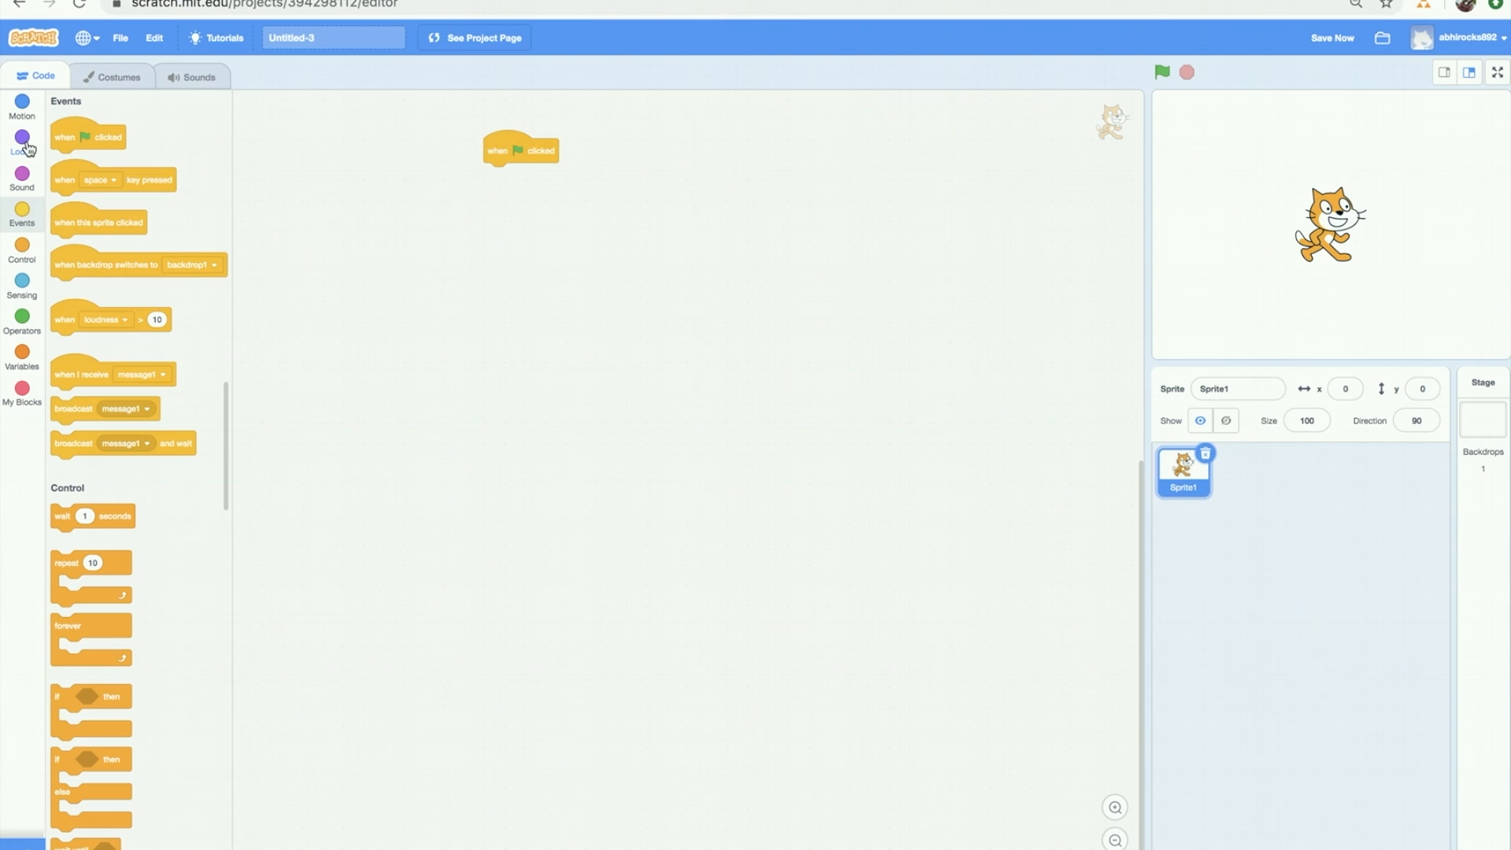
Snap a say block reading 'Programming is so much fun' under the flag block and run it so the cat speaks
{"action": "left_click", "coordinate": [20, 144]}
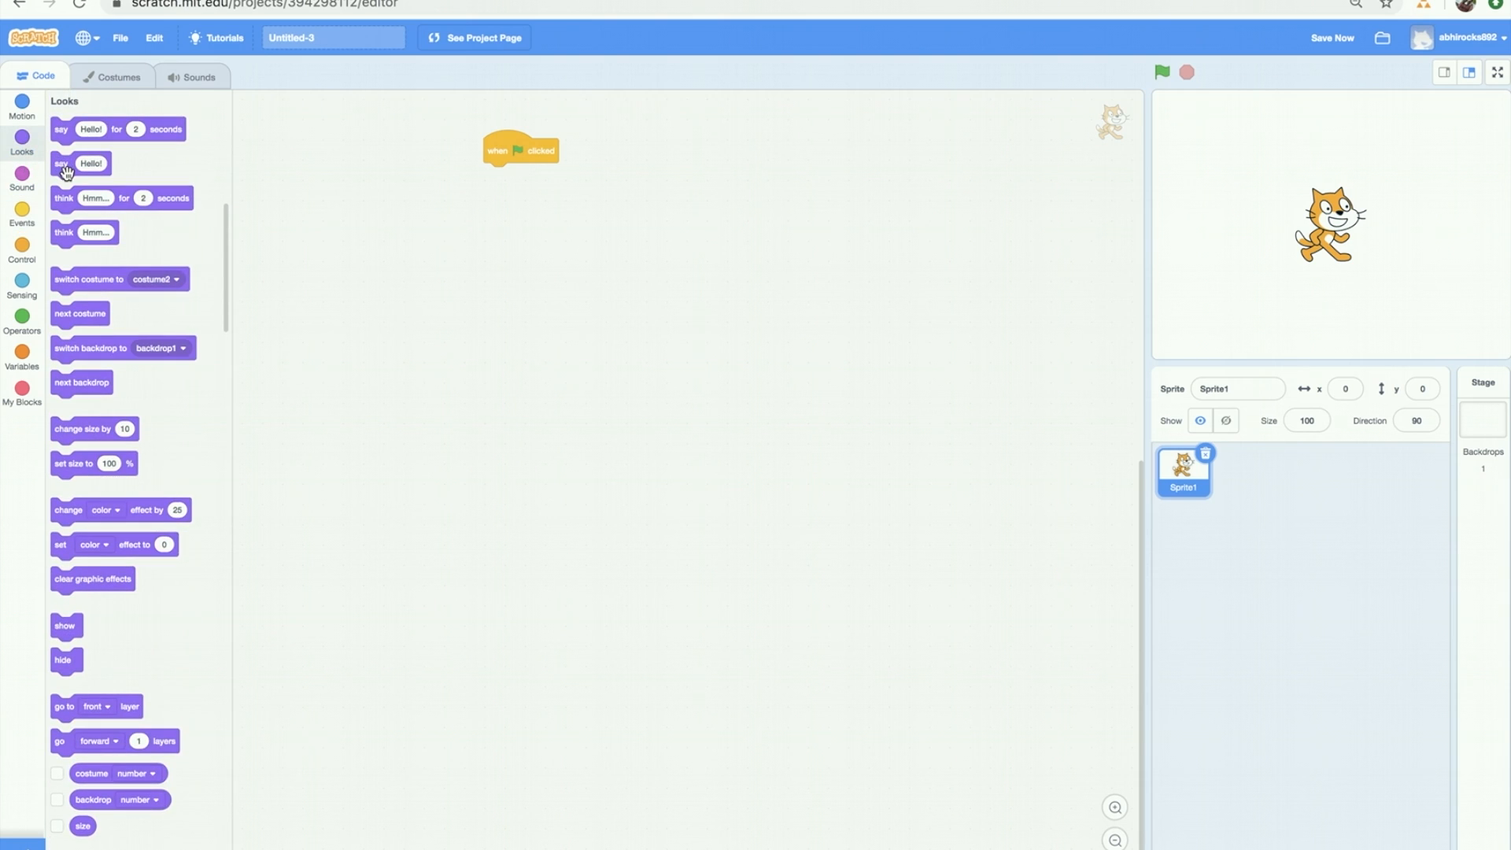
{"action": "left_click_drag", "start_coordinate": [82, 162], "coordinate": [521, 168]}
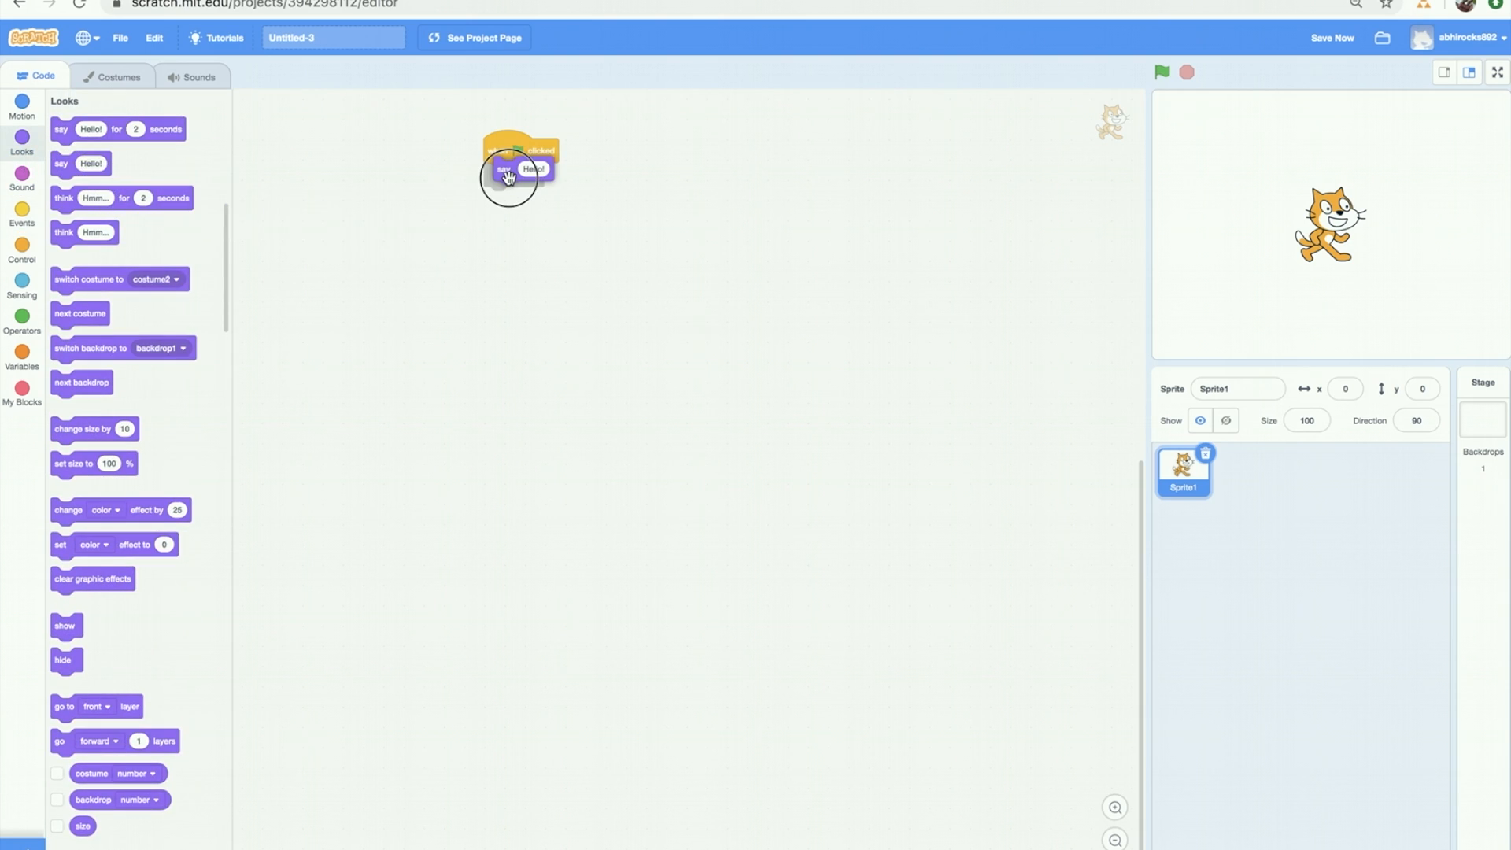
{"action": "left_click_drag", "start_coordinate": [508, 176], "coordinate": [513, 175]}
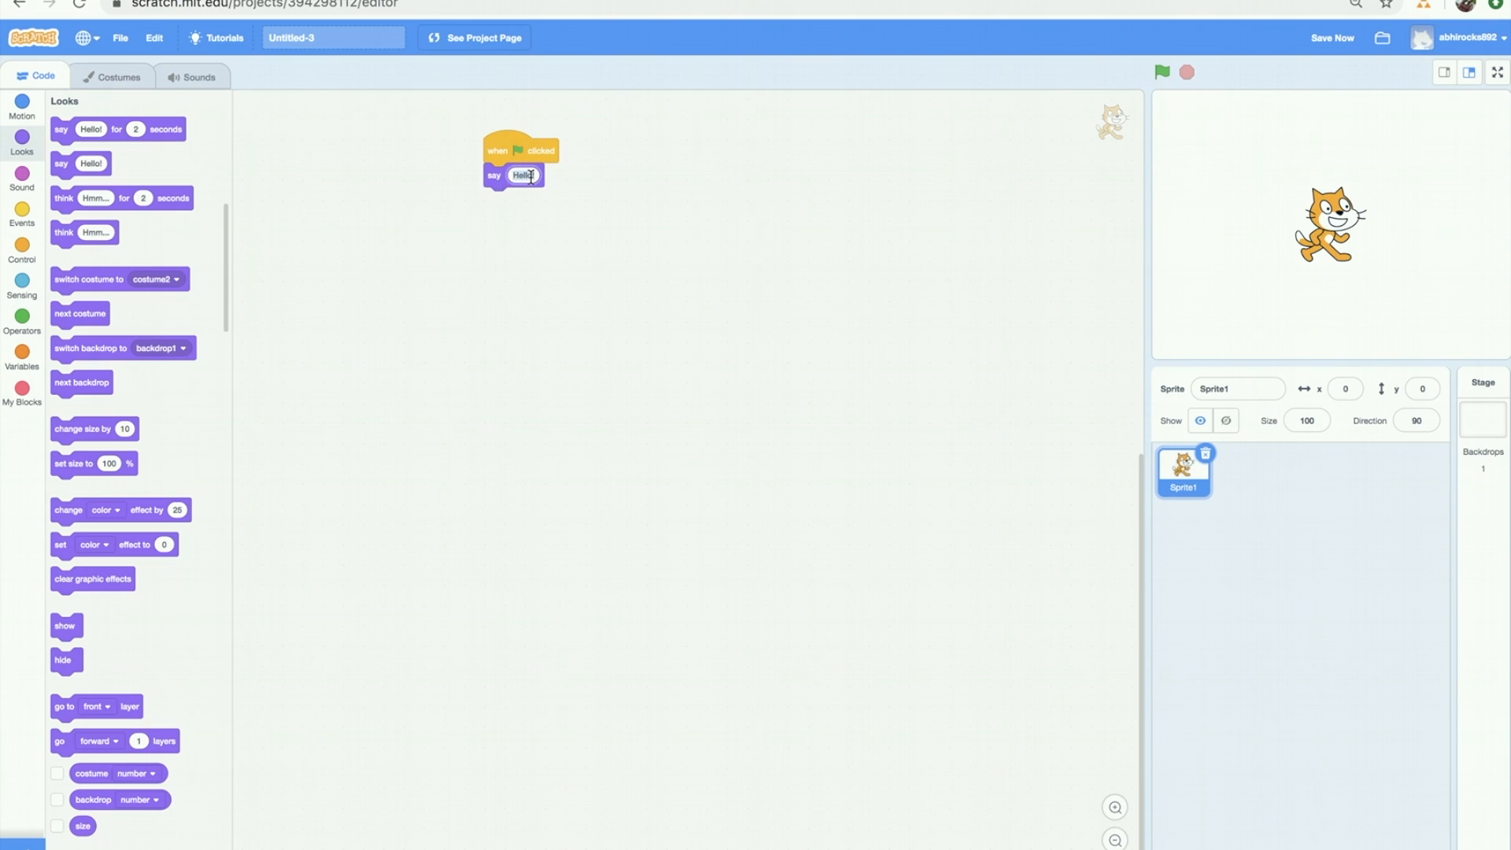
{"action": "type", "text": "Programming is so much fun"}
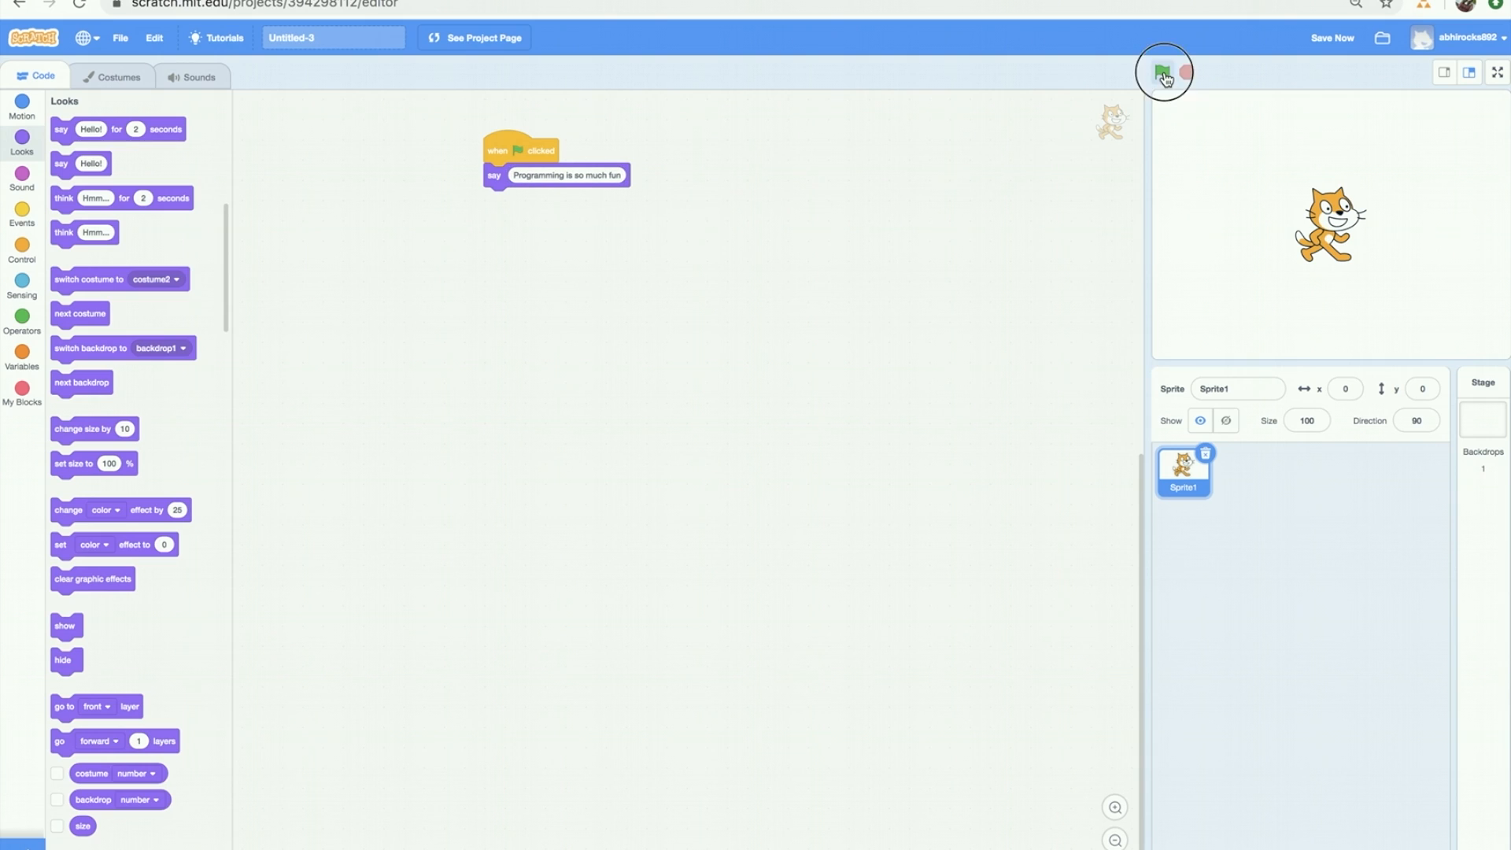
{"action": "left_click", "coordinate": [1161, 70]}
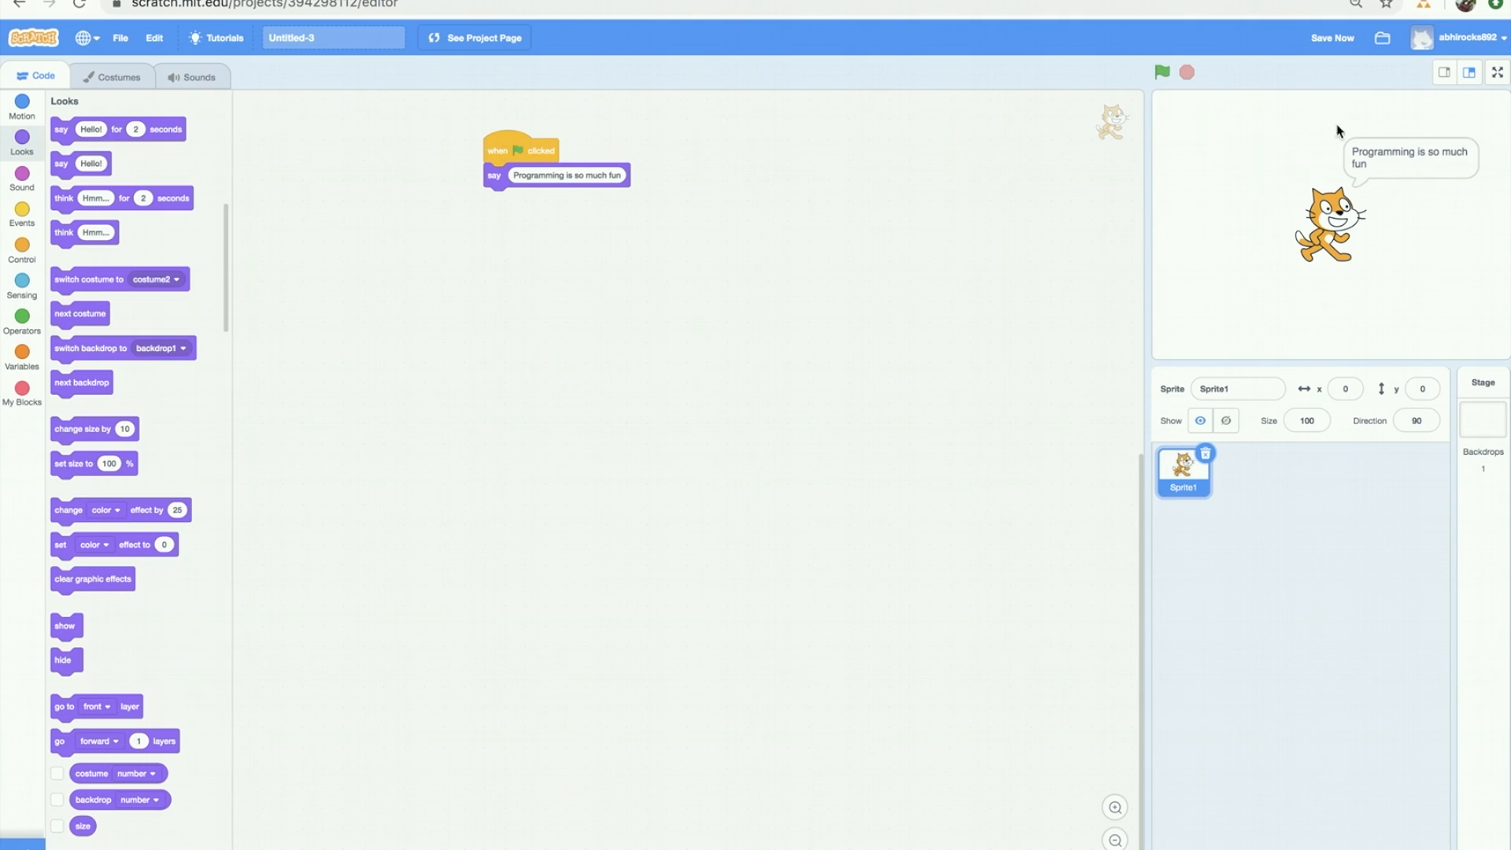
{"action": "mouse_move", "coordinate": [1341, 285]}
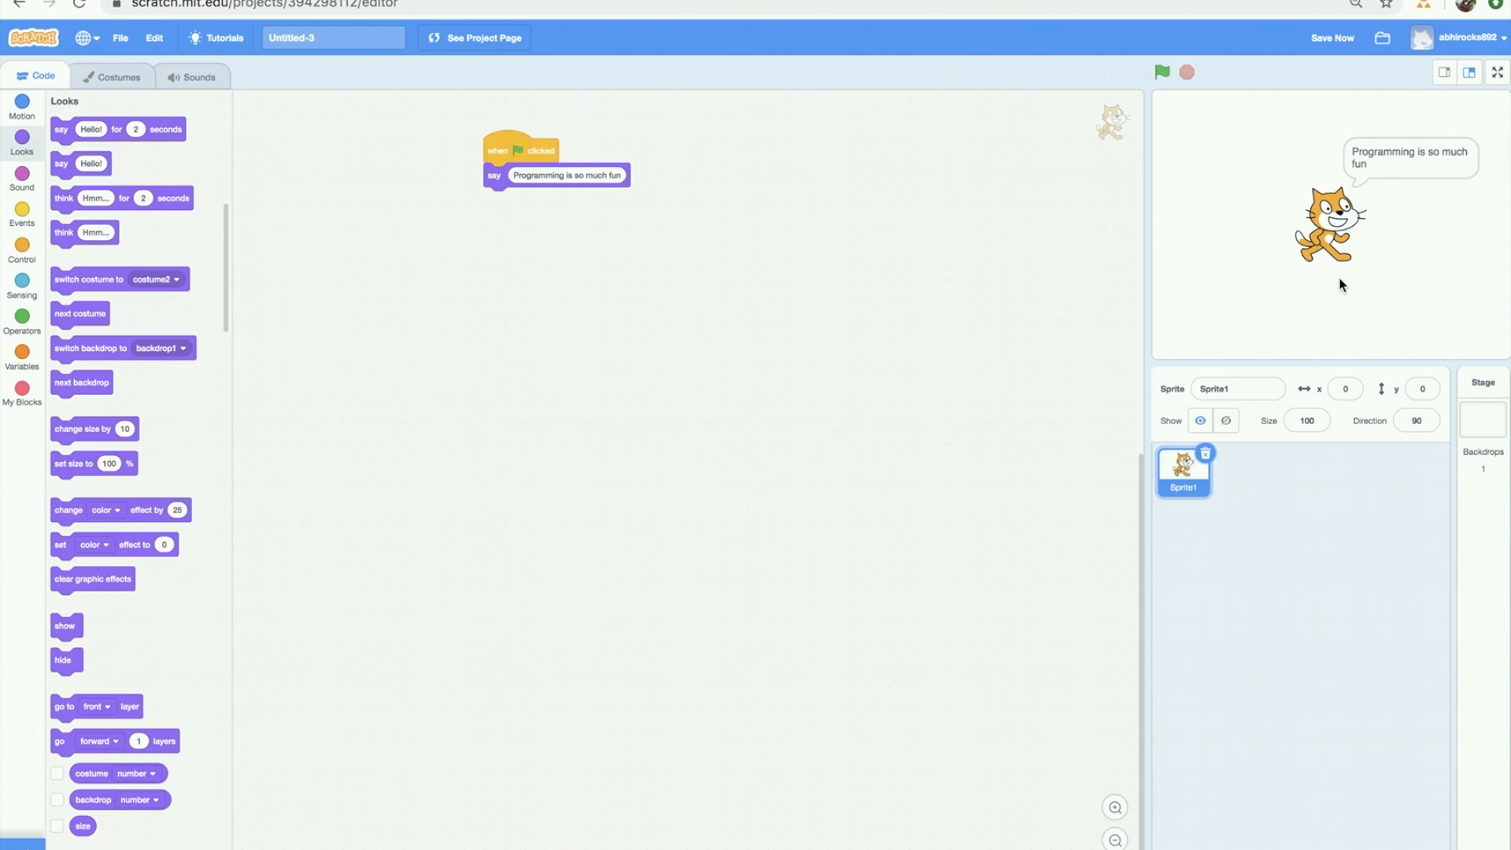
{"action": "mouse_move", "coordinate": [1310, 298]}
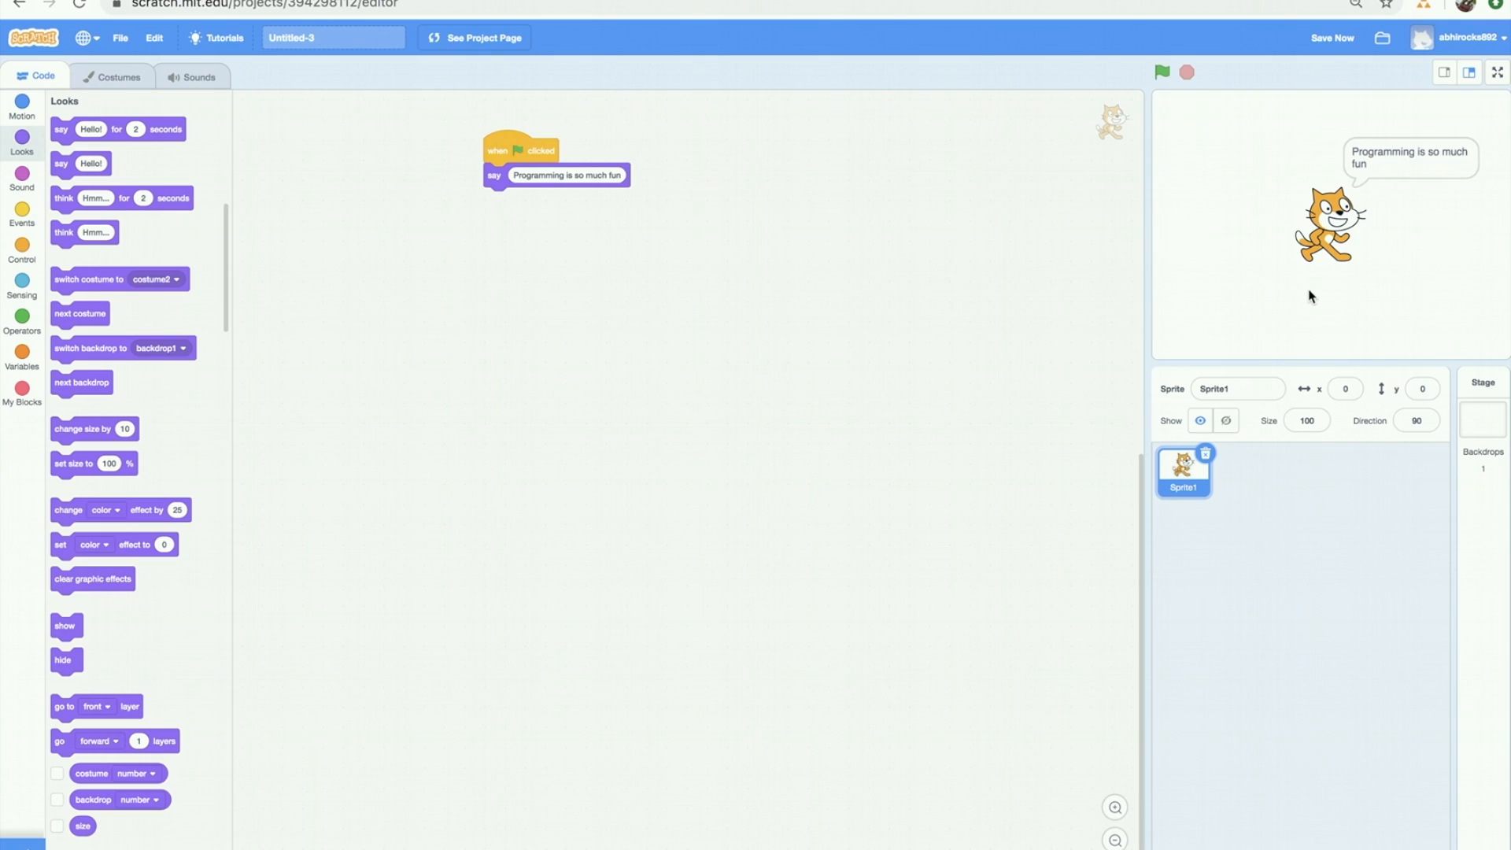
{"action": "mouse_move", "coordinate": [1456, 32]}
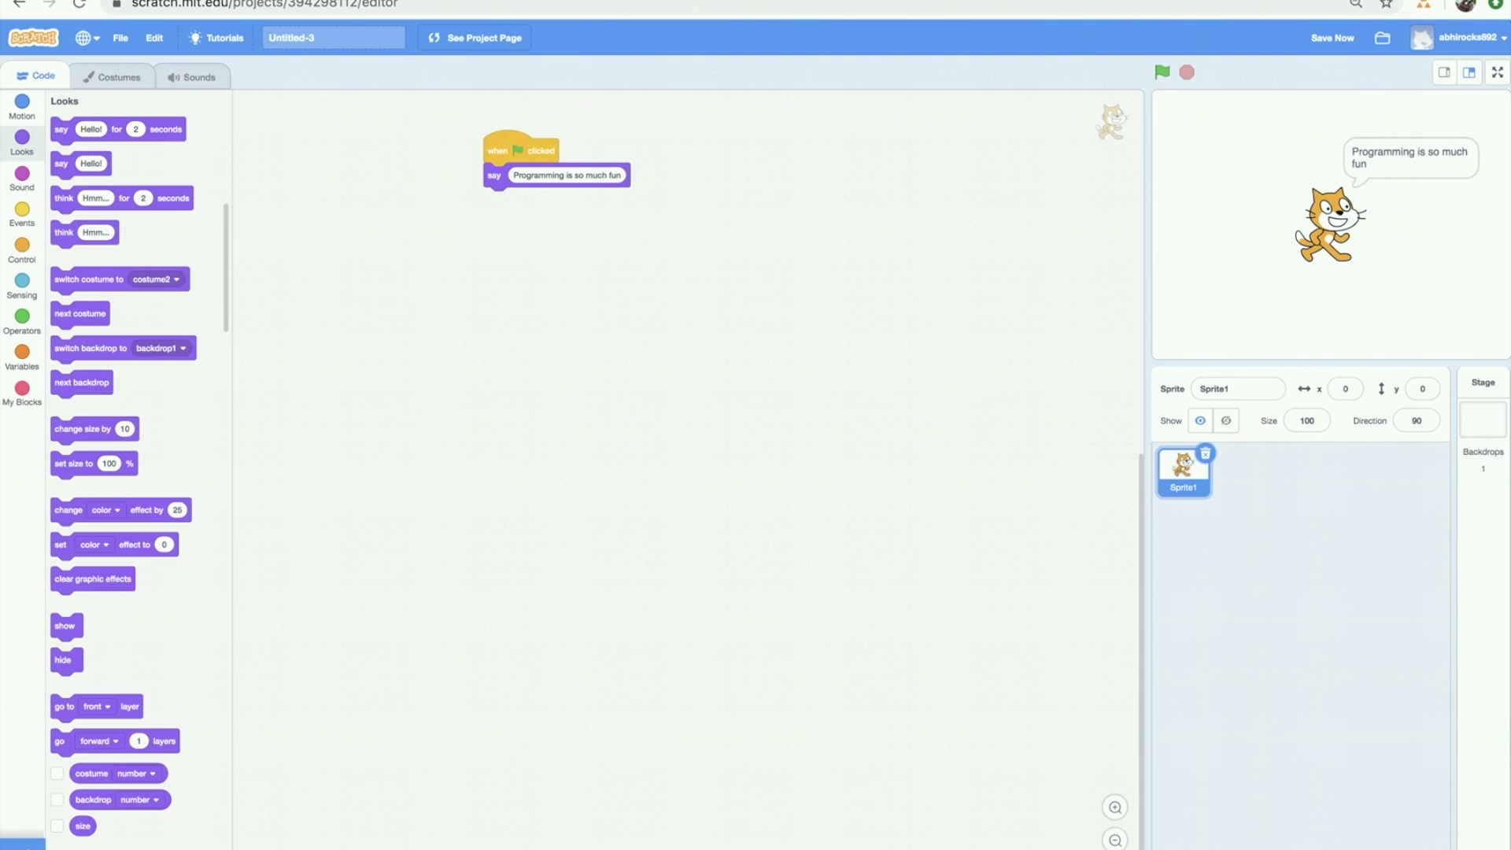
{"action": "mouse_move", "coordinate": [390, 702]}
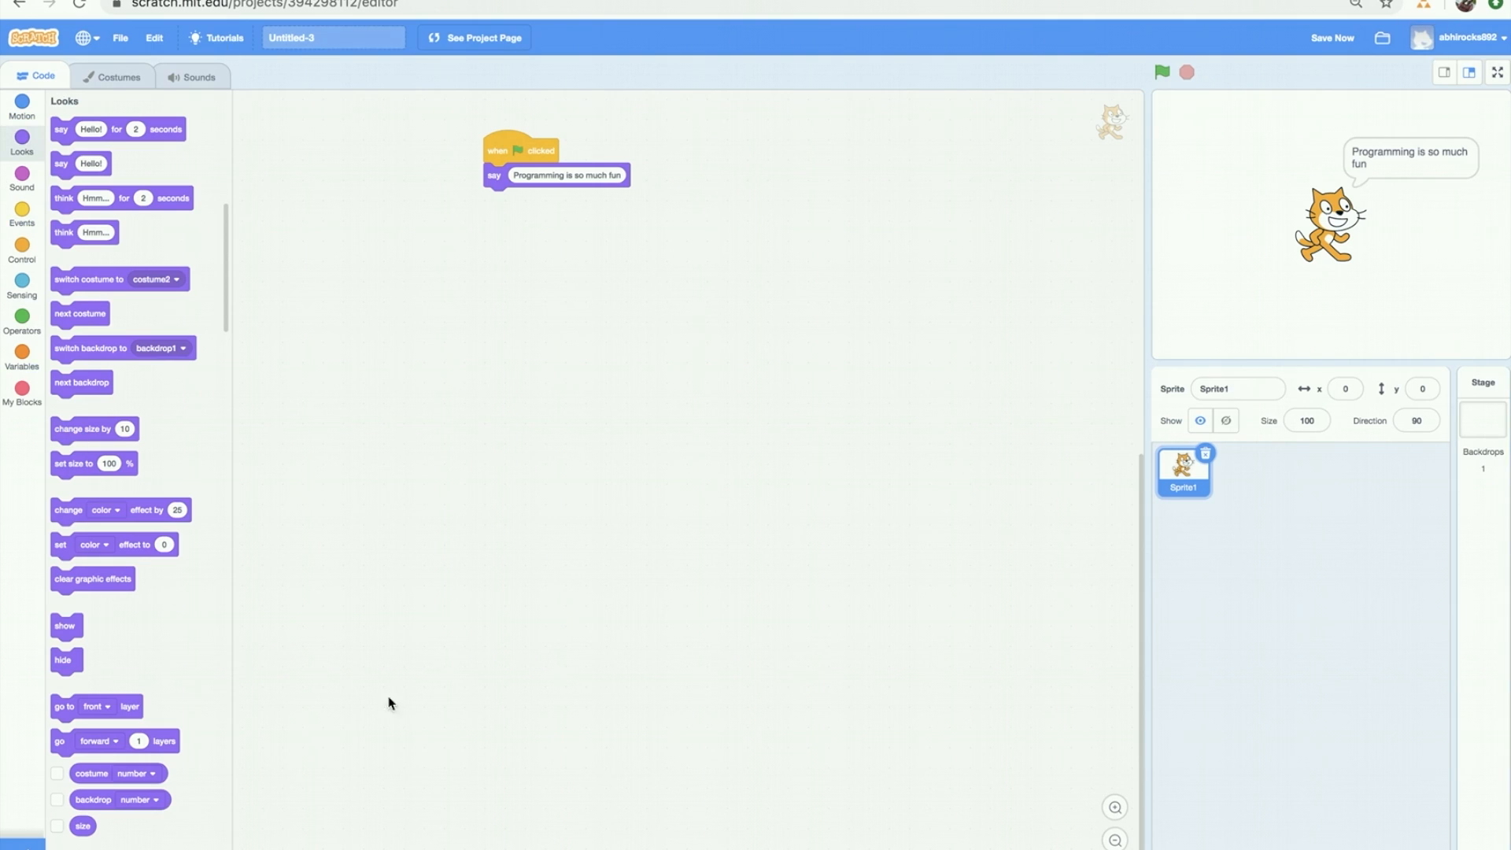
{"action": "mouse_move", "coordinate": [108, 536]}
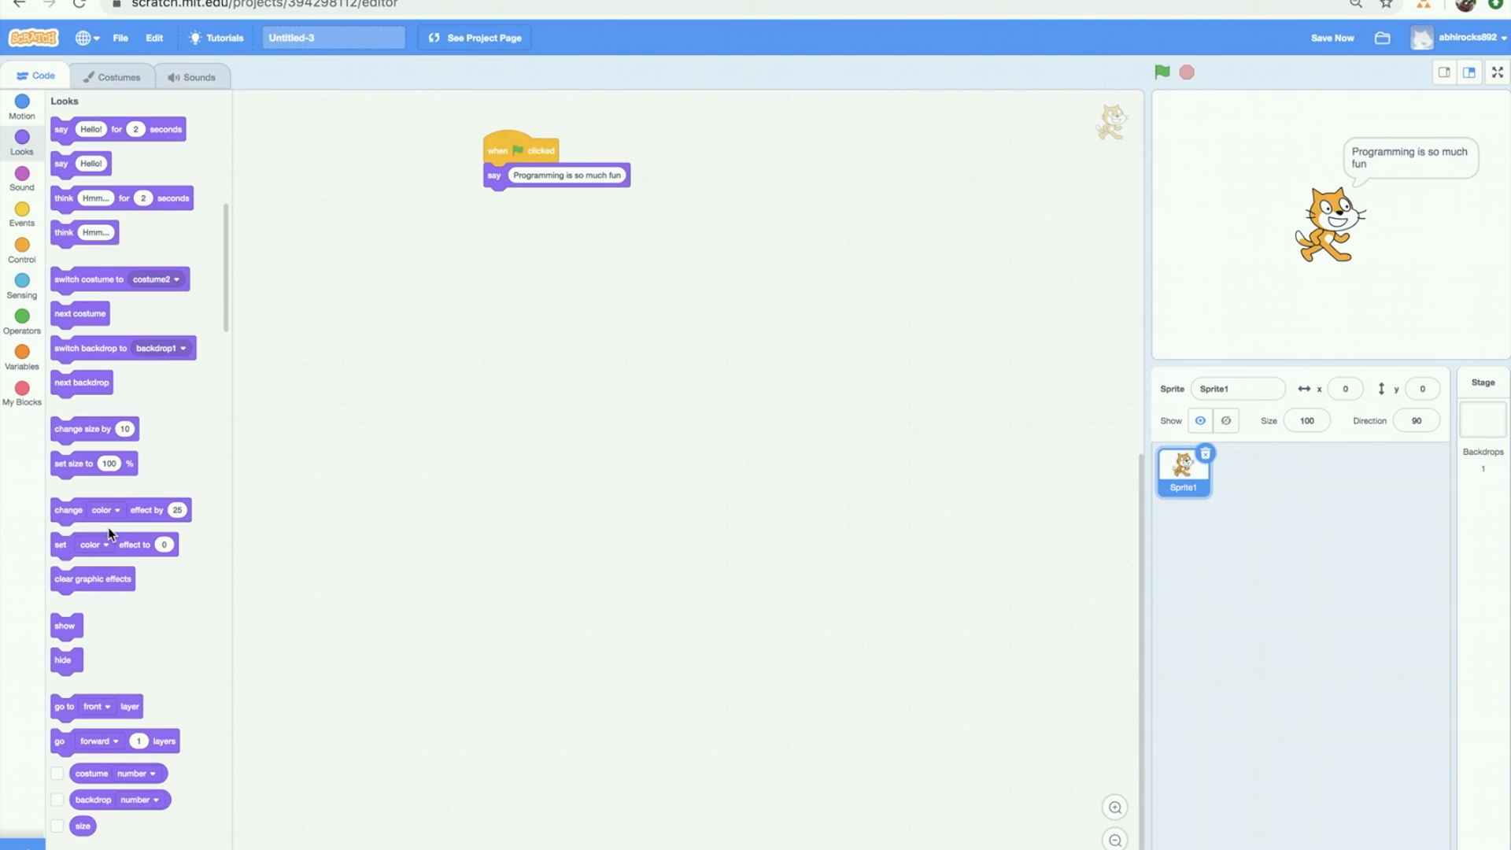
{"action": "mouse_move", "coordinate": [885, 483]}
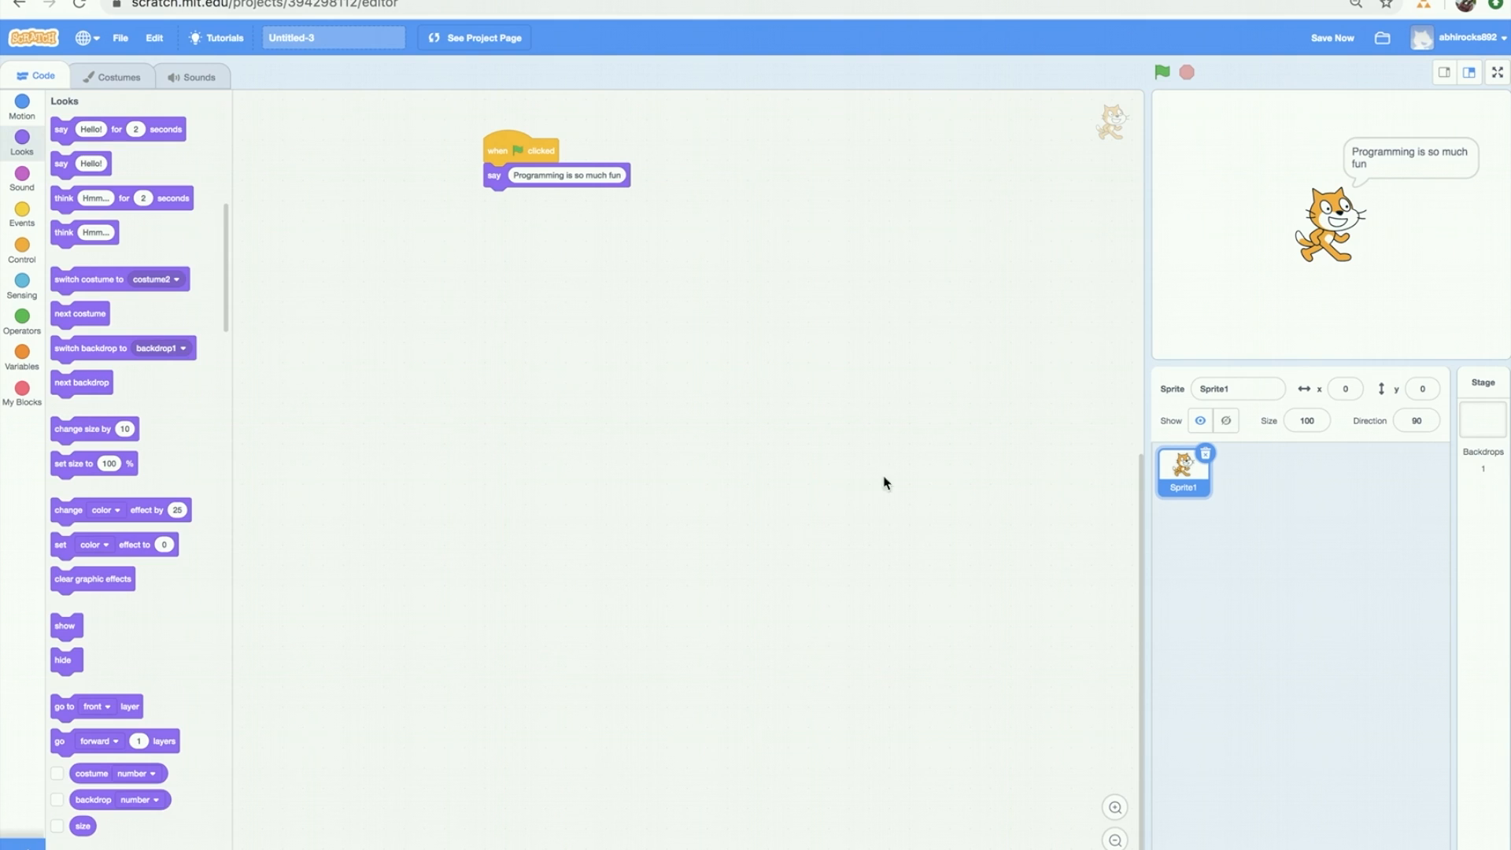
{"action": "mouse_move", "coordinate": [1303, 128]}
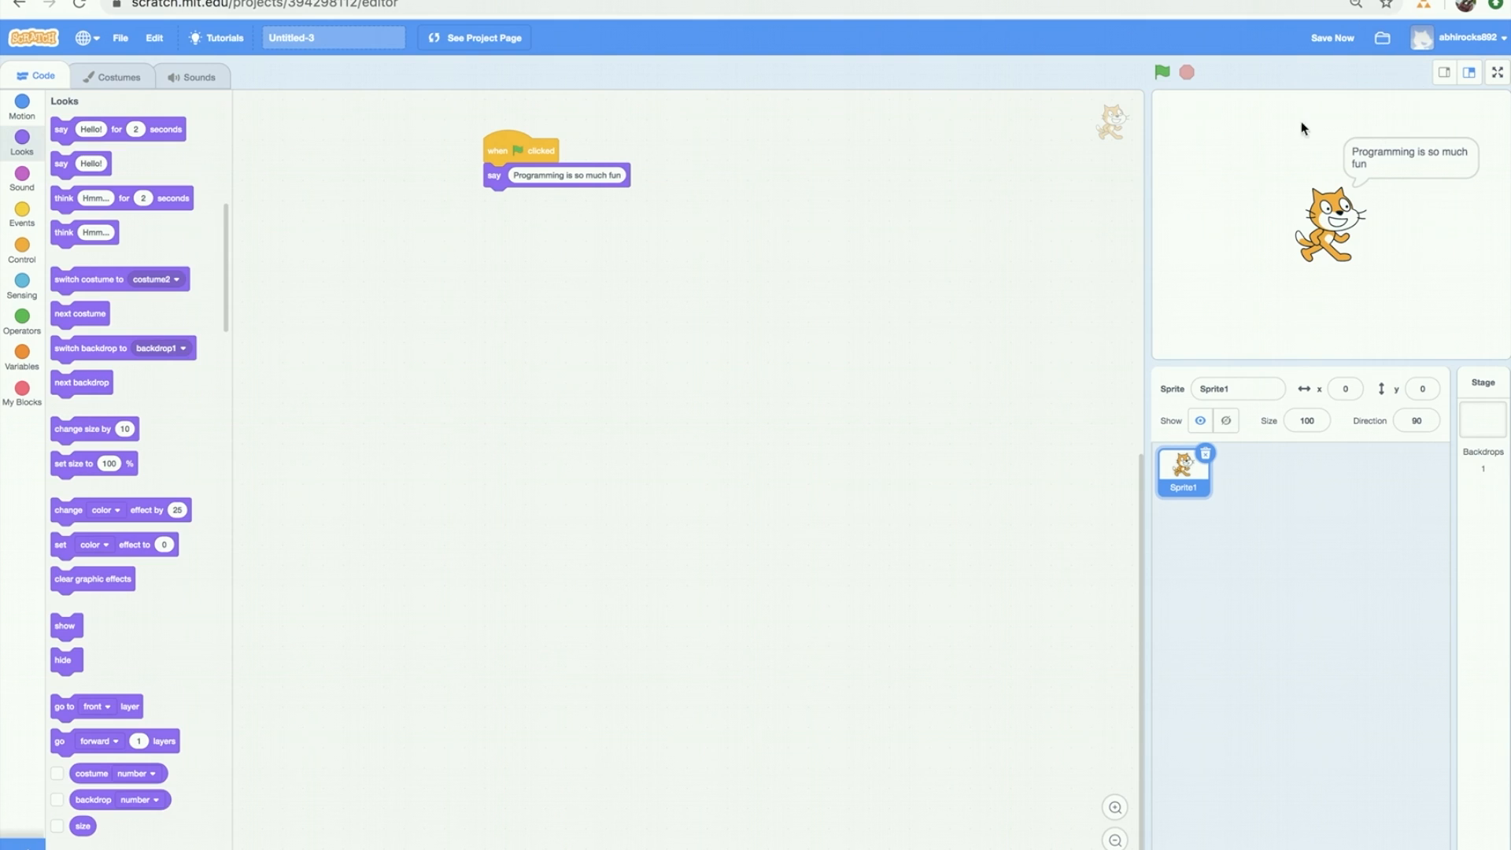
{"action": "mouse_move", "coordinate": [934, 422]}
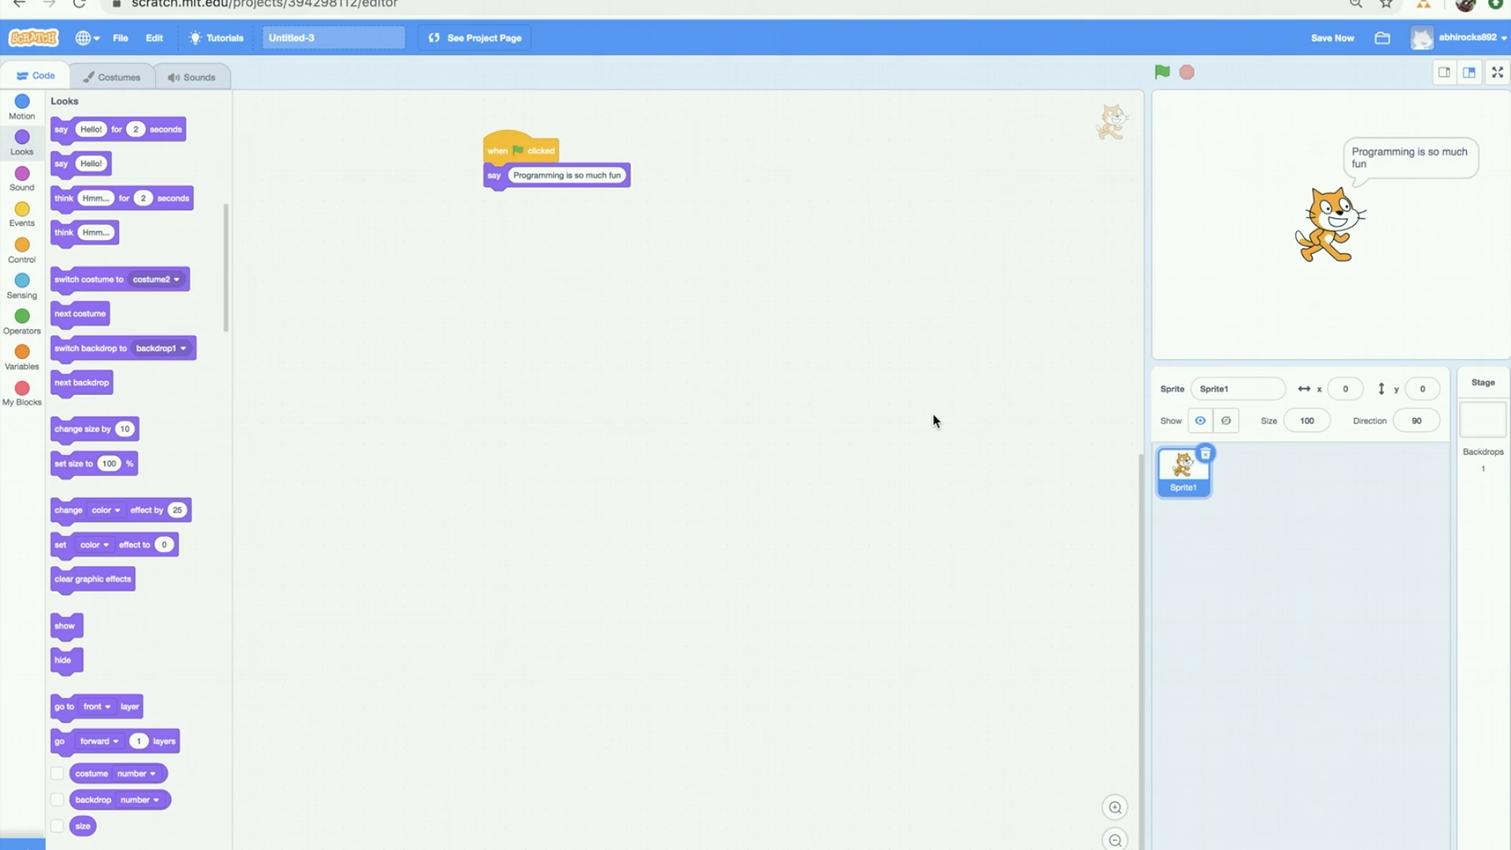
{"action": "mouse_move", "coordinate": [564, 642]}
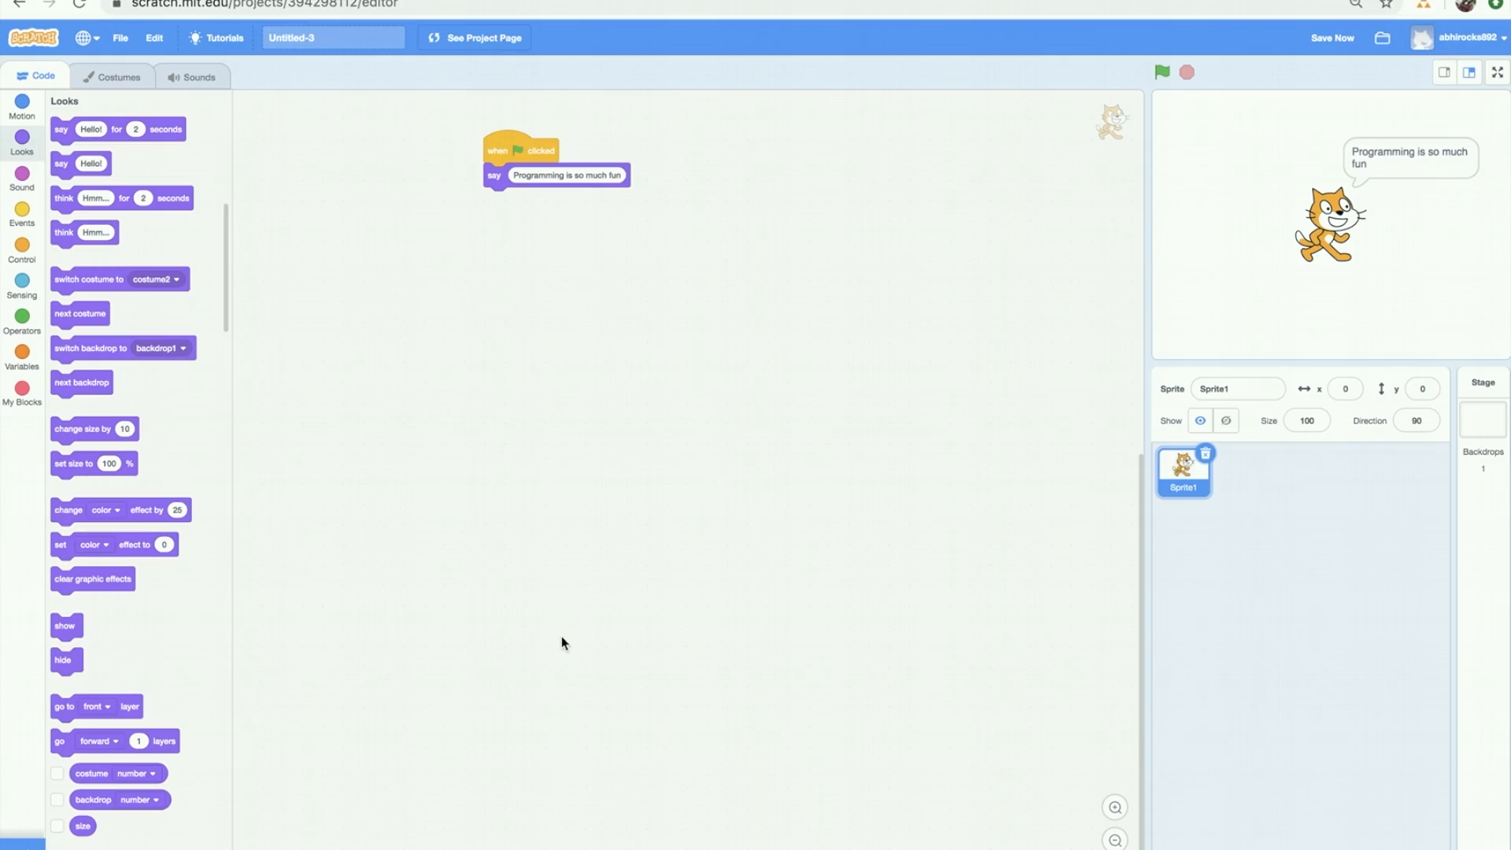